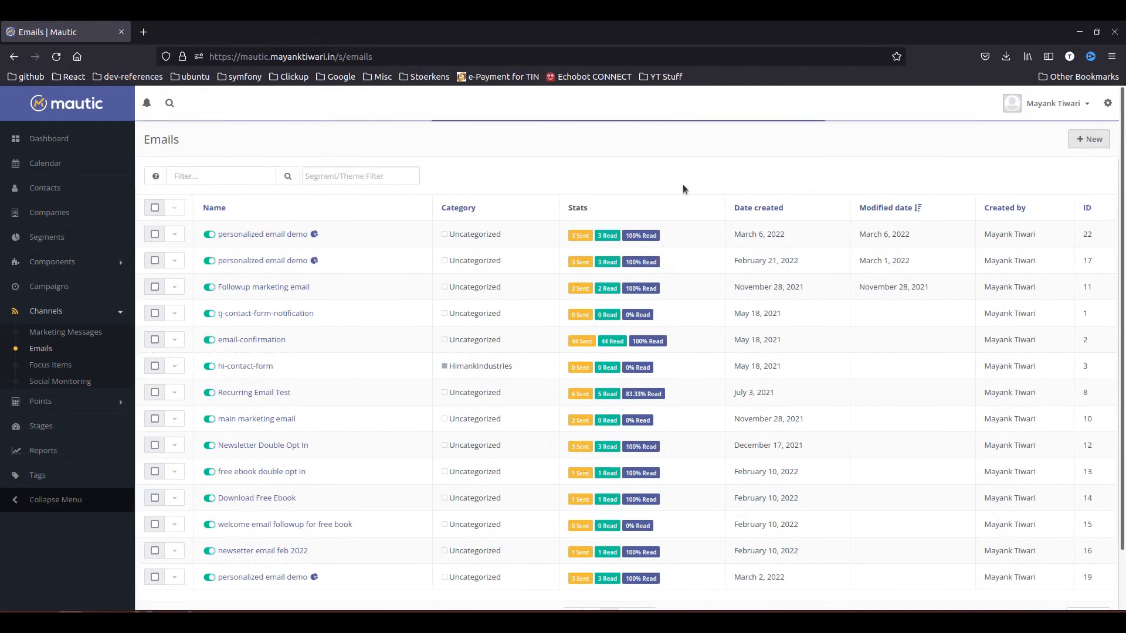
# Step: Begin a new email so the template-versus-segment email chooser appears
pyautogui.click(1088, 138)
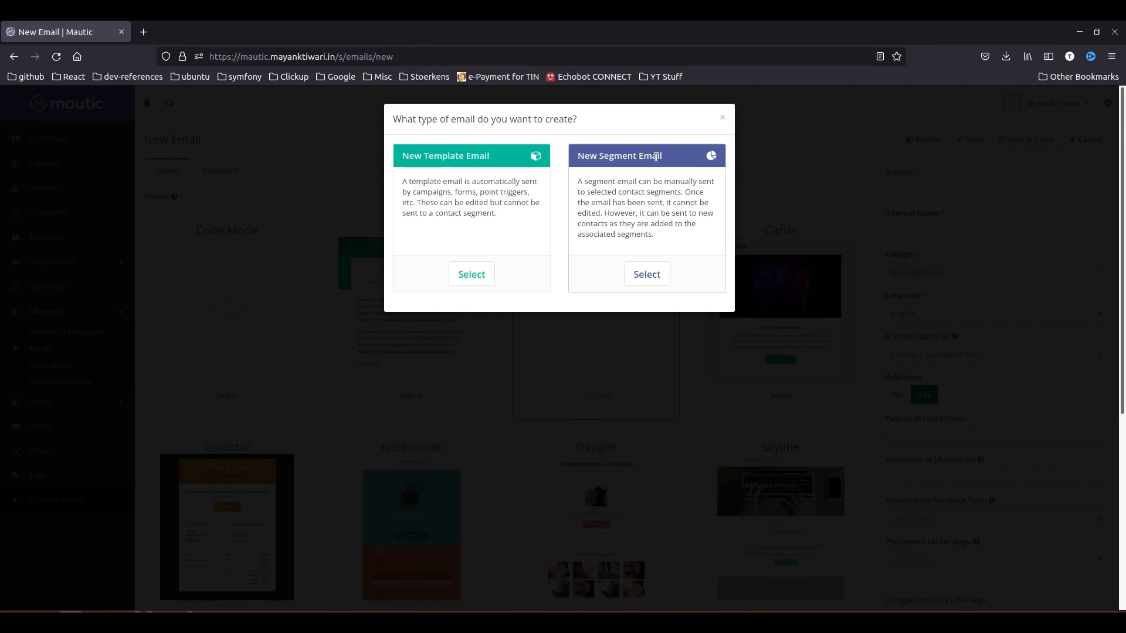
pyautogui.moveTo(645, 273)
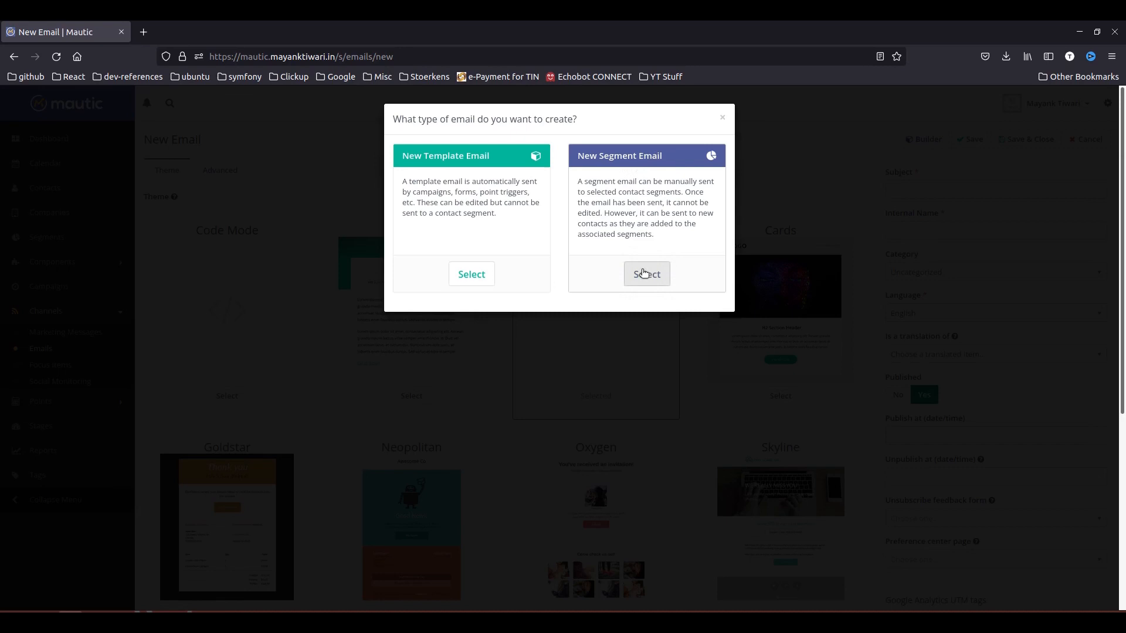
# Step: Create a segment email with subject using {contactfield=firstname} and internal name 'ab testing demo'
pyautogui.click(645, 273)
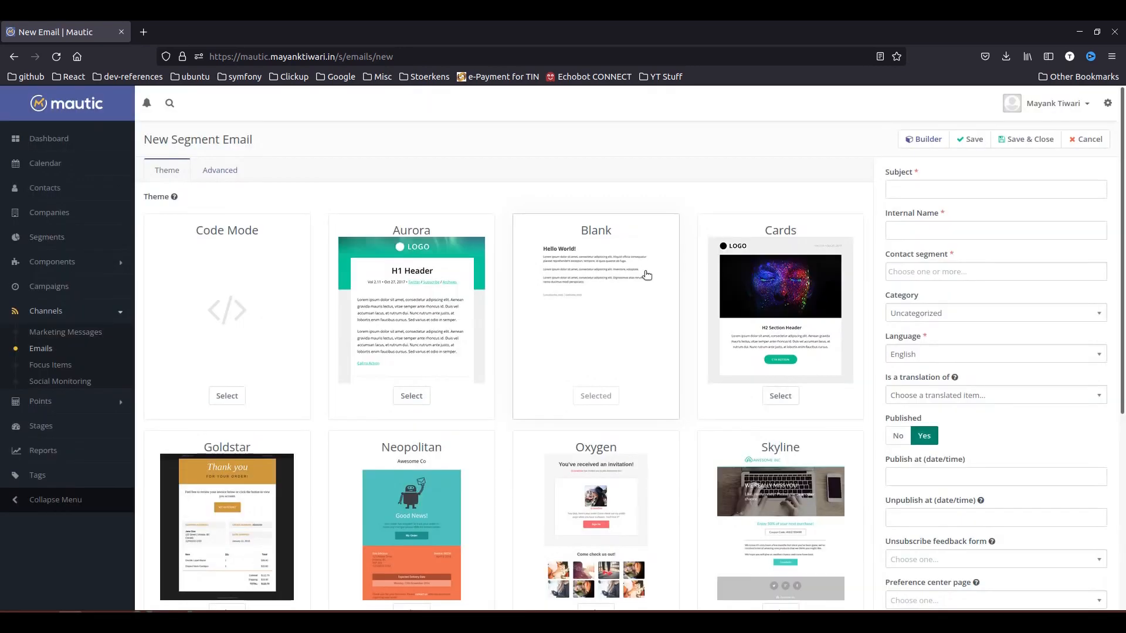
pyautogui.write('This is how AB testing is done')
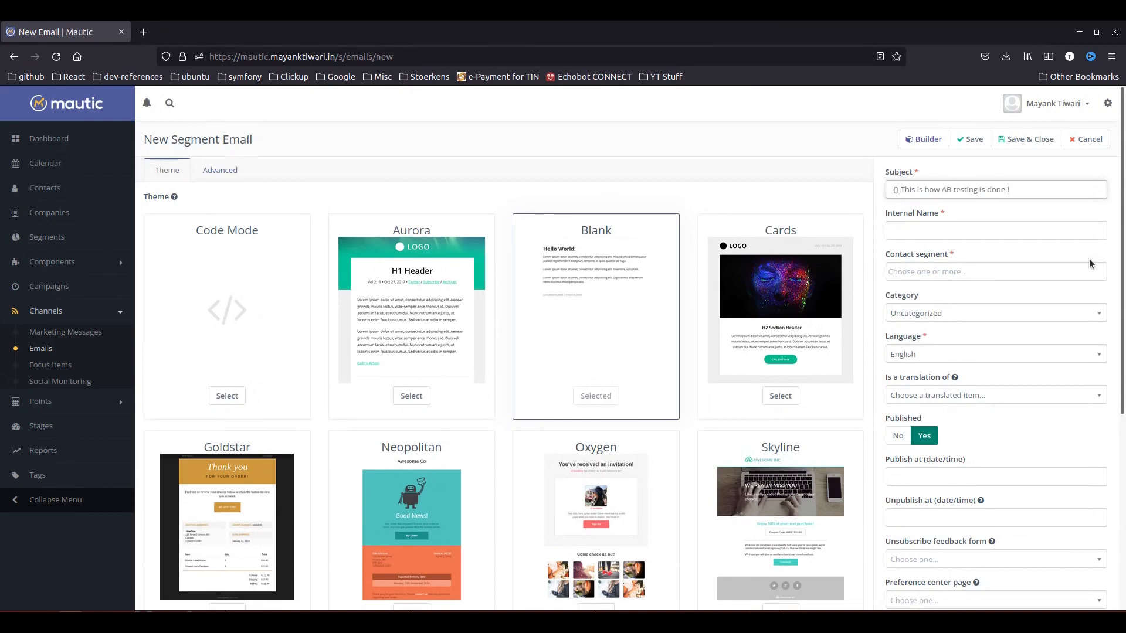
pyautogui.write('{contactfield=firstname}')
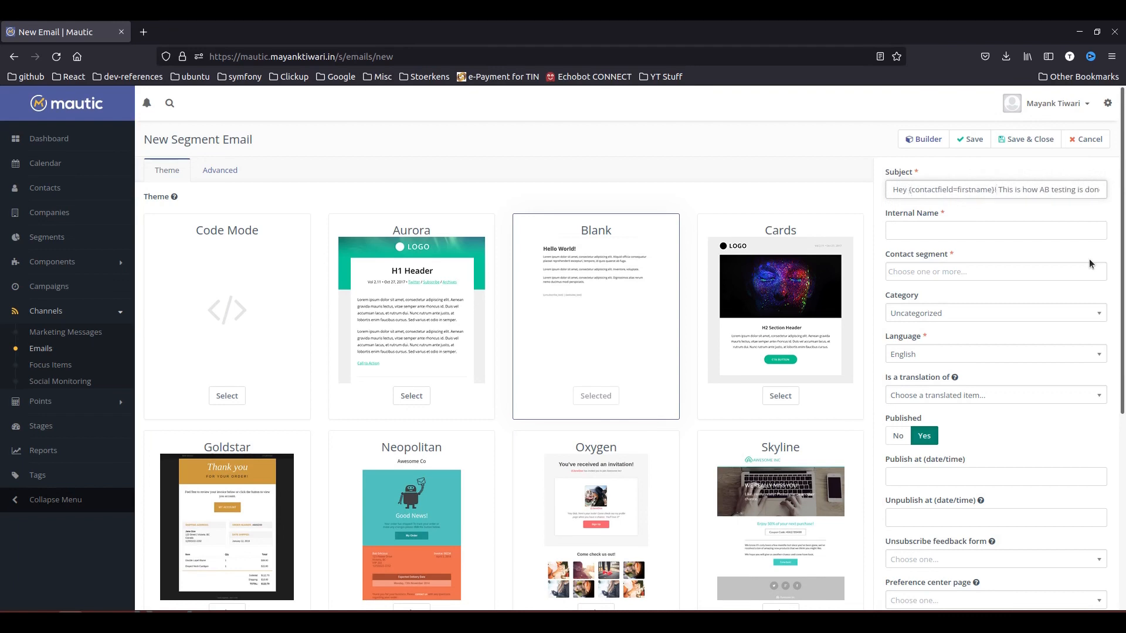
pyautogui.write('testing ab')
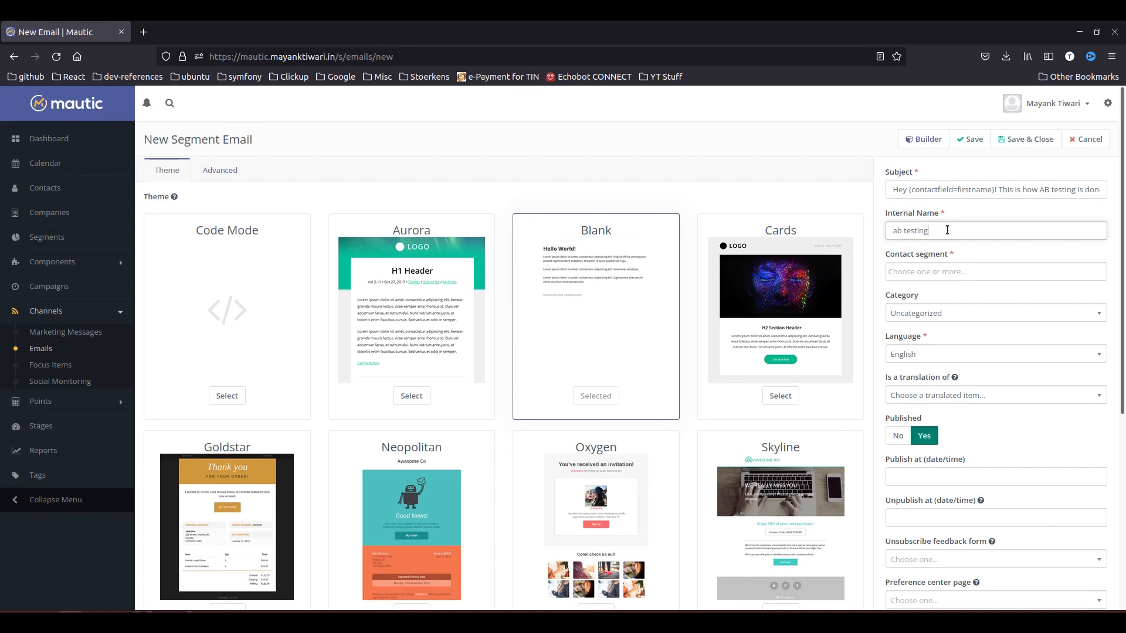
# Step: Assign the Dummy Contacts 10 segment as the email's recipients
pyautogui.click(993, 271)
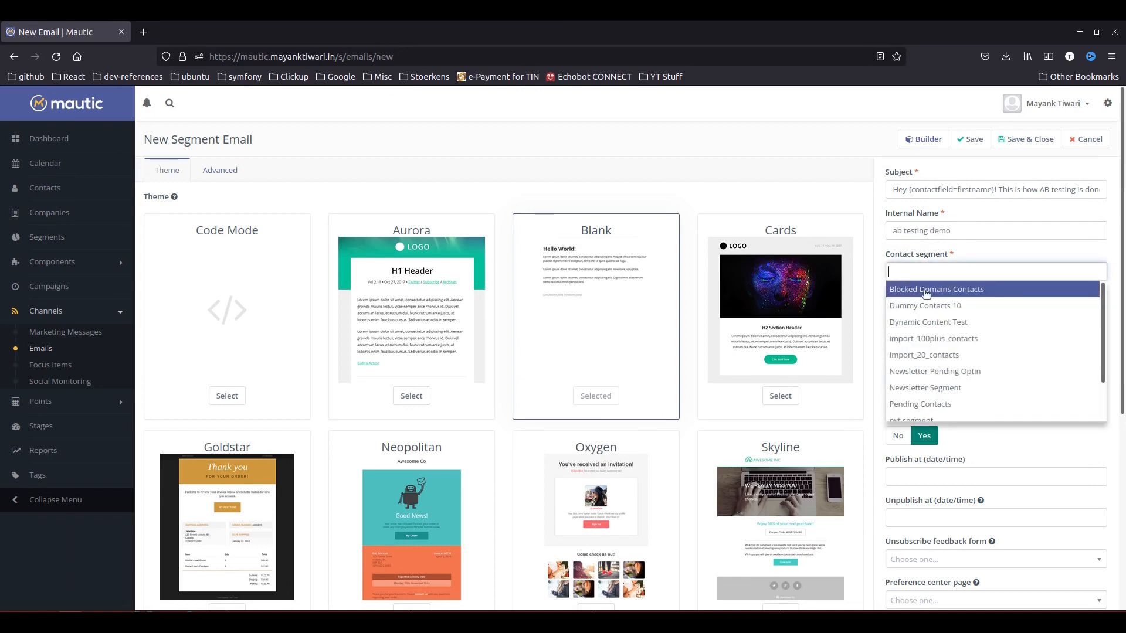
pyautogui.click(935, 304)
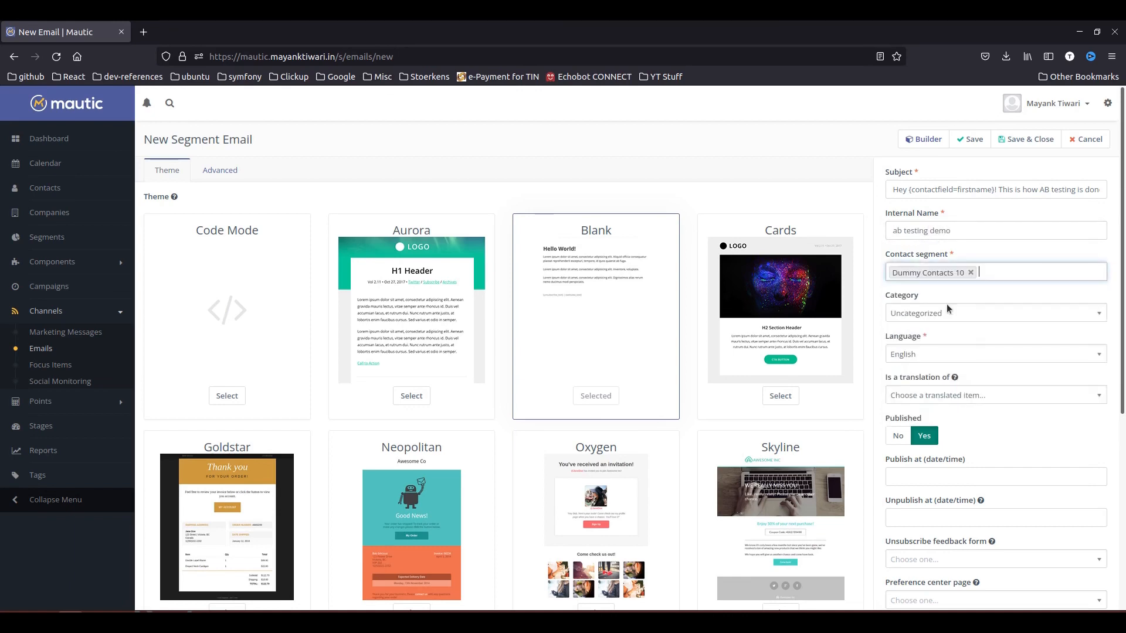
pyautogui.moveTo(962, 427)
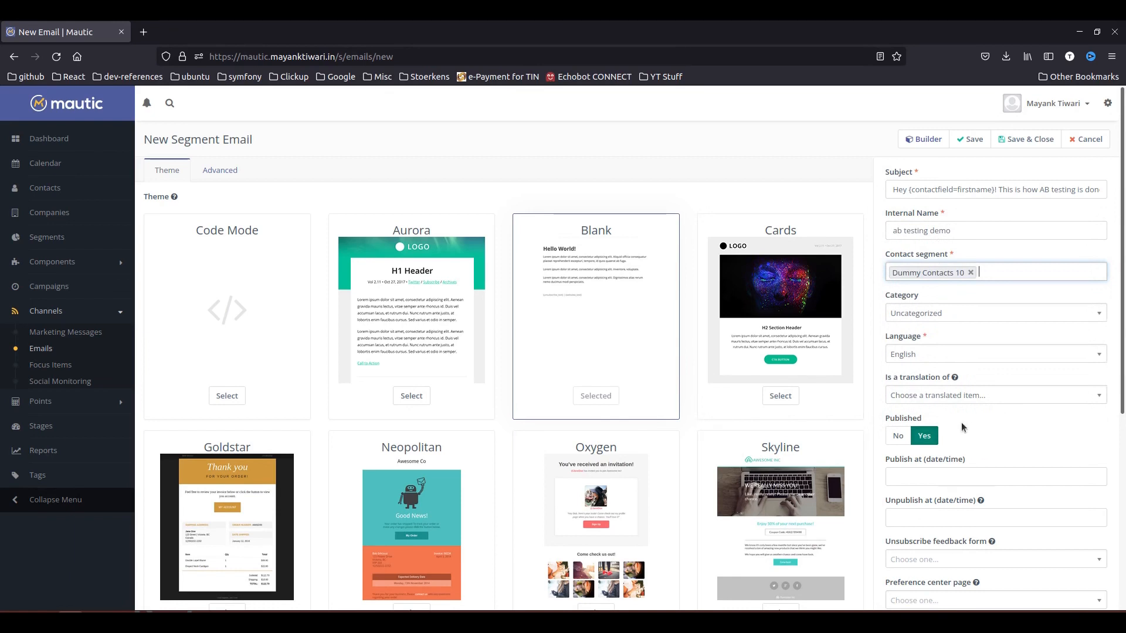
pyautogui.moveTo(648, 298)
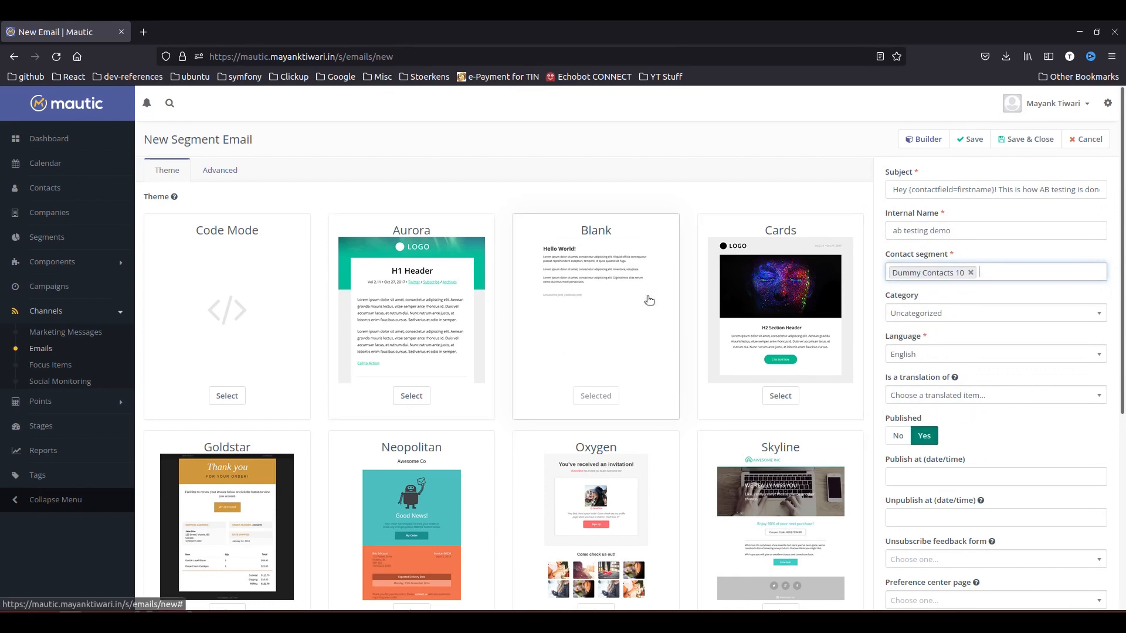
pyautogui.moveTo(864, 152)
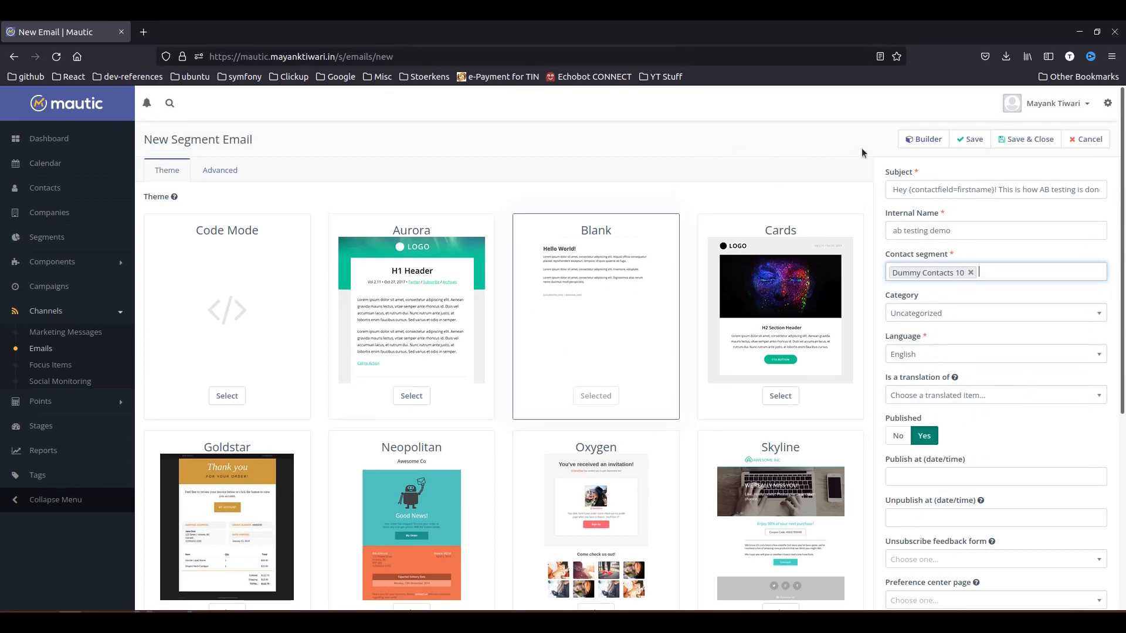
# Step: In the builder, write 'Hey {contactfield=firstname}' and a bold 'This is Email A of AB TESTING!' line
pyautogui.click(923, 138)
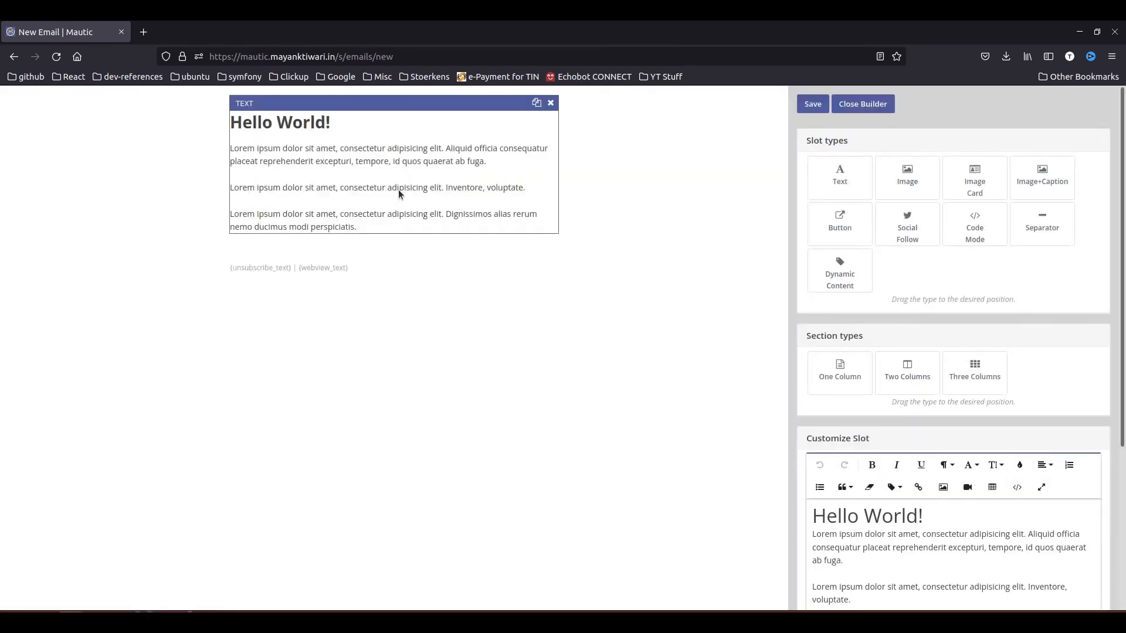
pyautogui.scroll(-3)
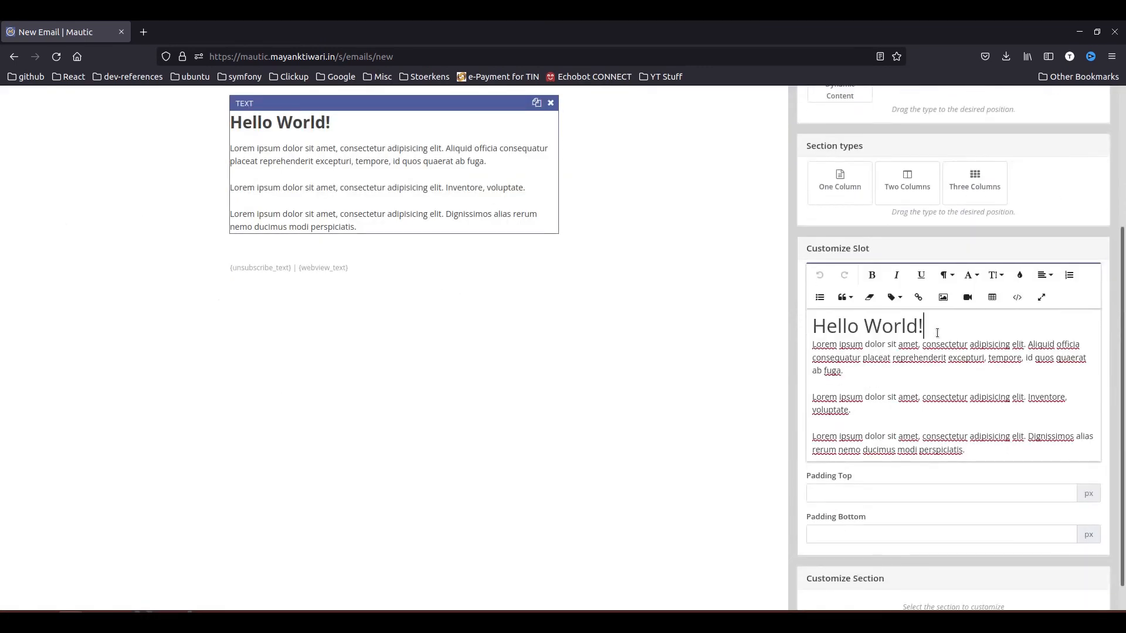
pyautogui.write('Hey {fir')
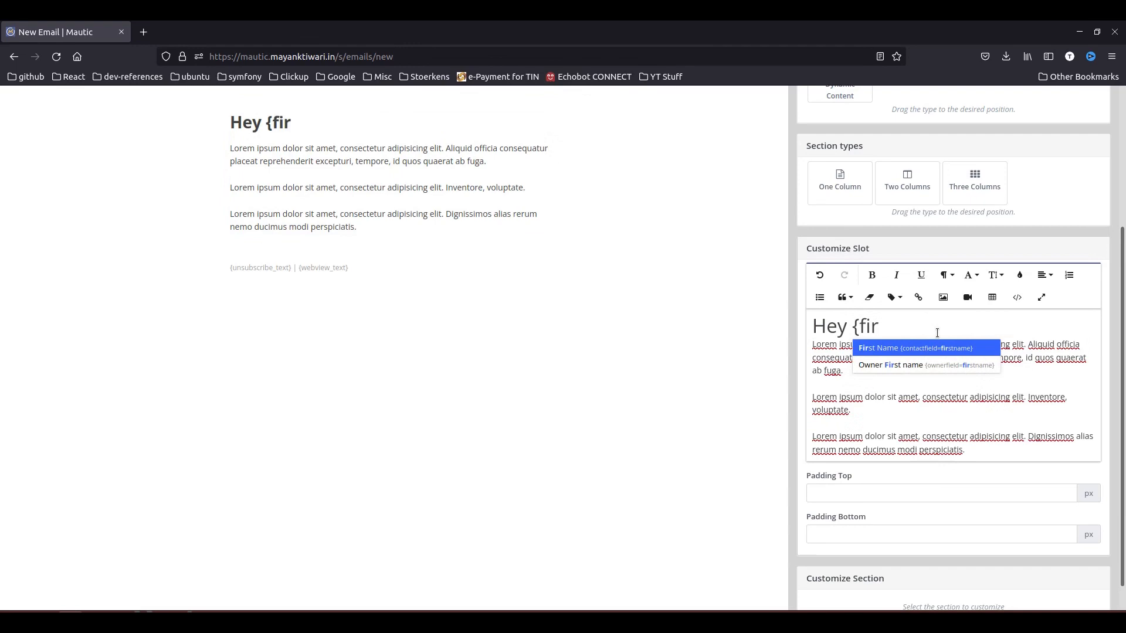
pyautogui.click(916, 347)
pyautogui.write('This is Email A of AB TESTING!')
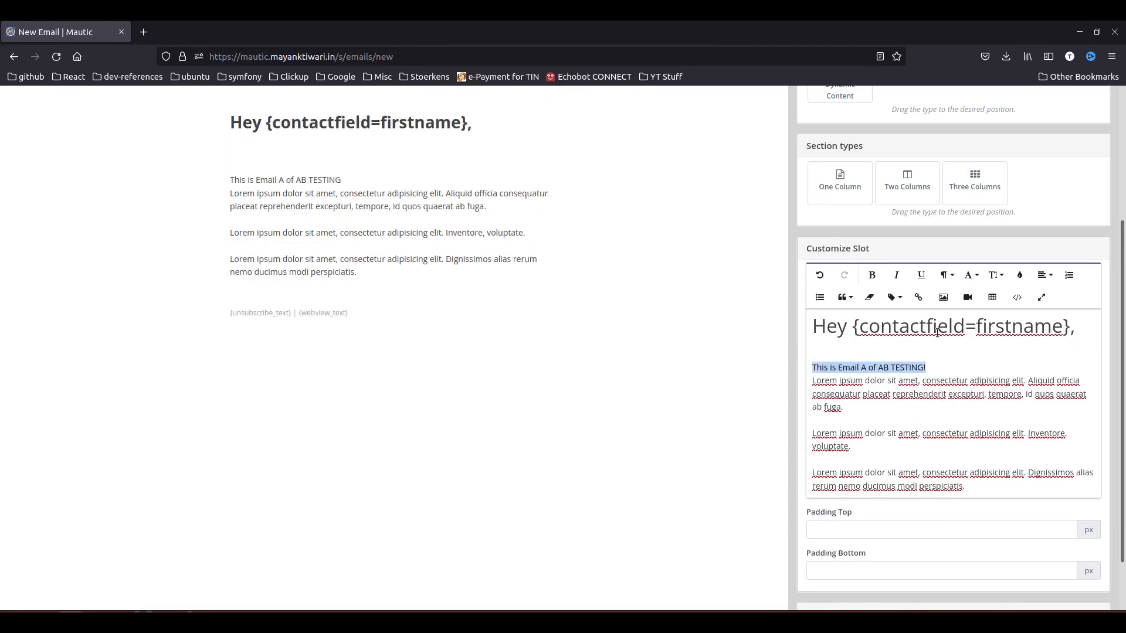
pyautogui.click(871, 274)
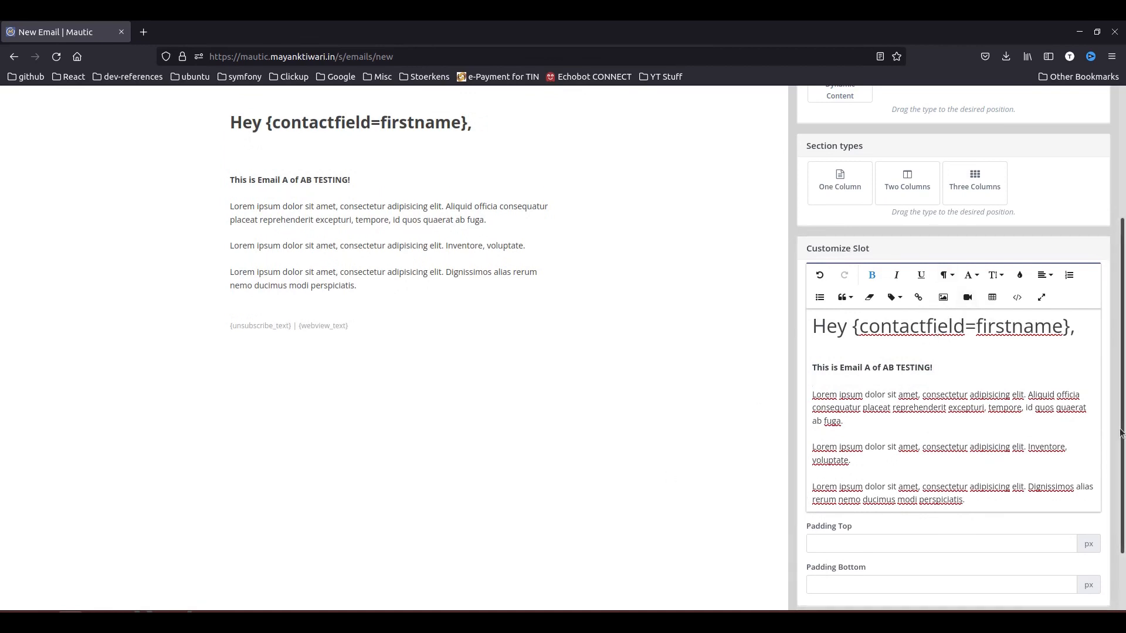
pyautogui.scroll(3)
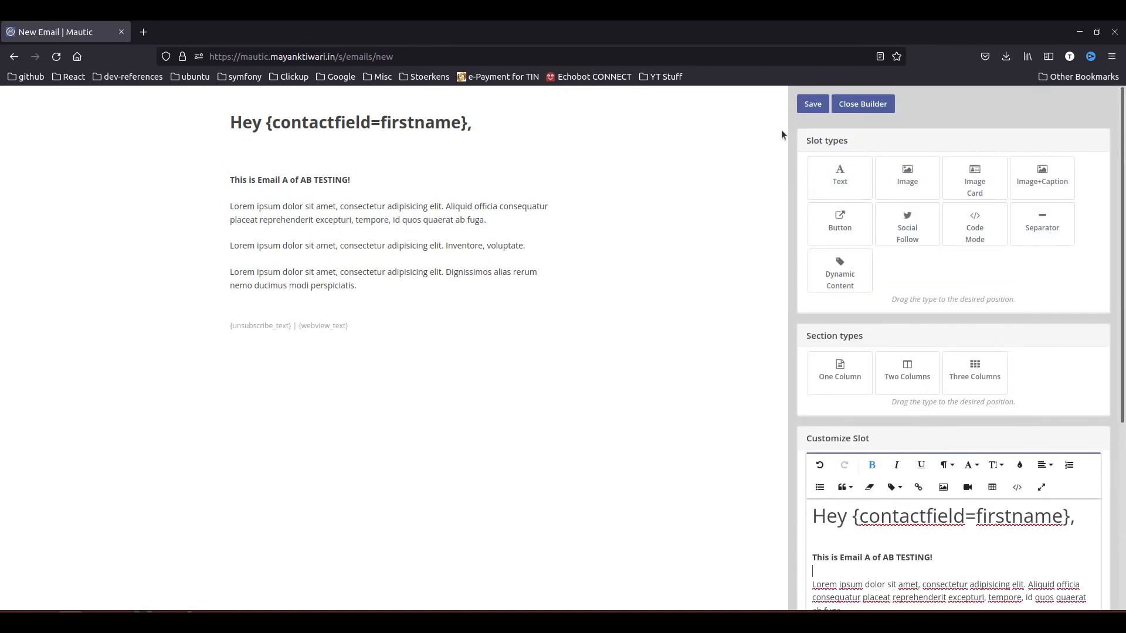
pyautogui.moveTo(556, 421)
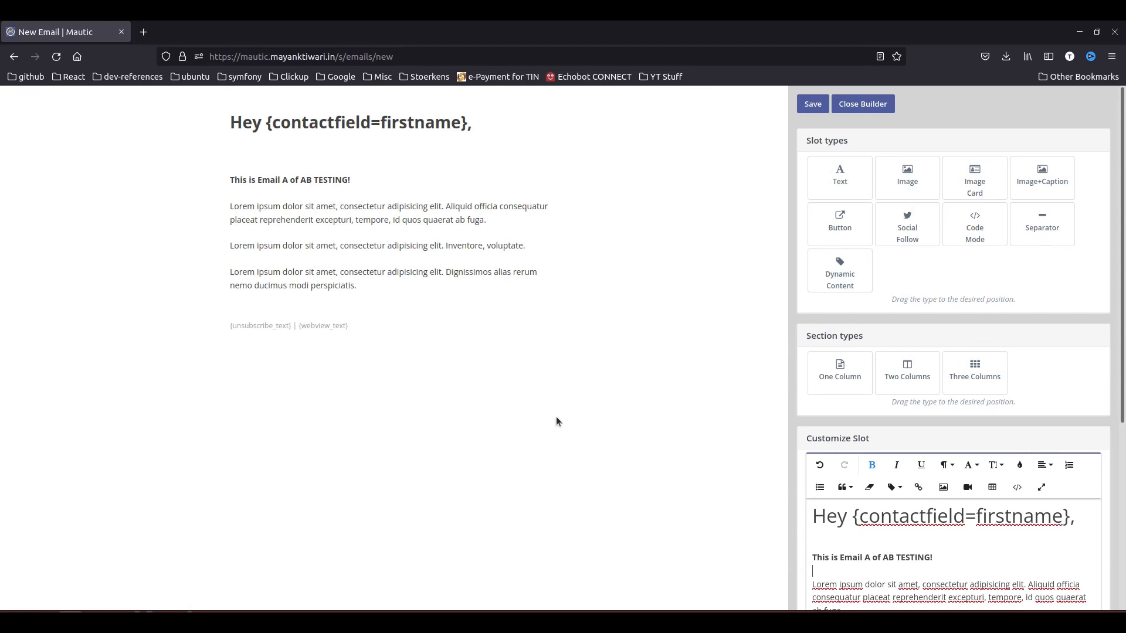
pyautogui.moveTo(839, 224)
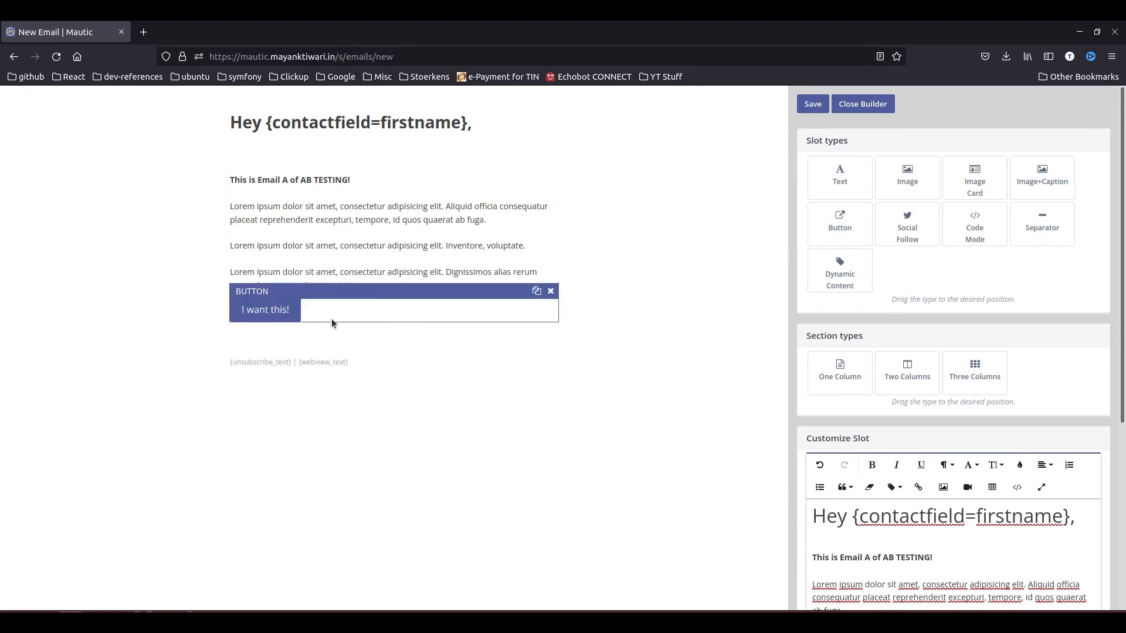
# Step: Give the 'I want this!' button the link {pagelink=1} and save the email content
pyautogui.click(265, 310)
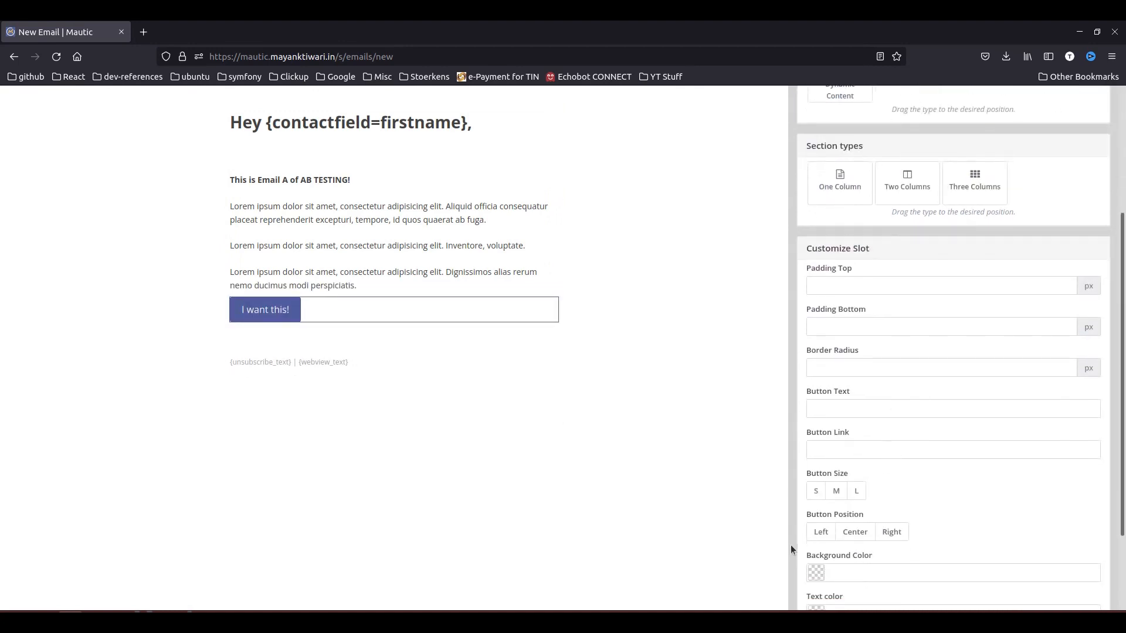
pyautogui.click(952, 449)
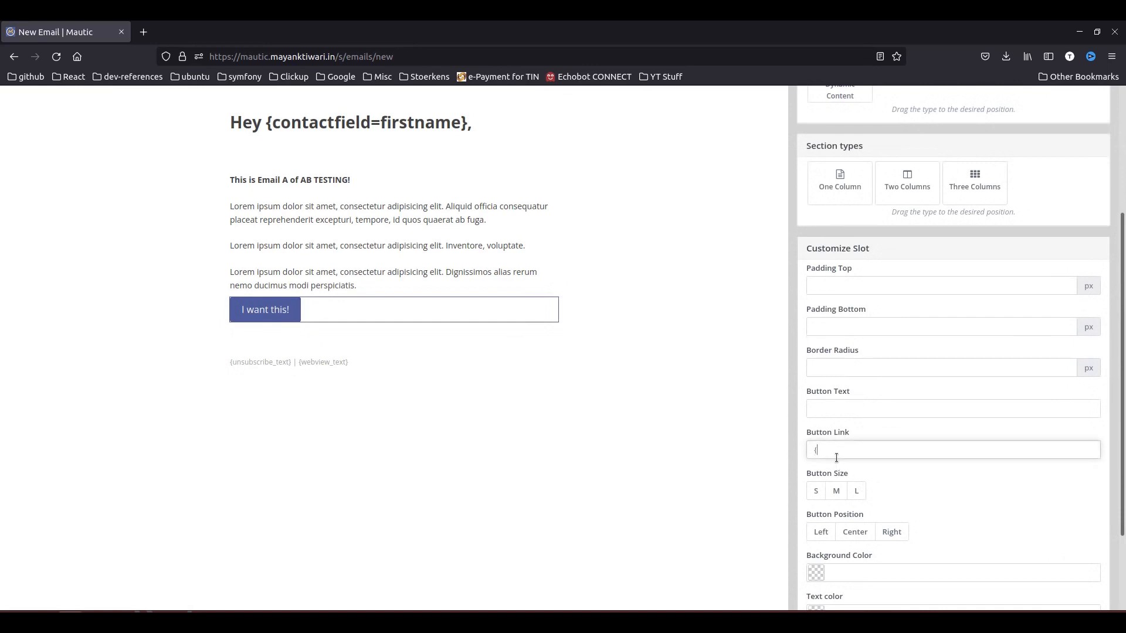
pyautogui.write('{pagelink}')
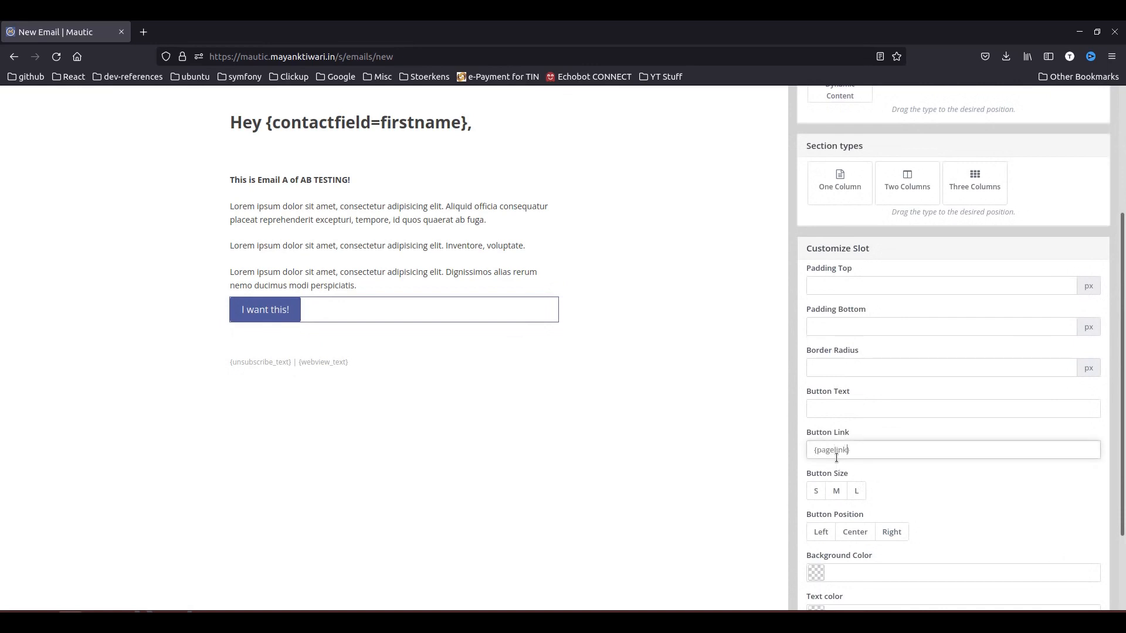
pyautogui.write('=1')
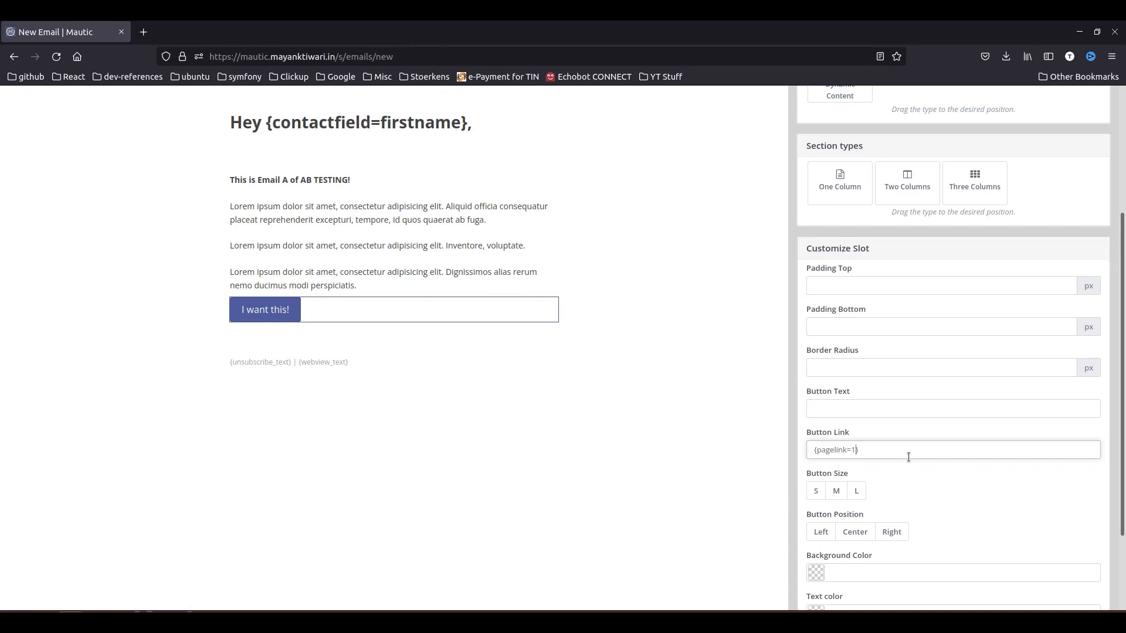
pyautogui.scroll(3)
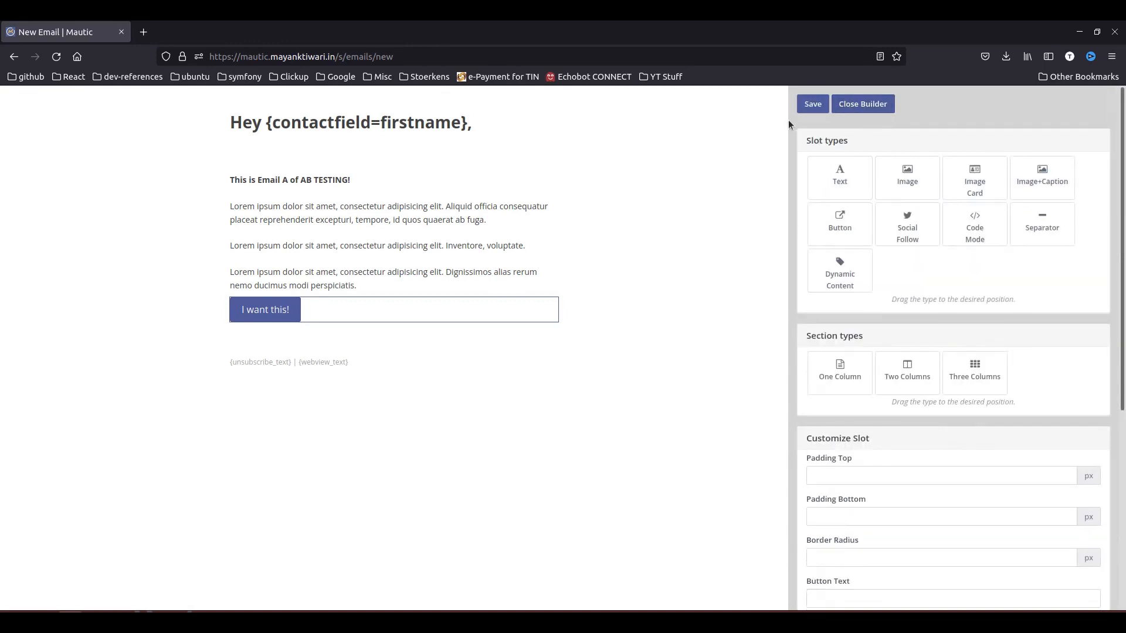
pyautogui.click(812, 104)
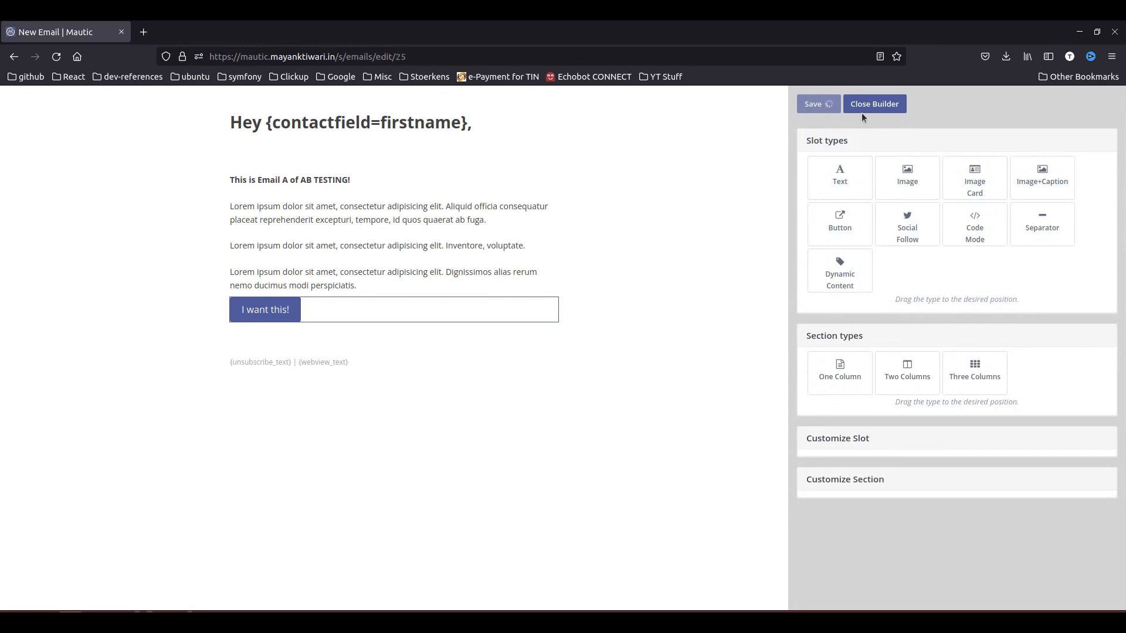
# Step: Leave the builder, then save and close the 'ab testing demo' email to reach its overview
pyautogui.click(873, 103)
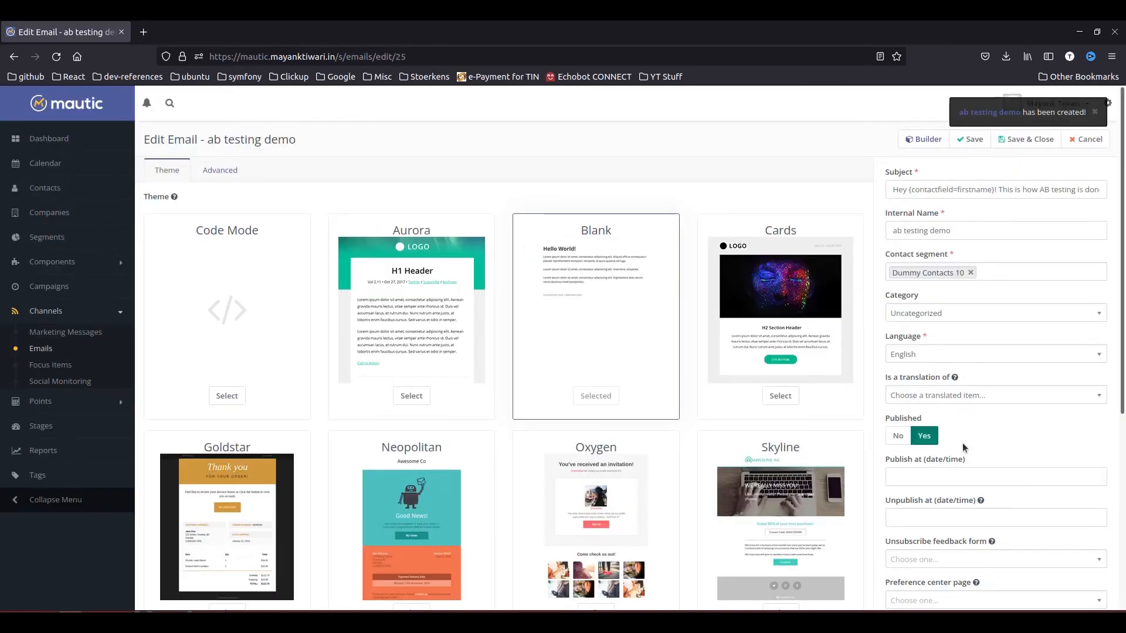
pyautogui.moveTo(811, 221)
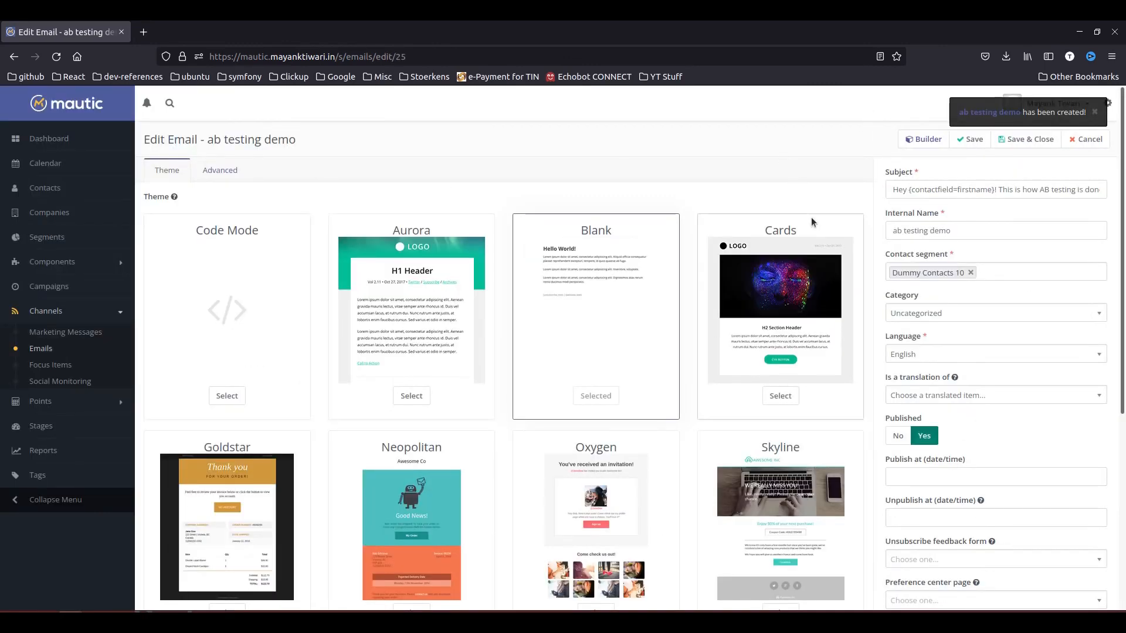
pyautogui.scroll(-3)
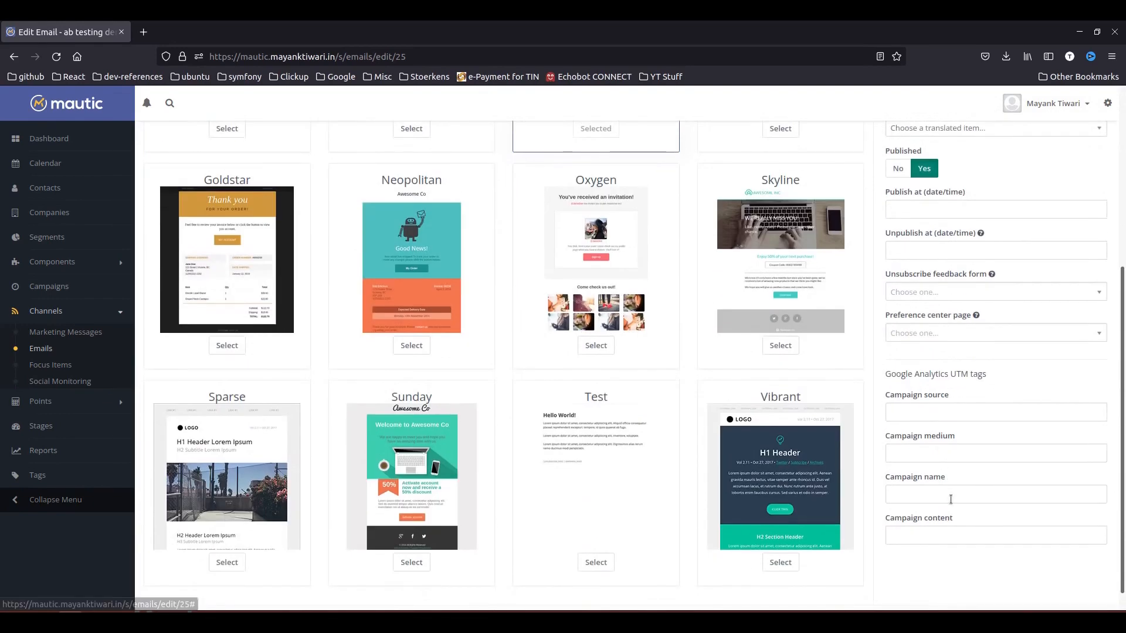
pyautogui.scroll(3)
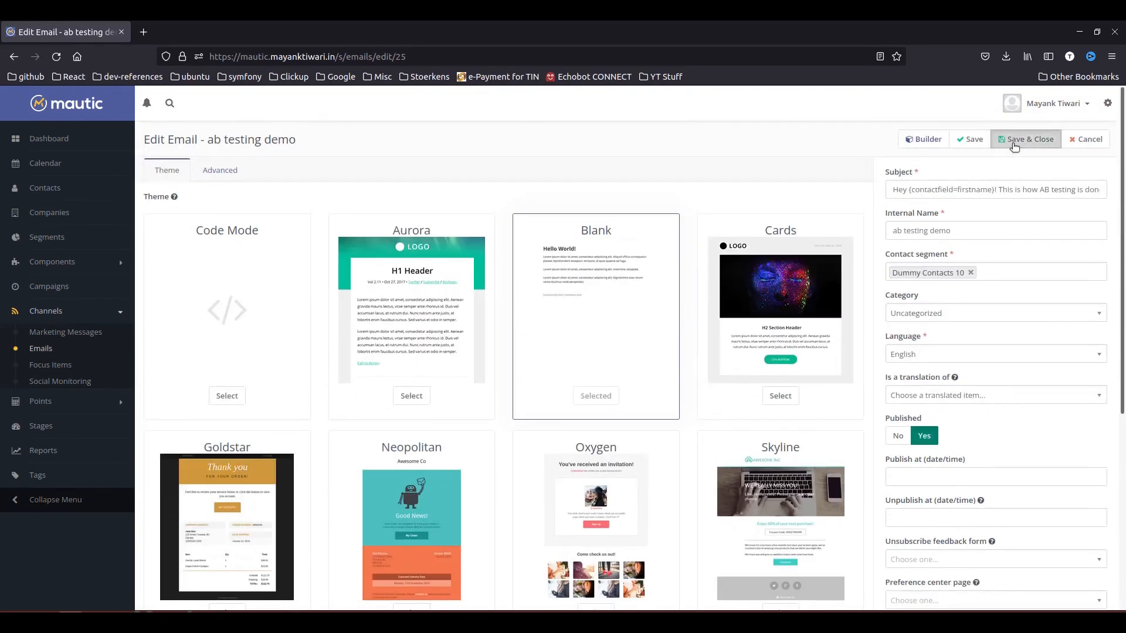
pyautogui.click(1025, 139)
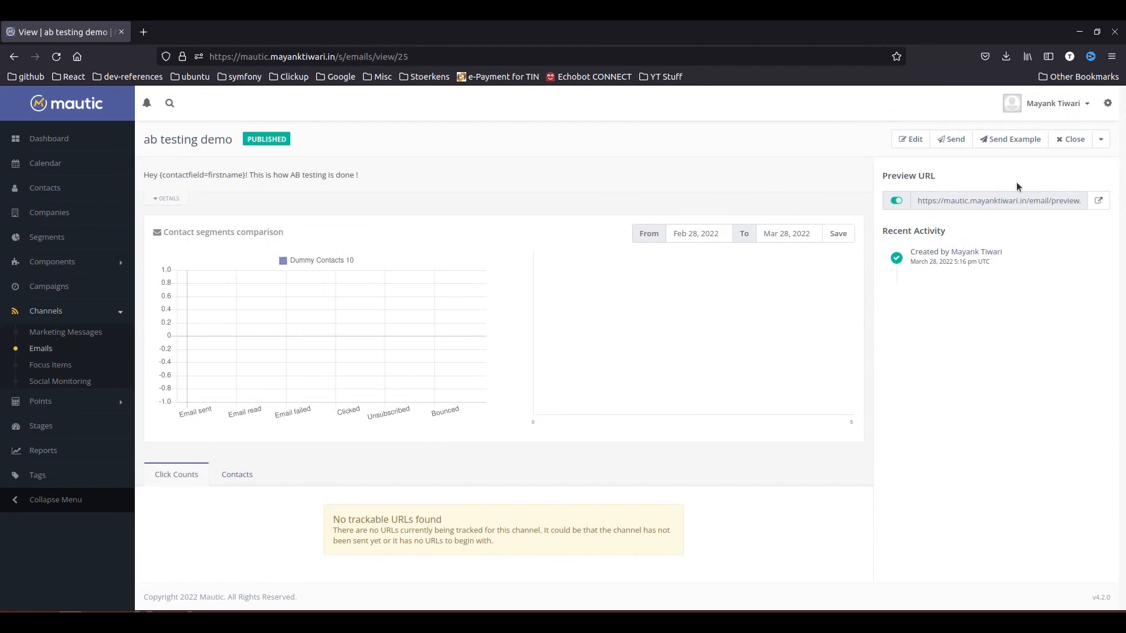
# Step: Choose Add A/B Test from the email's extra actions to start a variant
pyautogui.click(1101, 138)
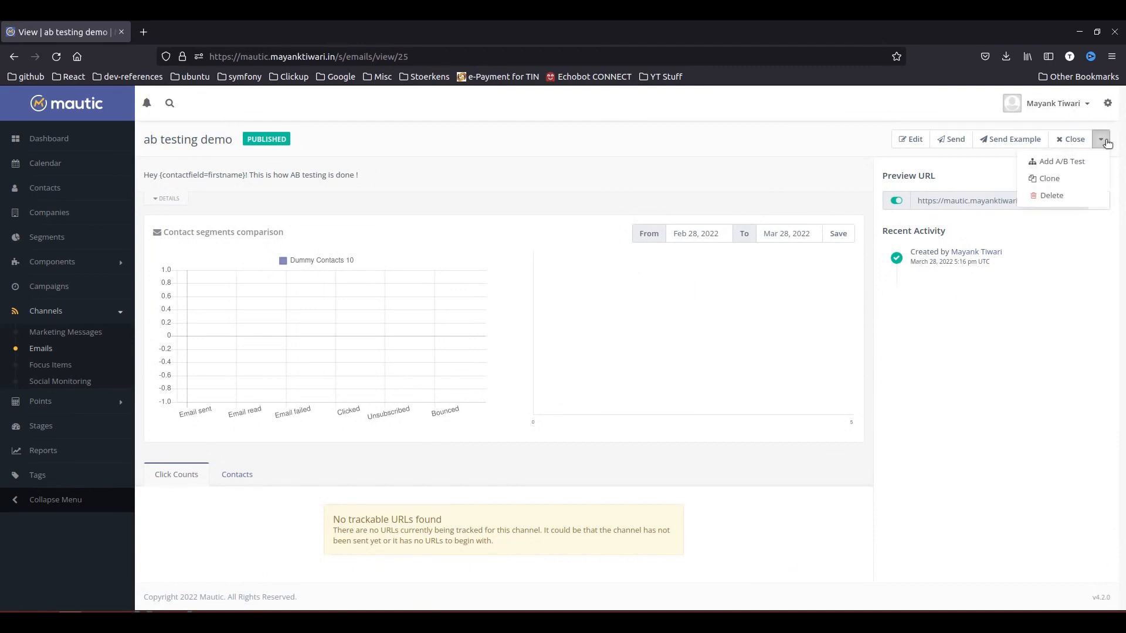
pyautogui.moveTo(1060, 161)
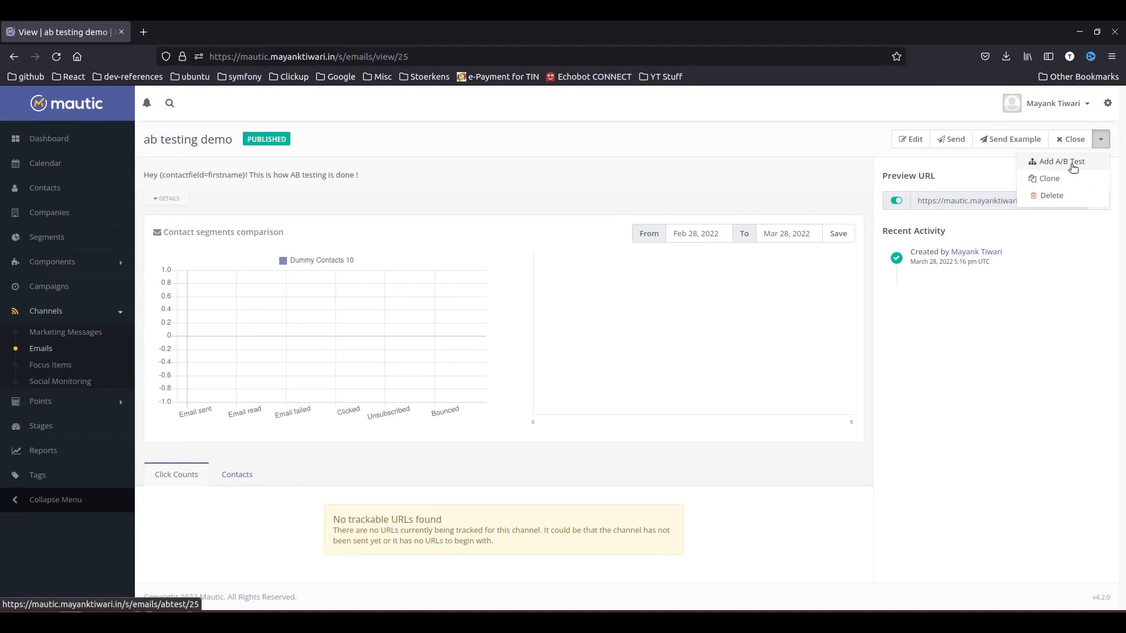
pyautogui.click(1059, 160)
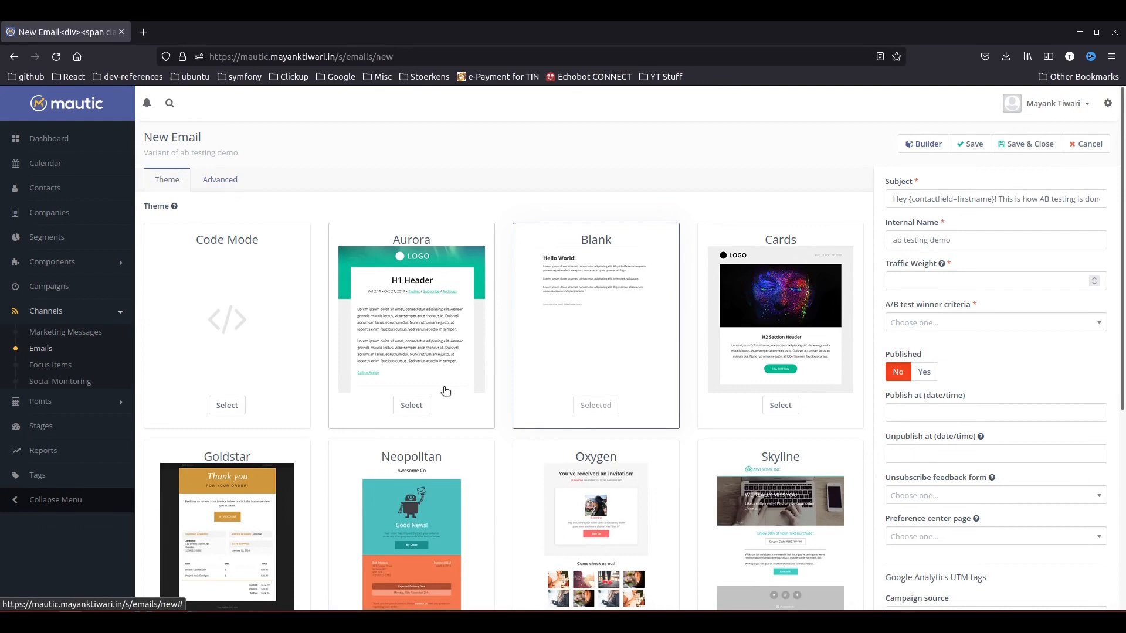
# Step: Publish the variant with traffic weight 50 and Email Stats > Read rate as winner criteria
pyautogui.click(923, 372)
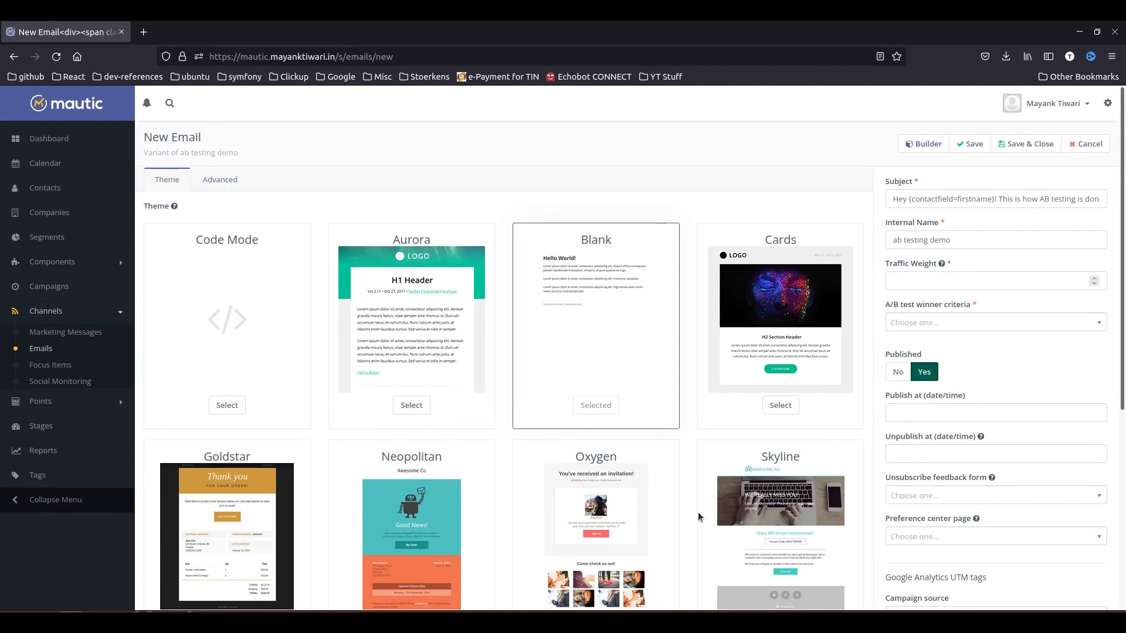
pyautogui.moveTo(916, 305)
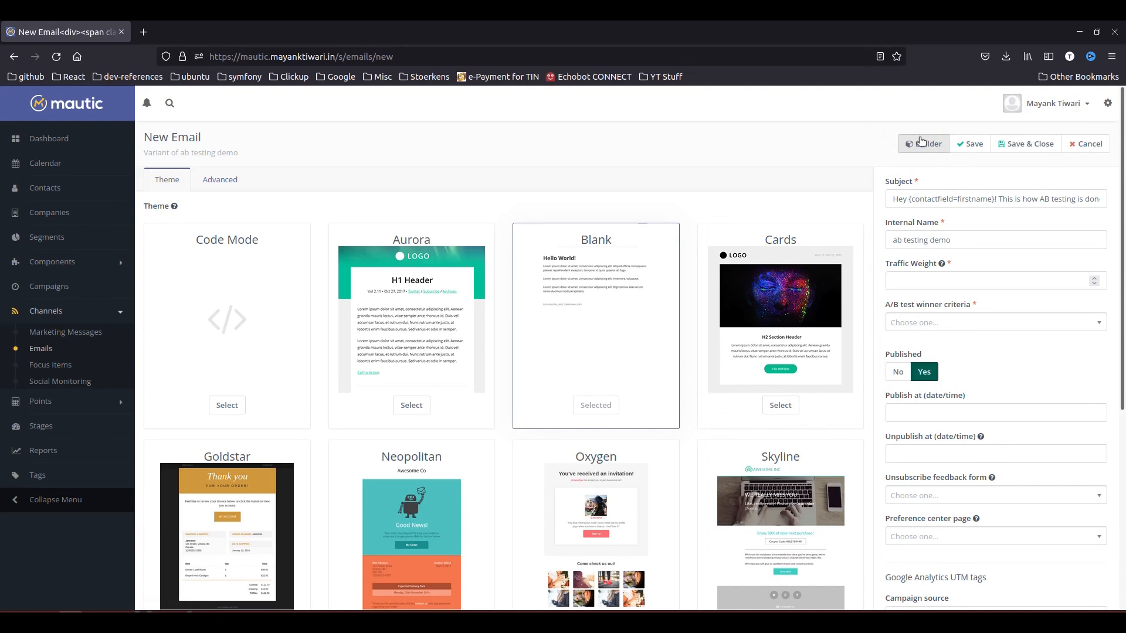
pyautogui.moveTo(677, 328)
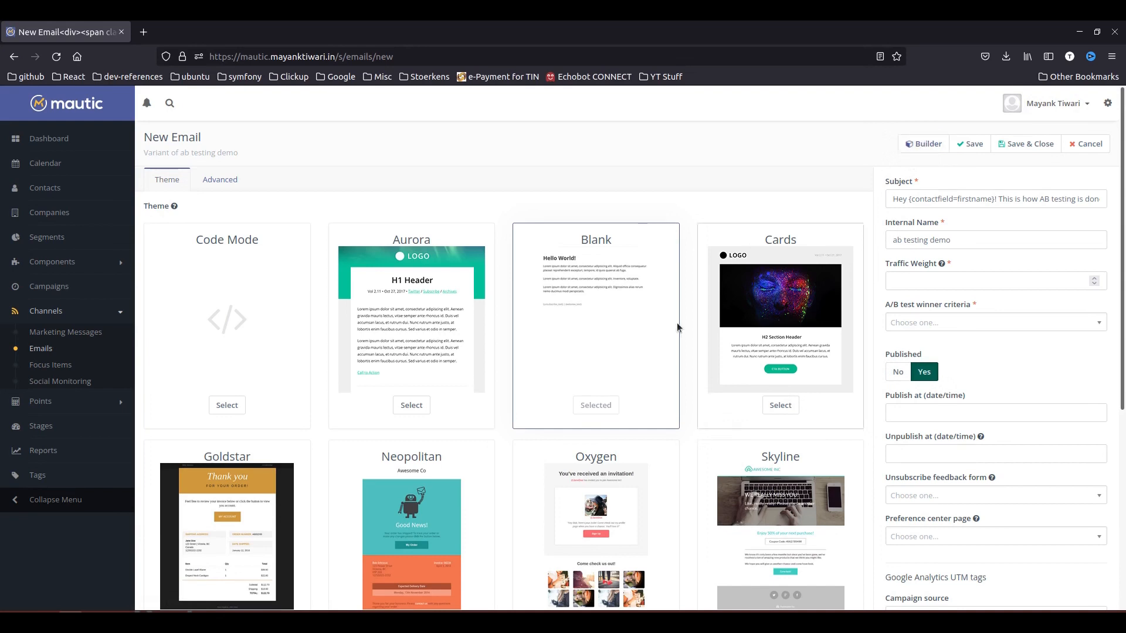
pyautogui.moveTo(969, 273)
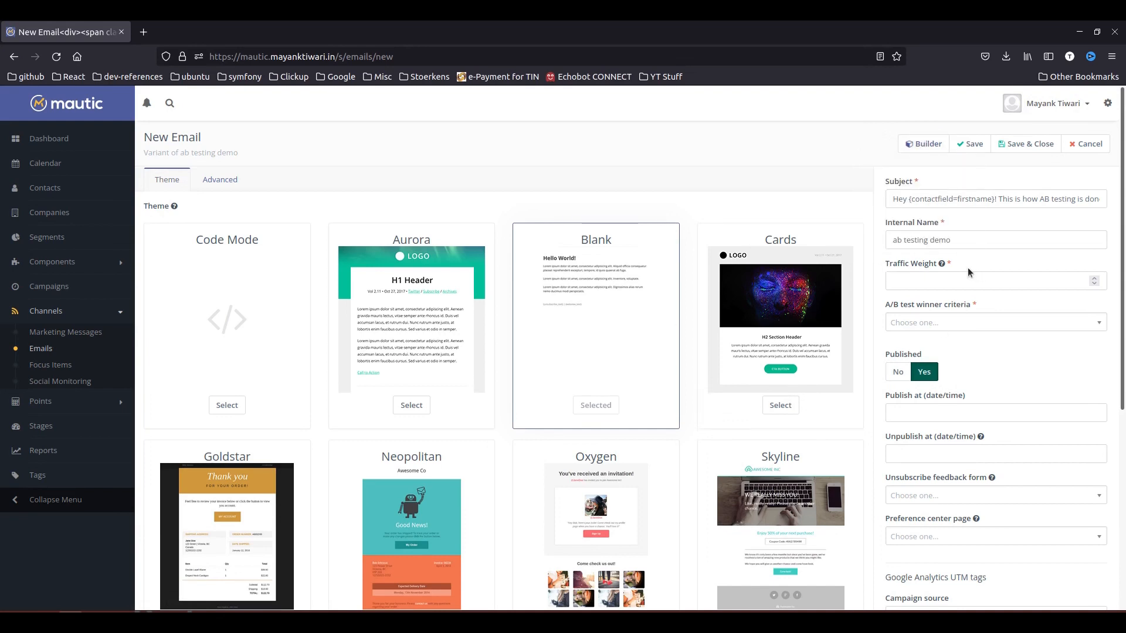
pyautogui.moveTo(963, 270)
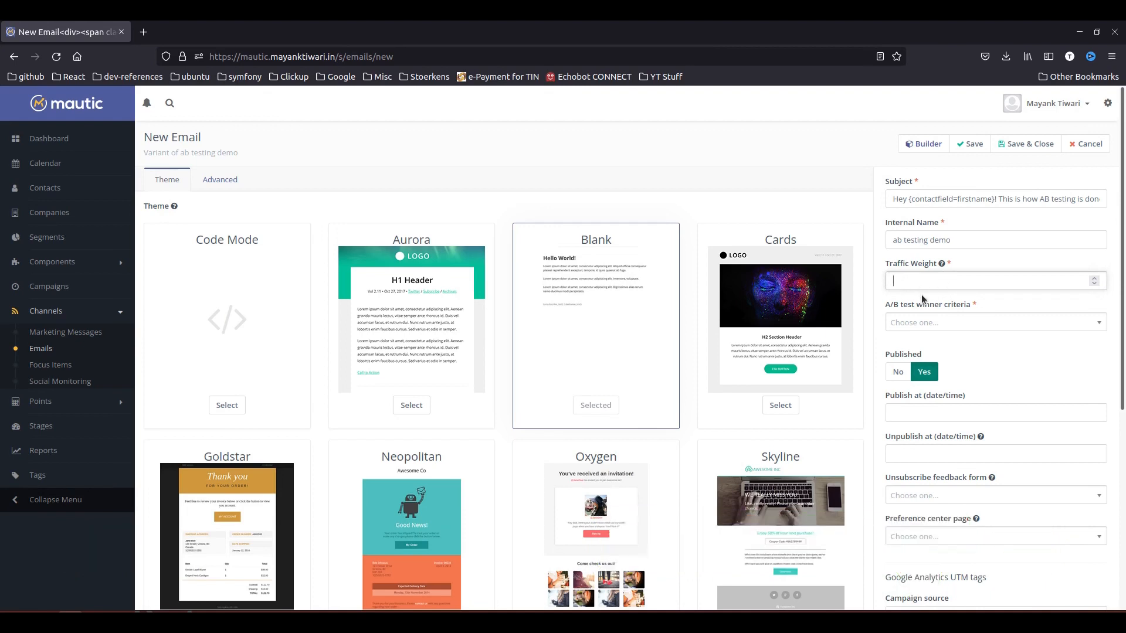
pyautogui.moveTo(940, 262)
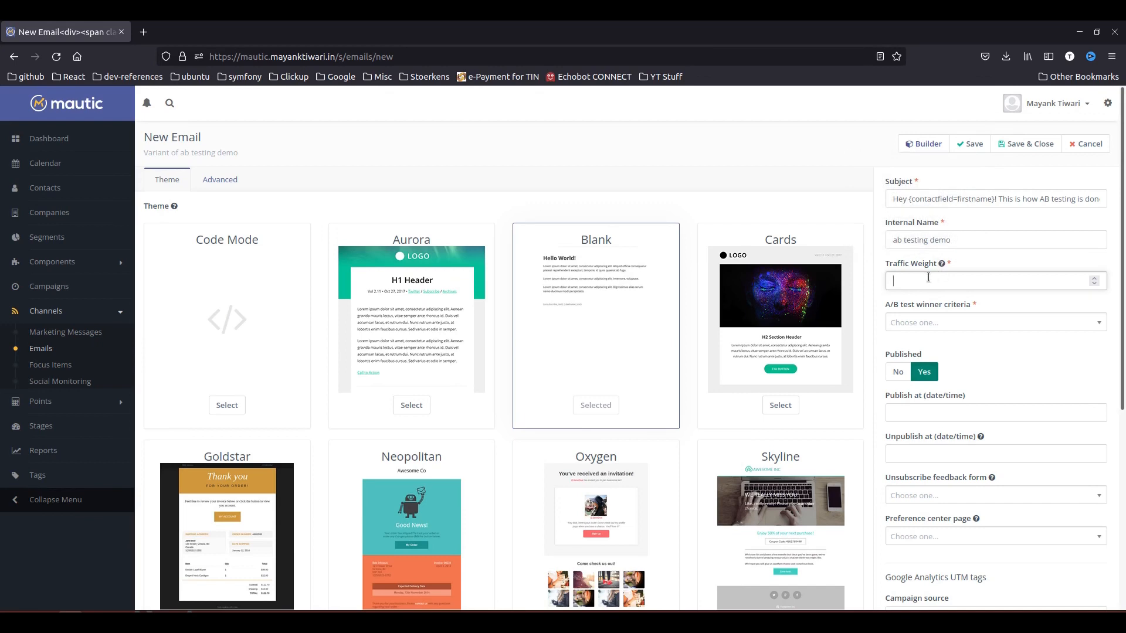
pyautogui.write('50')
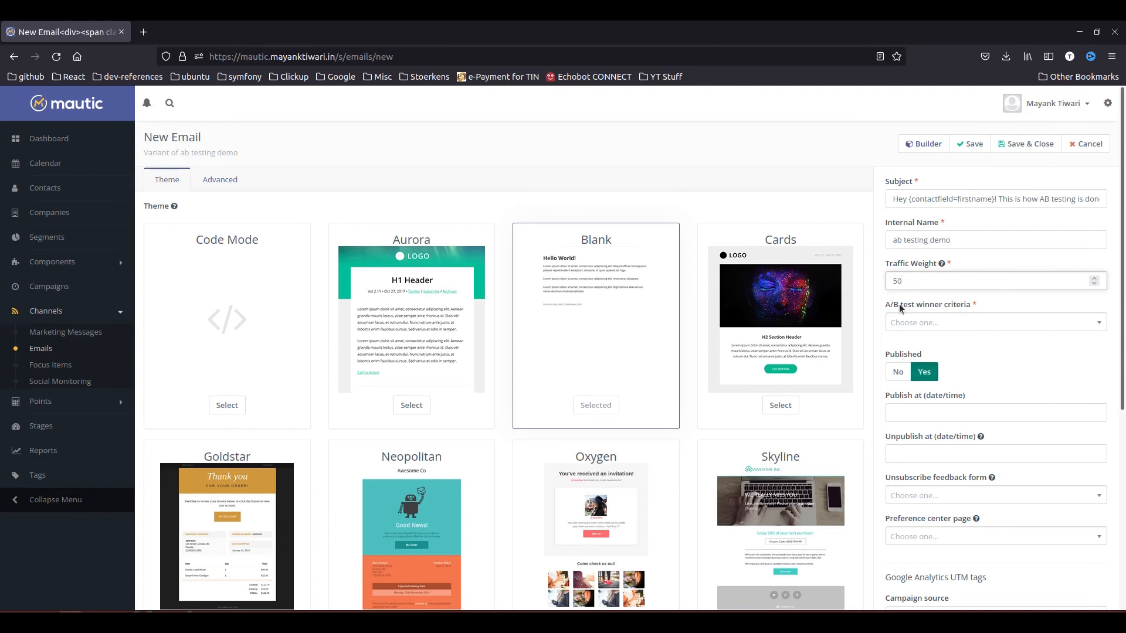
pyautogui.click(994, 280)
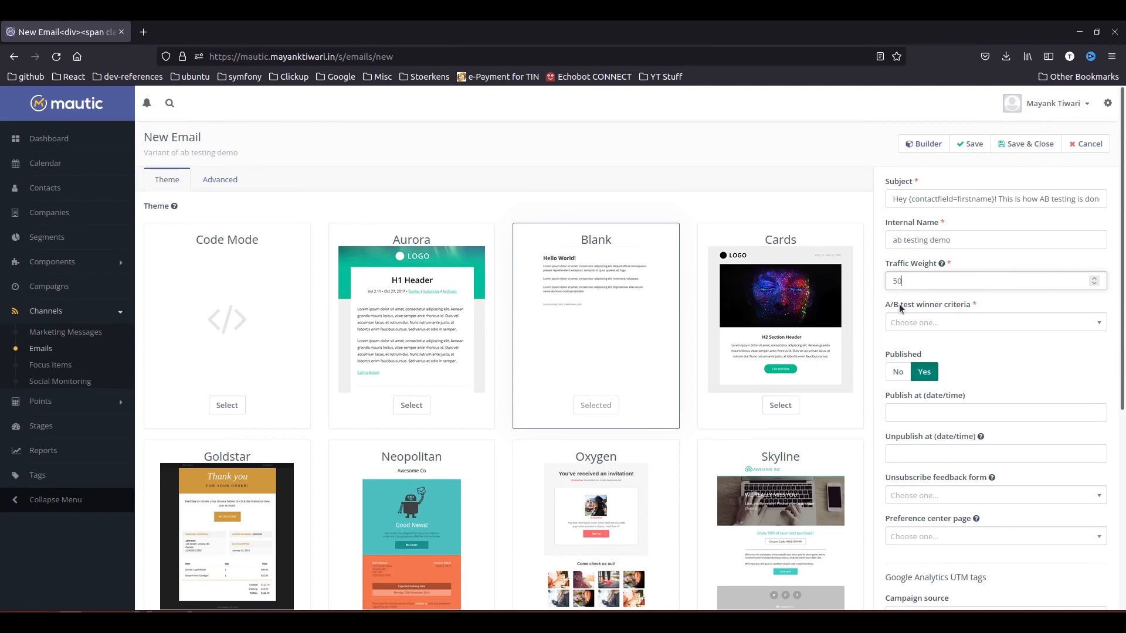
pyautogui.click(995, 321)
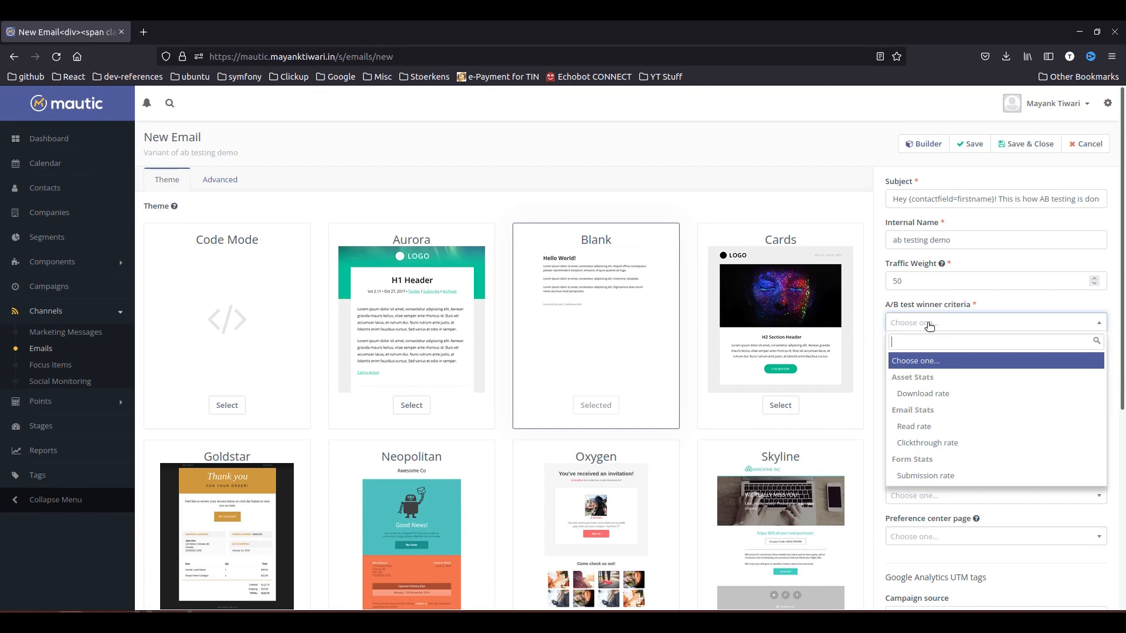
pyautogui.moveTo(923, 393)
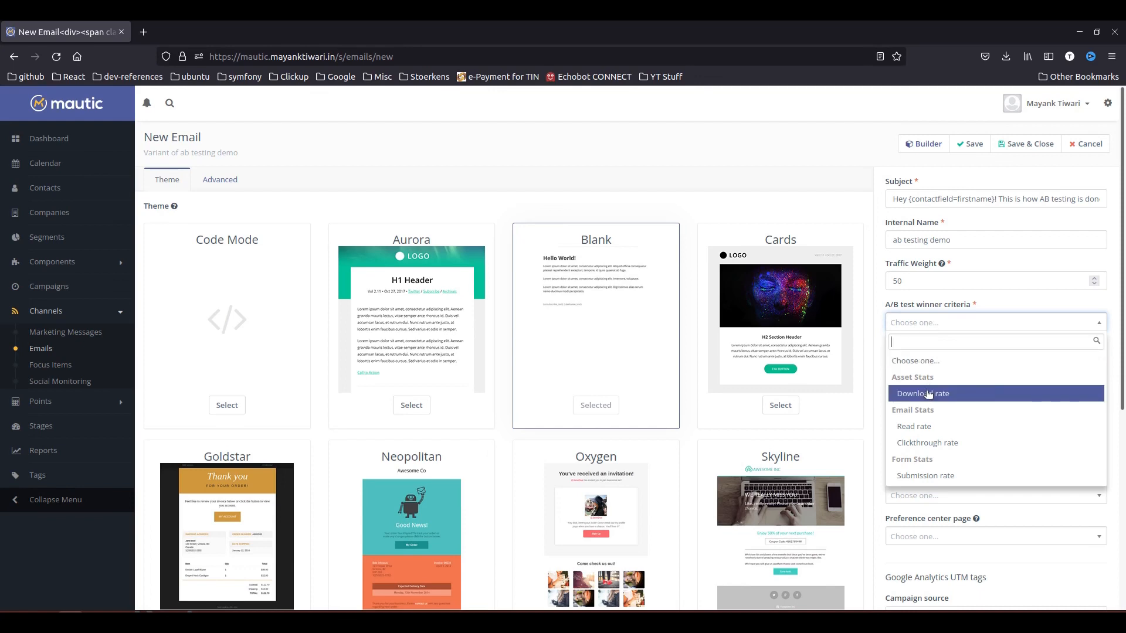
pyautogui.moveTo(922, 393)
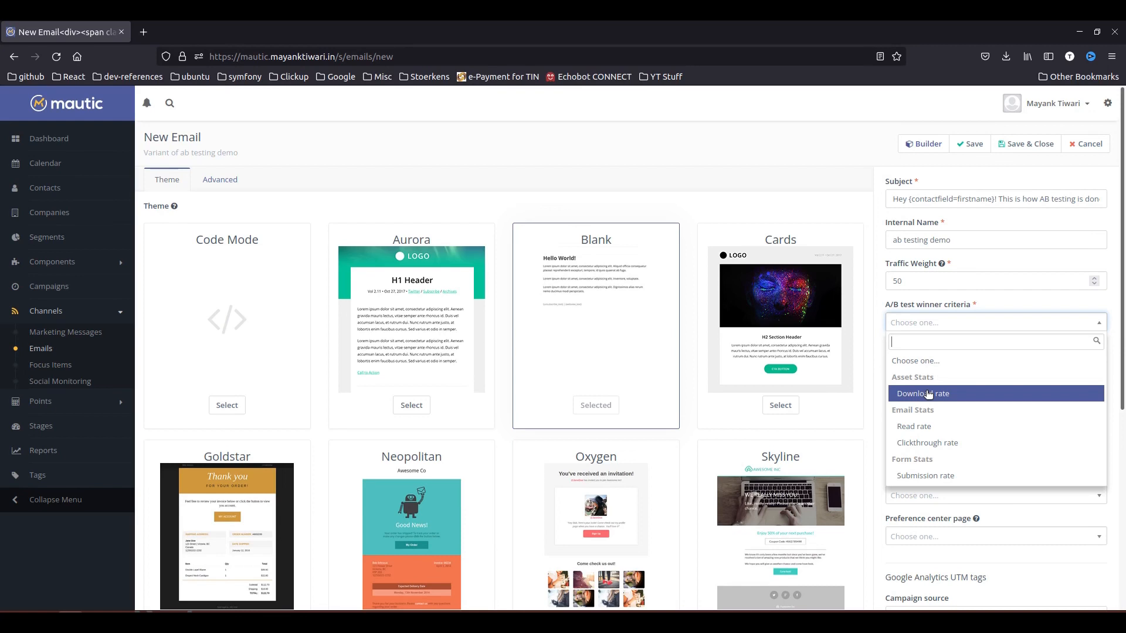
pyautogui.moveTo(940, 429)
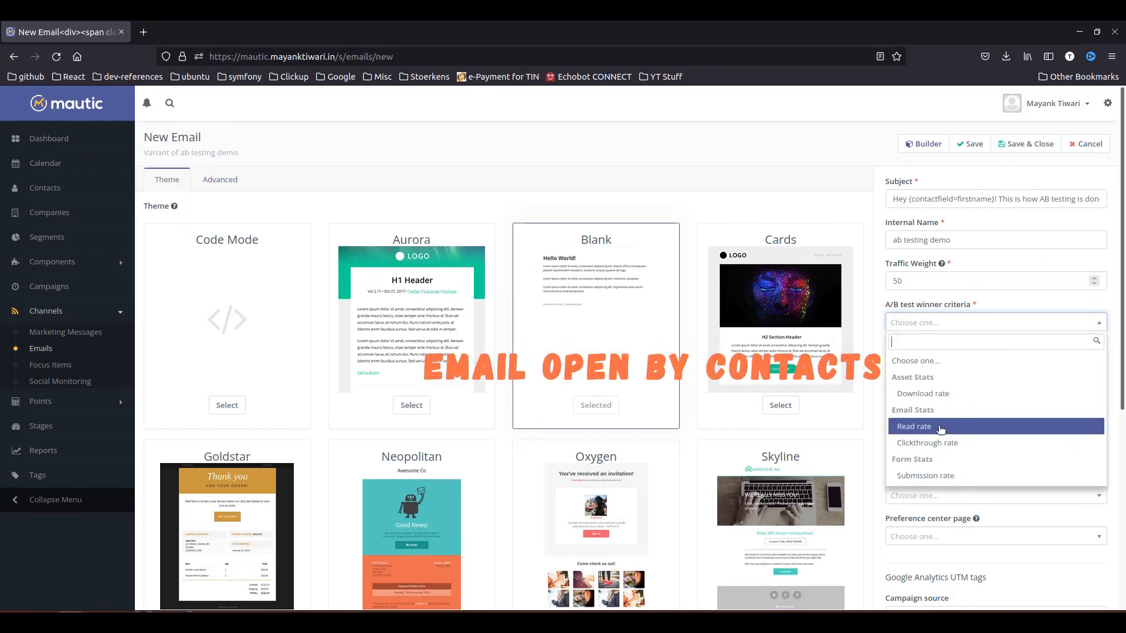
pyautogui.moveTo(926, 442)
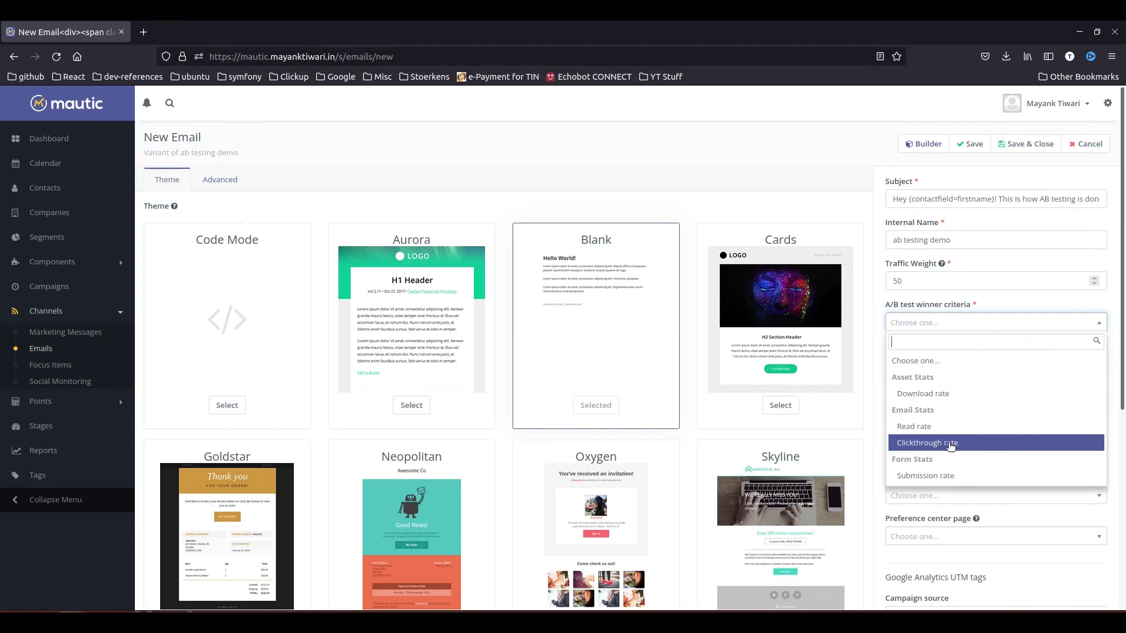
pyautogui.moveTo(927, 475)
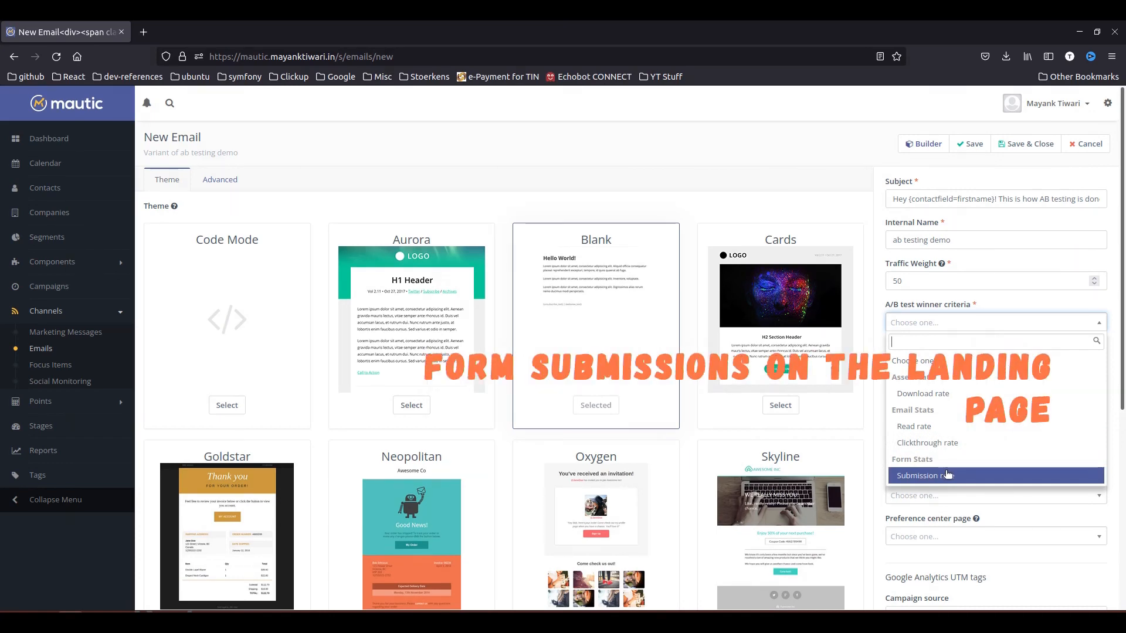
pyautogui.moveTo(968, 472)
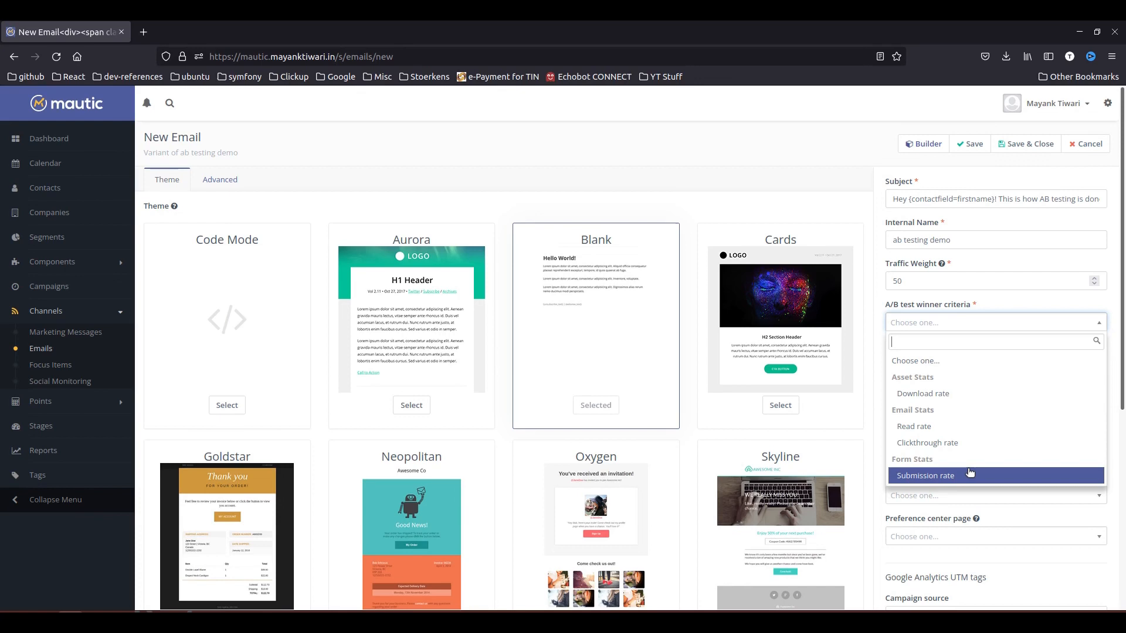
pyautogui.moveTo(913, 426)
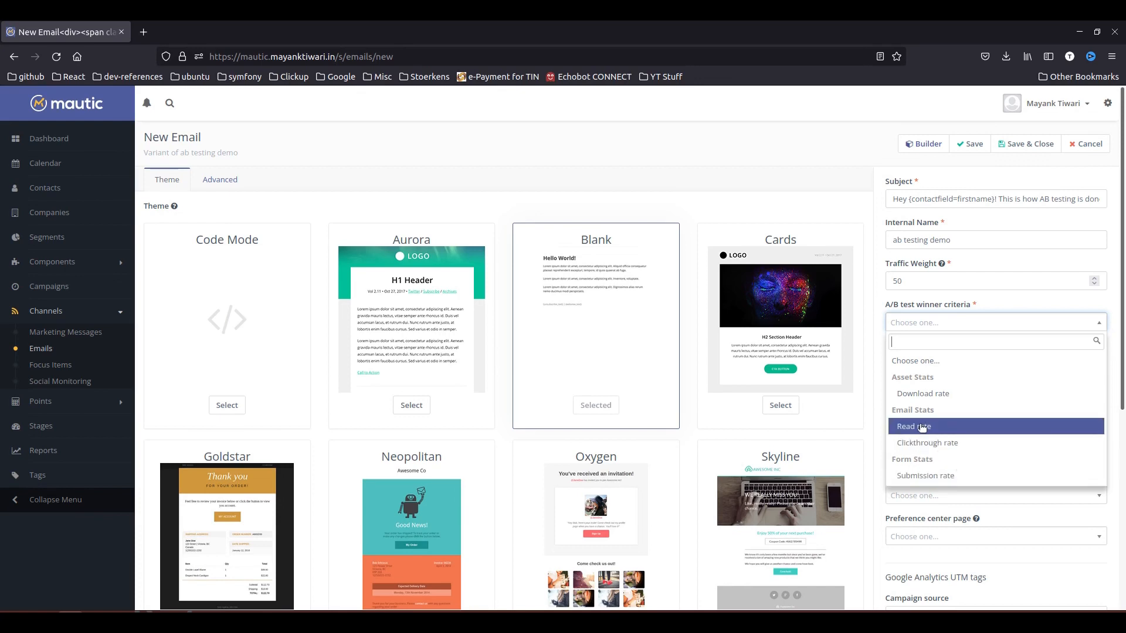
pyautogui.click(912, 425)
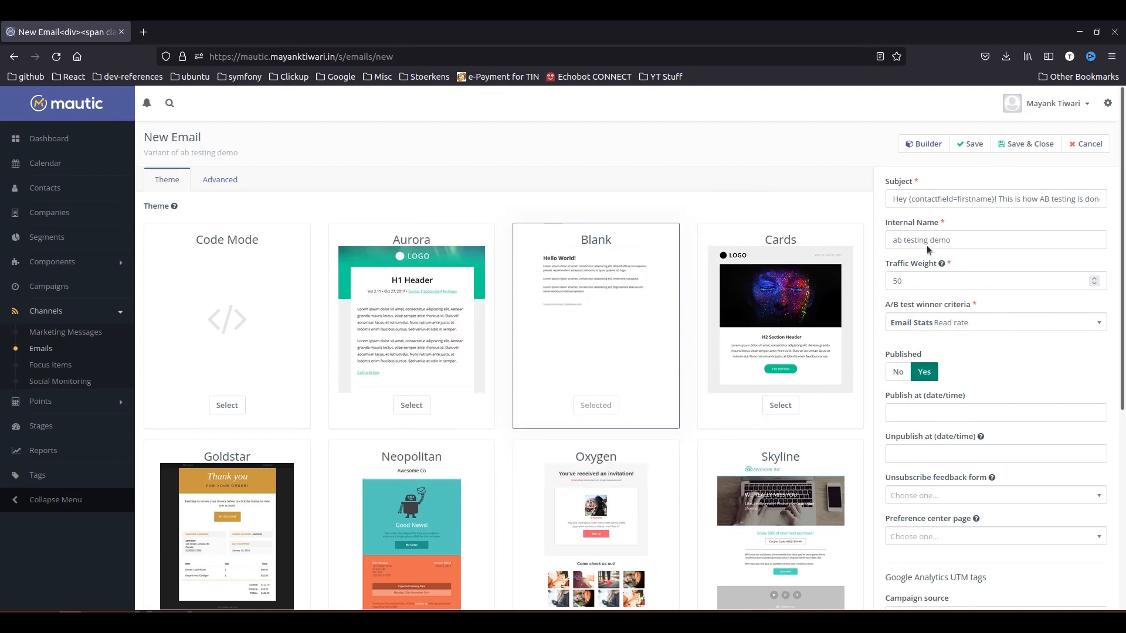
# Step: Check the 'This is Email B of AB TESTING!' content in the builder, then save and close the variant
pyautogui.click(923, 143)
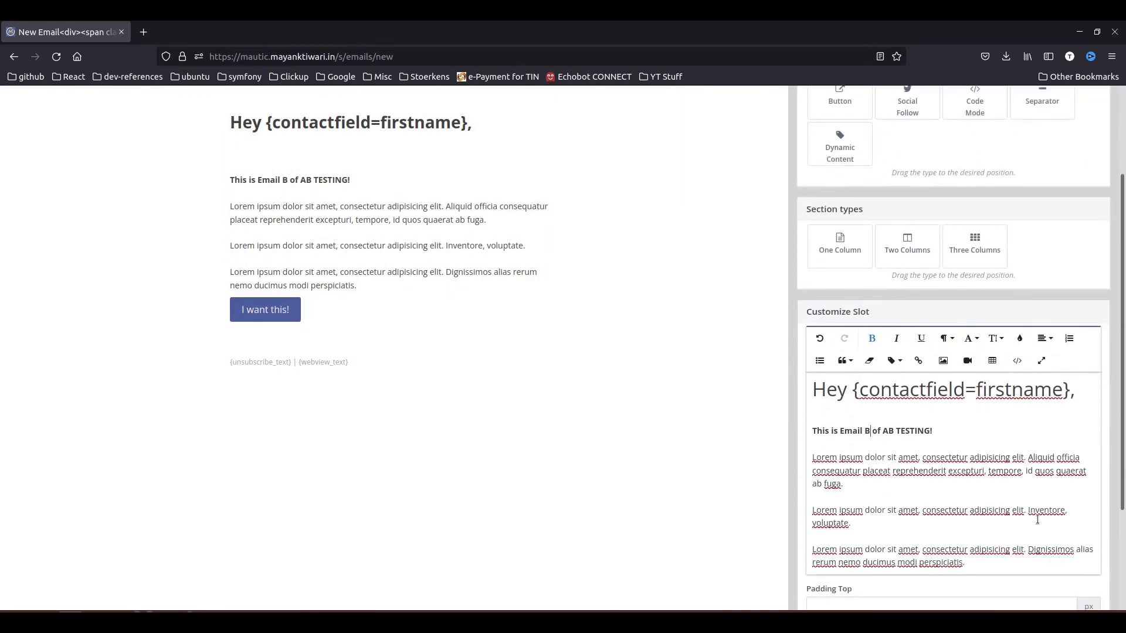
pyautogui.scroll(3)
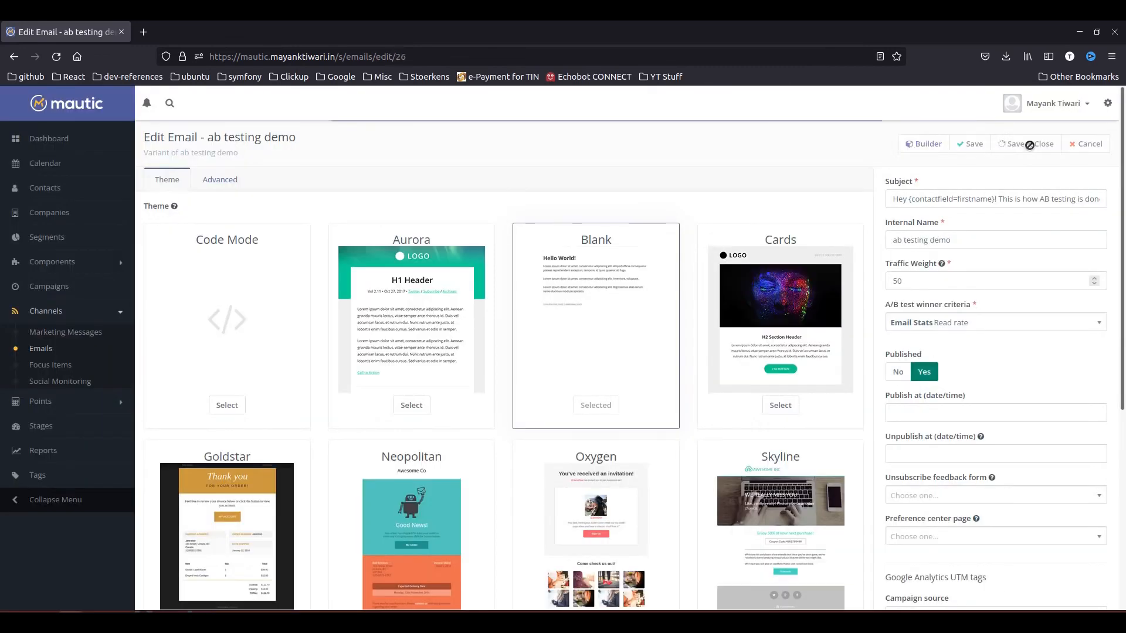
pyautogui.click(1017, 143)
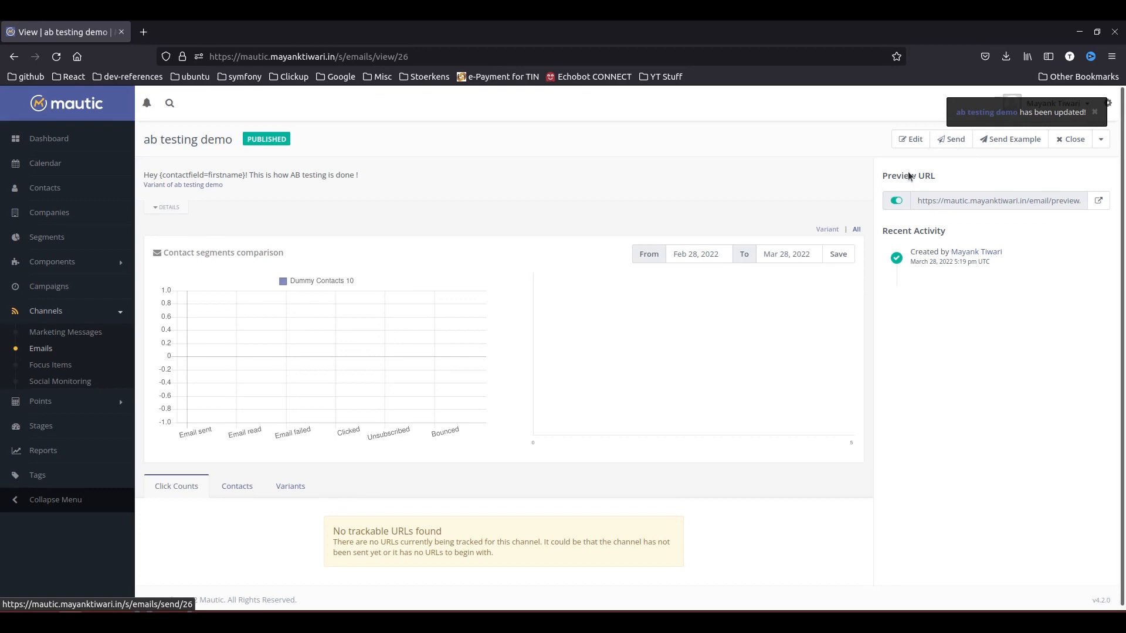
# Step: Send the email batch to its 10 pending contacts and switch to the Gmail inbox
pyautogui.click(949, 139)
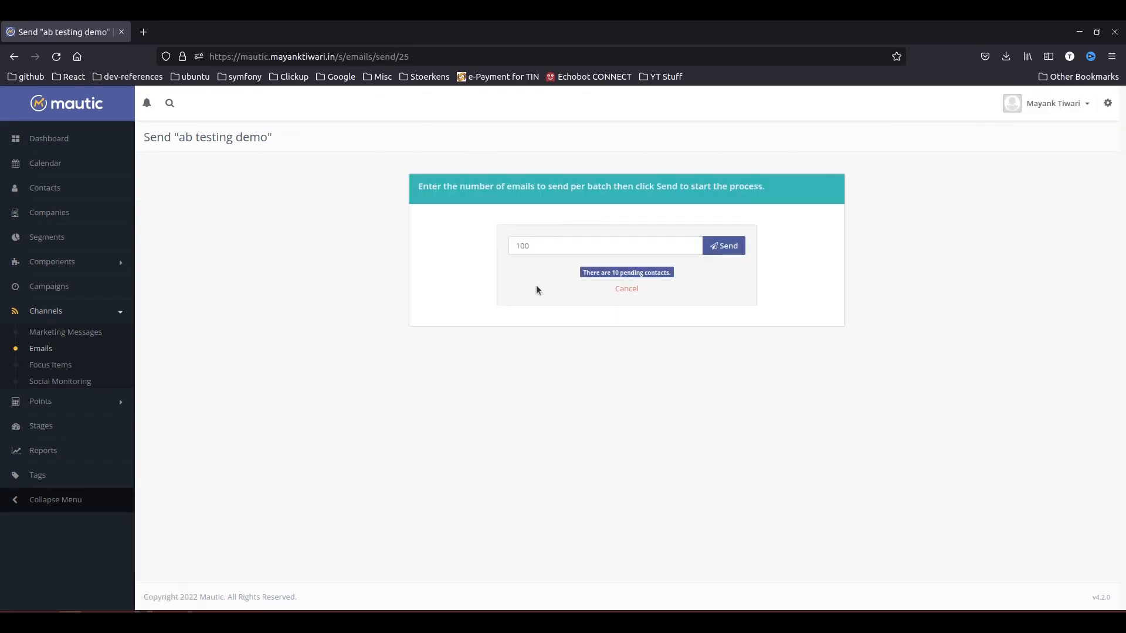
pyautogui.click(726, 245)
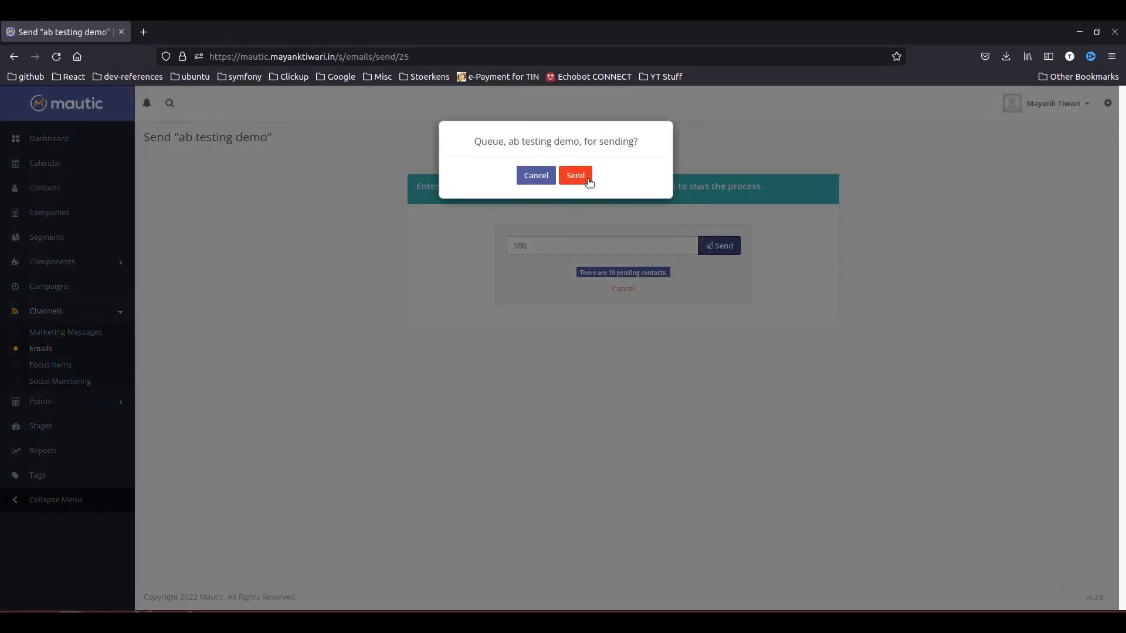
pyautogui.click(575, 175)
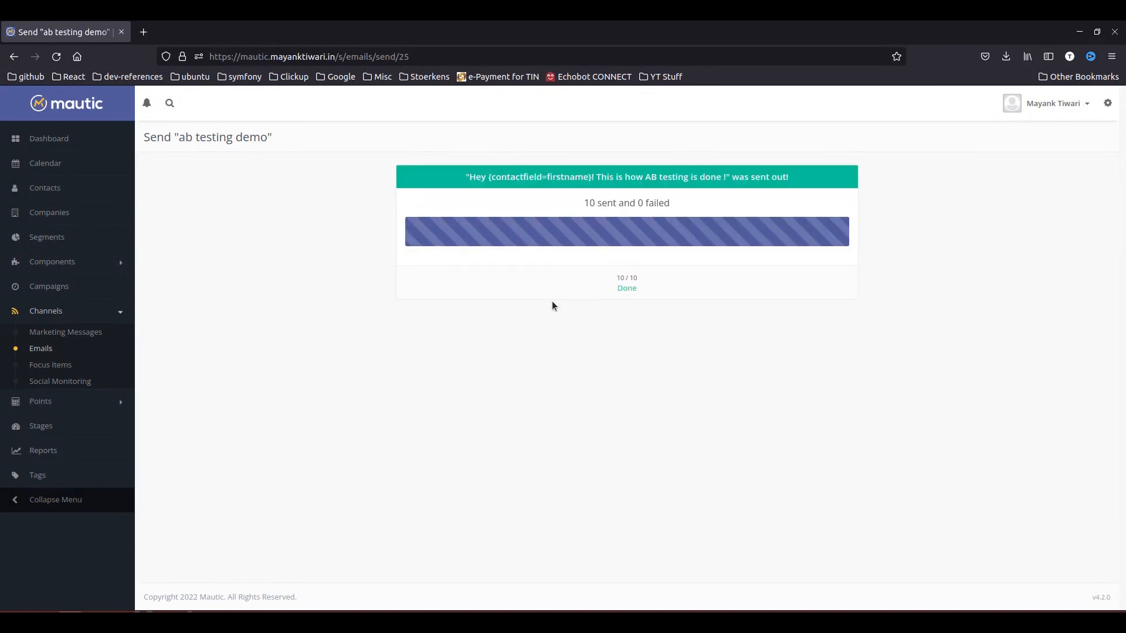
pyautogui.moveTo(320, 169)
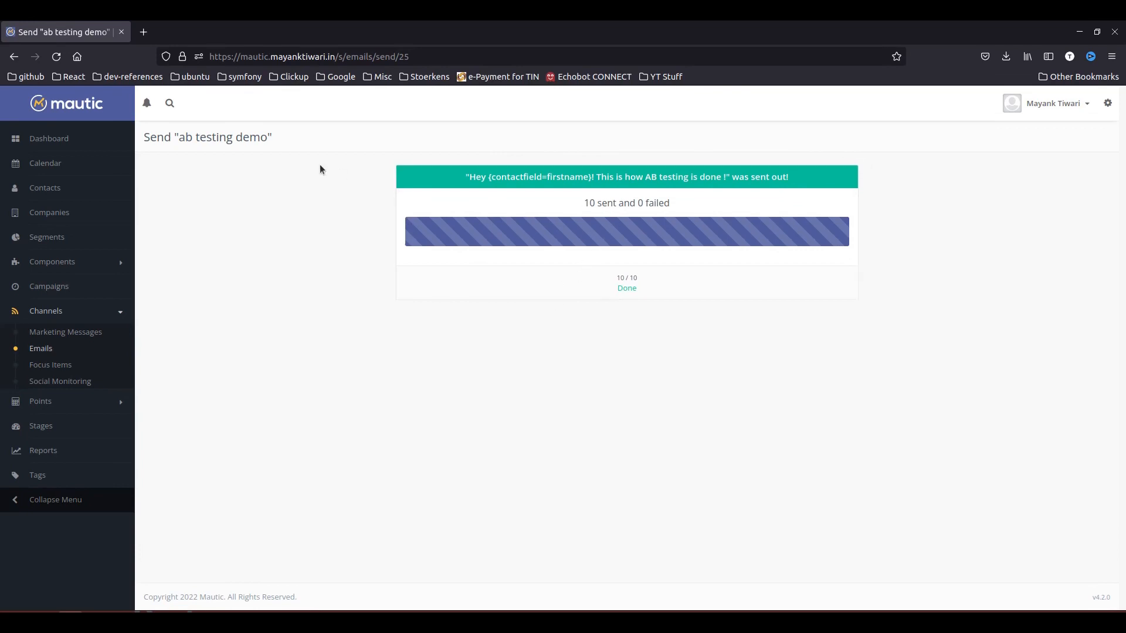
pyautogui.moveTo(278, 135)
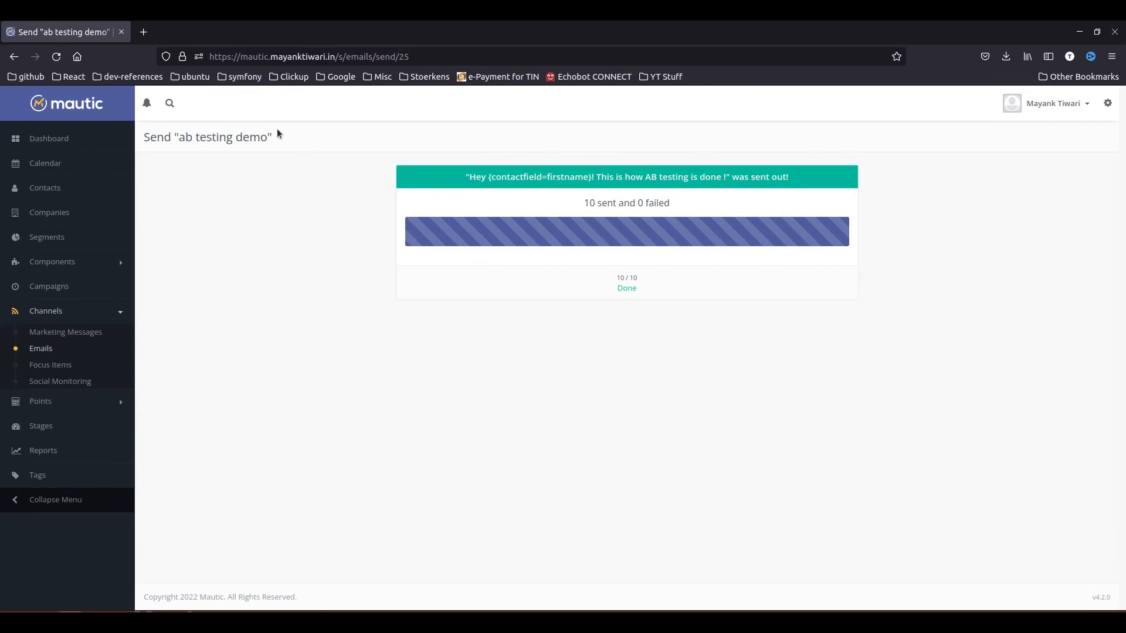
pyautogui.click(143, 31)
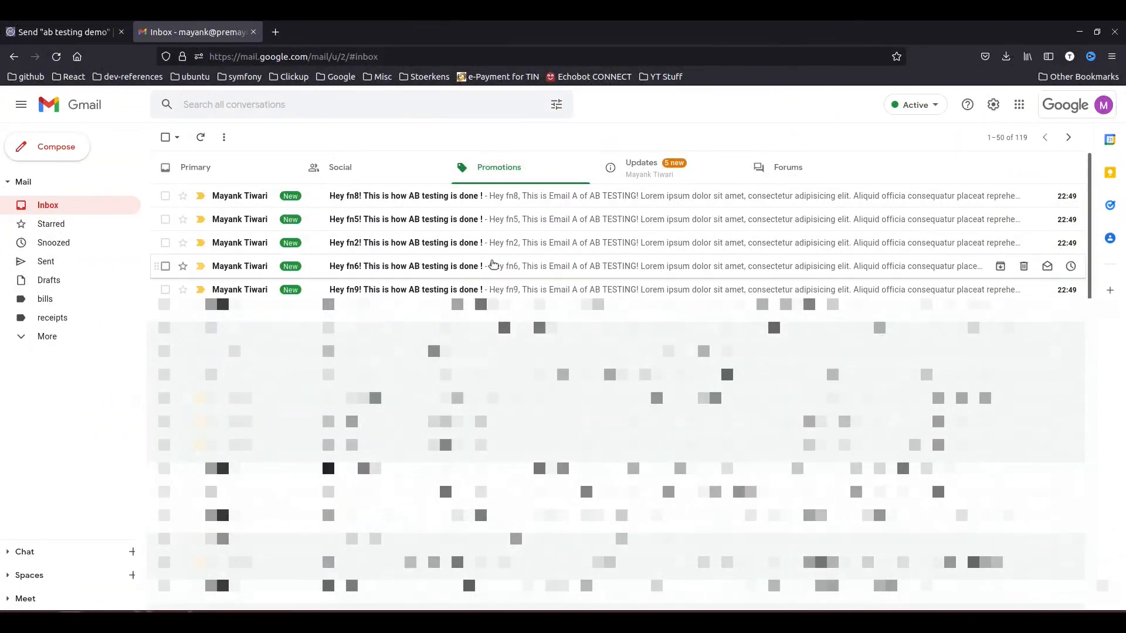
pyautogui.moveTo(493, 242)
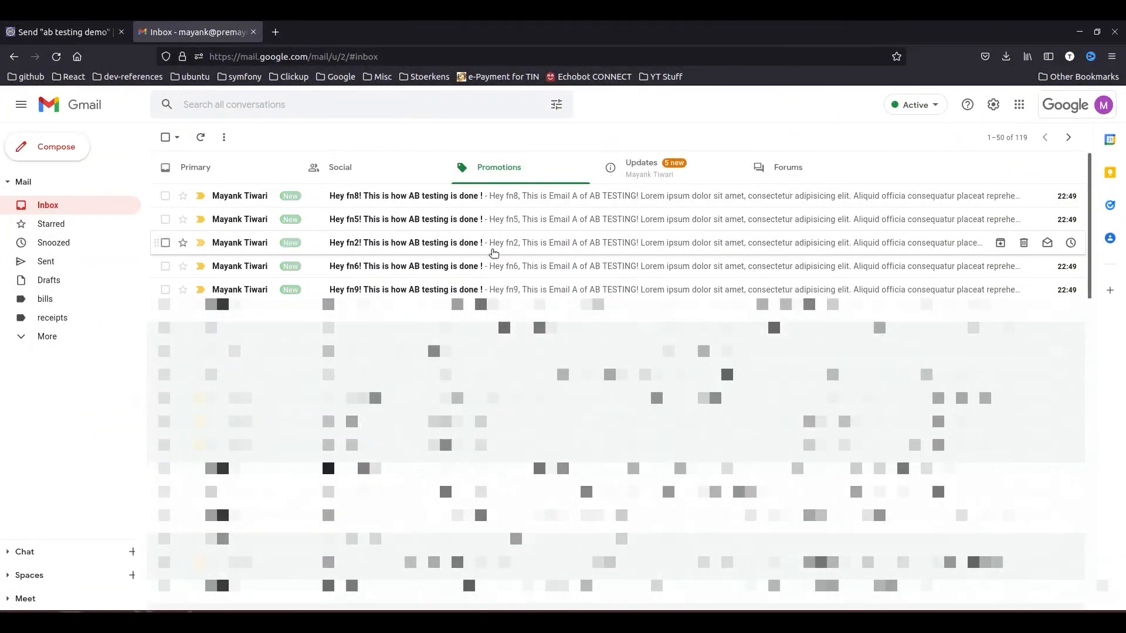
pyautogui.moveTo(572, 231)
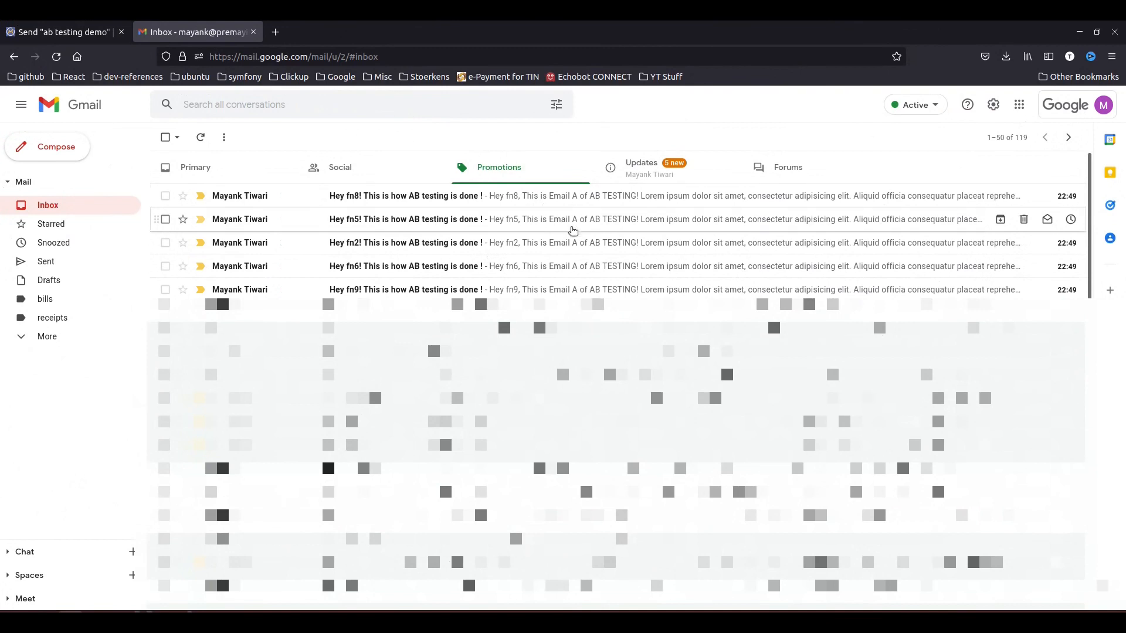
pyautogui.moveTo(577, 290)
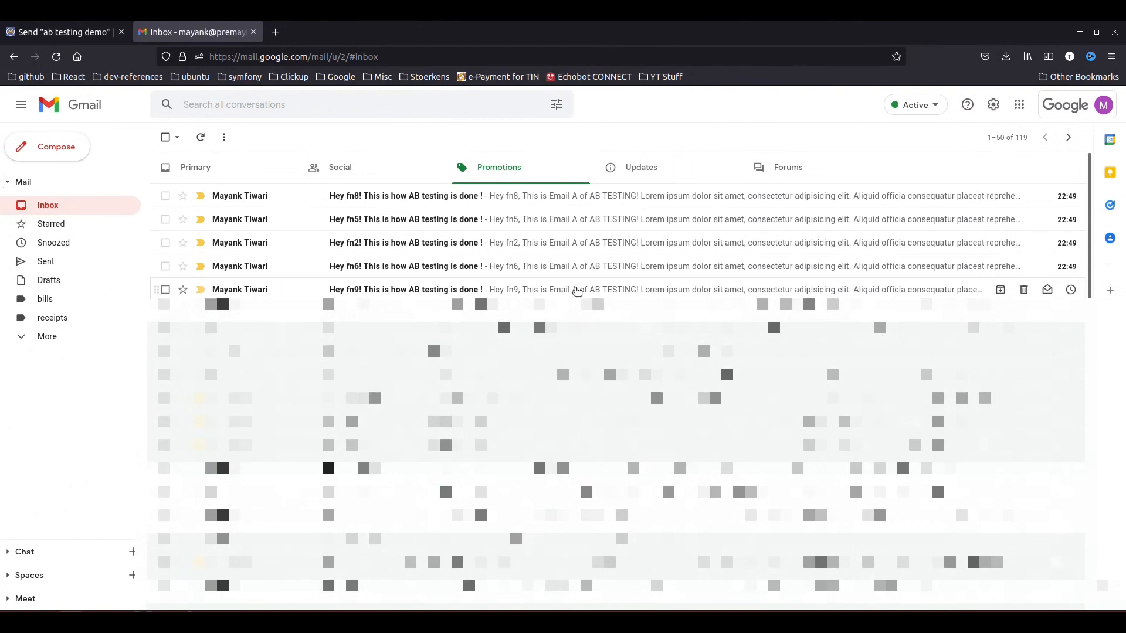
pyautogui.moveTo(383, 266)
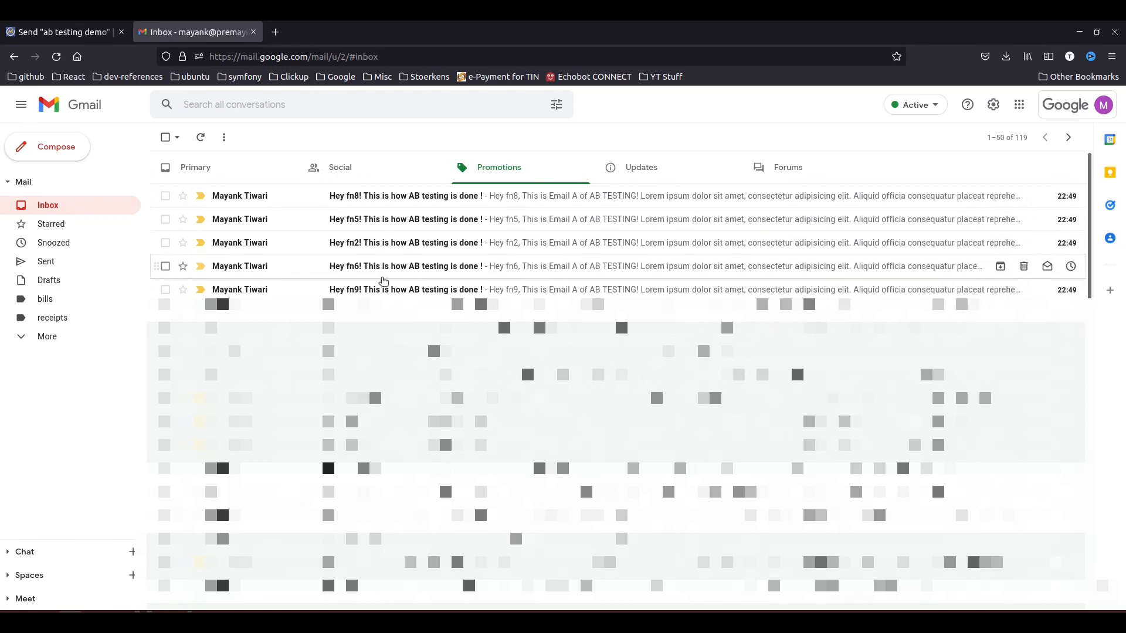
# Step: Show Gmail's Updates category holding the Email B copies for fn4, fn3, fn10, fn1 and fn7
pyautogui.click(639, 168)
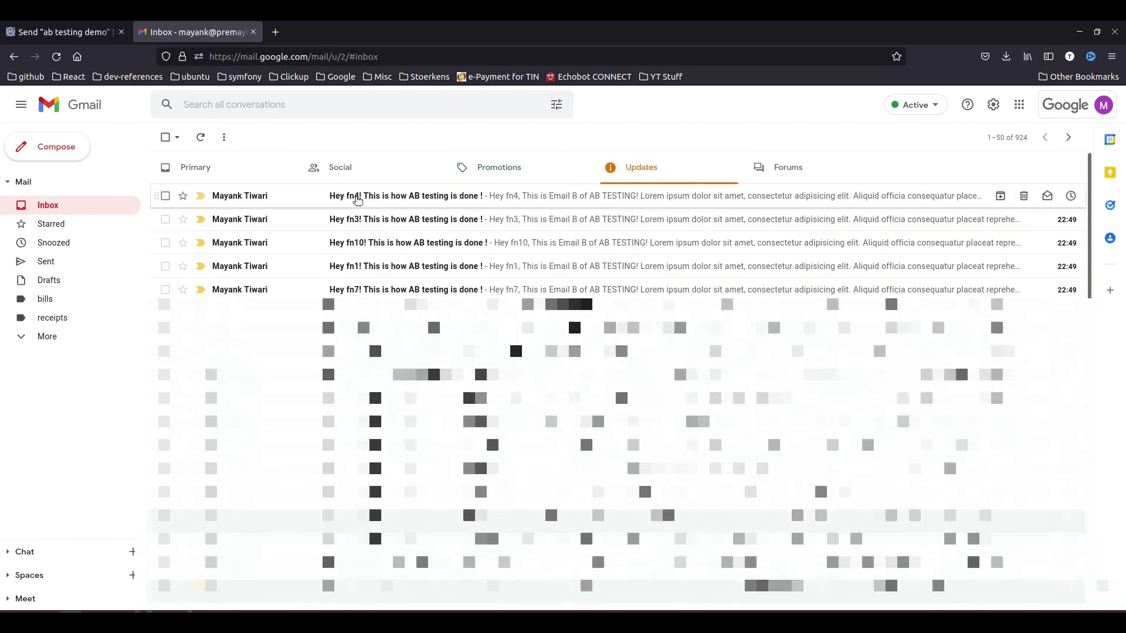
pyautogui.moveTo(483, 209)
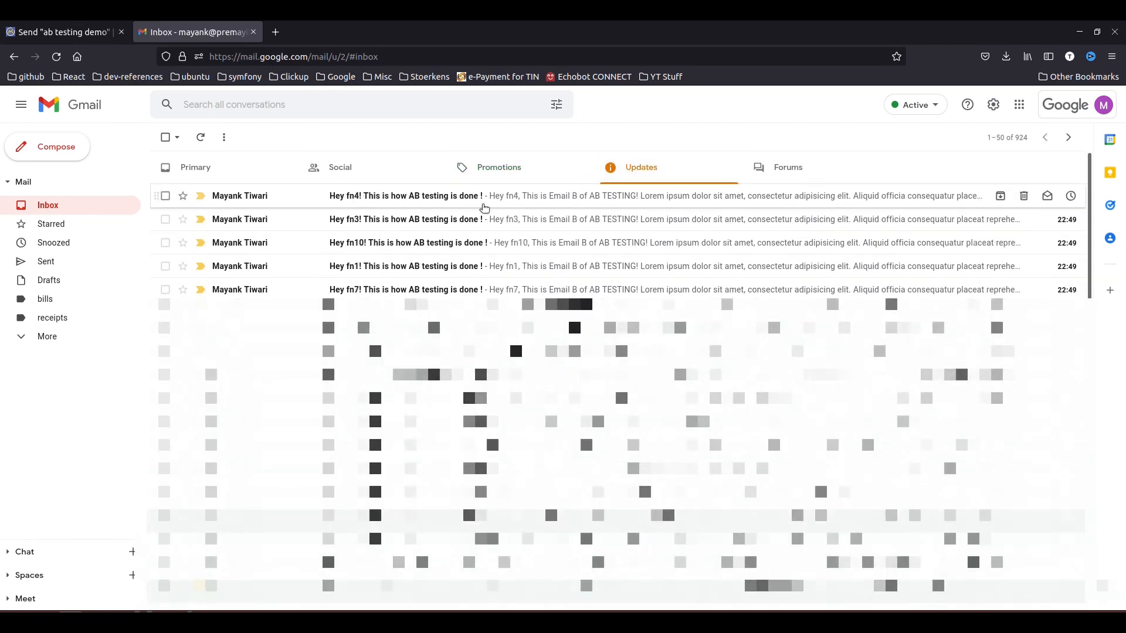
pyautogui.moveTo(564, 204)
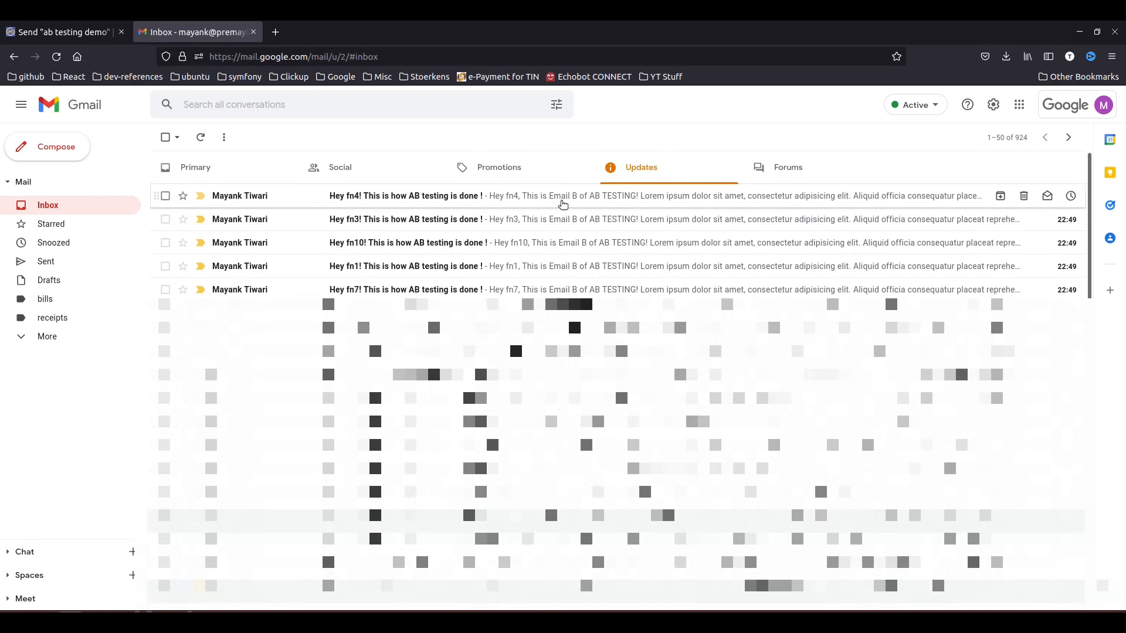
pyautogui.moveTo(555, 252)
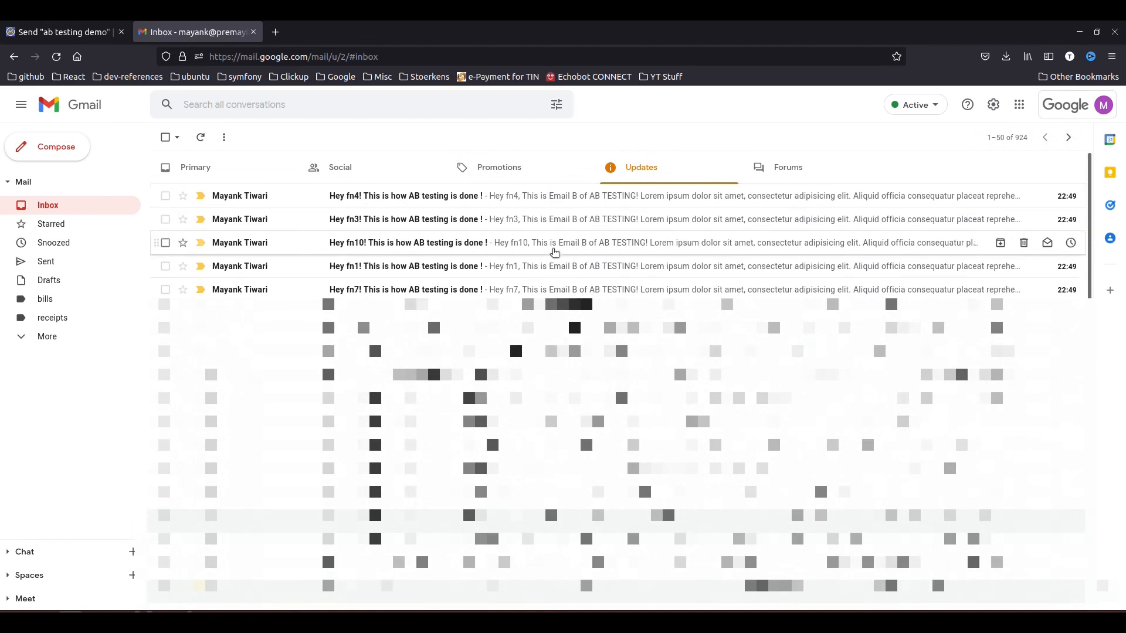
pyautogui.moveTo(406, 266)
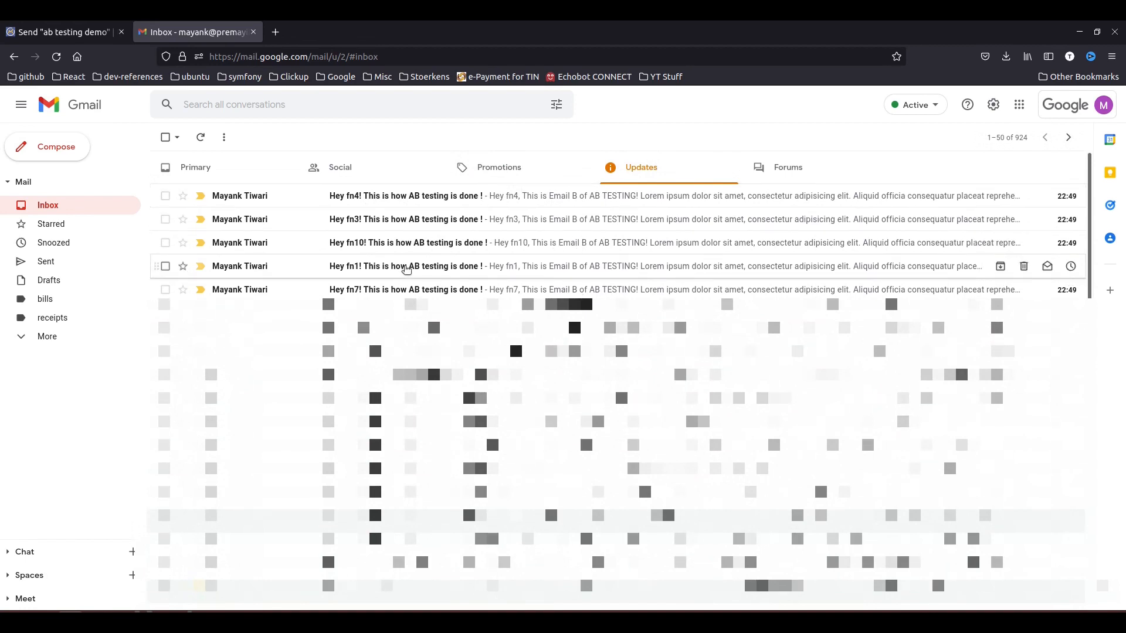
pyautogui.moveTo(499, 166)
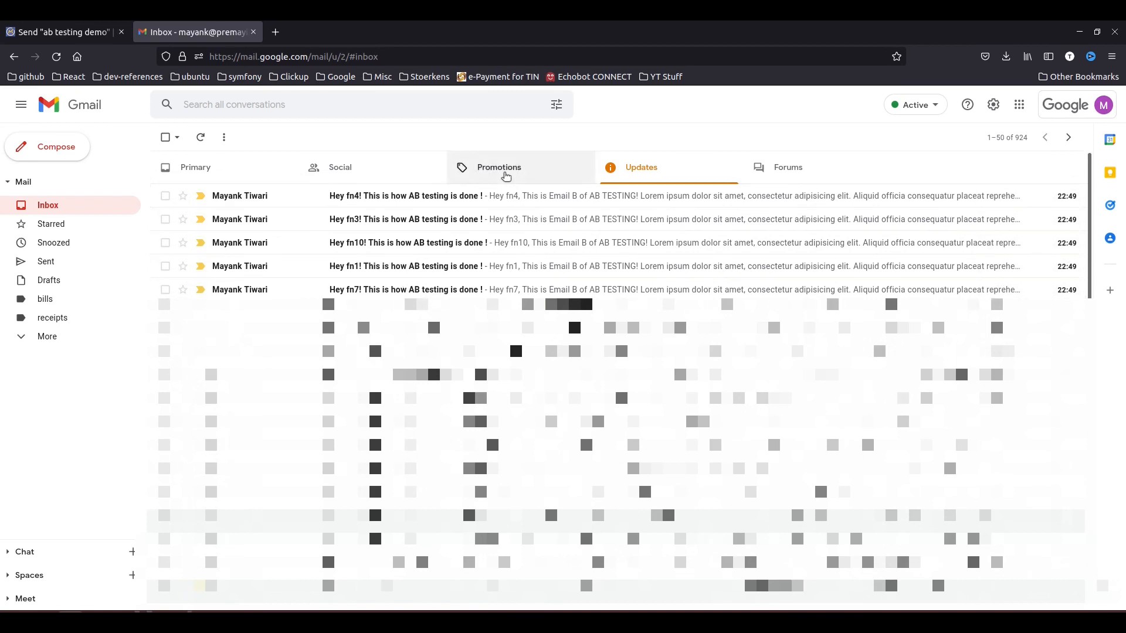
# Step: Review the received Email A and Email B test messages in Gmail, ending on fn10's Email B copy
pyautogui.click(499, 168)
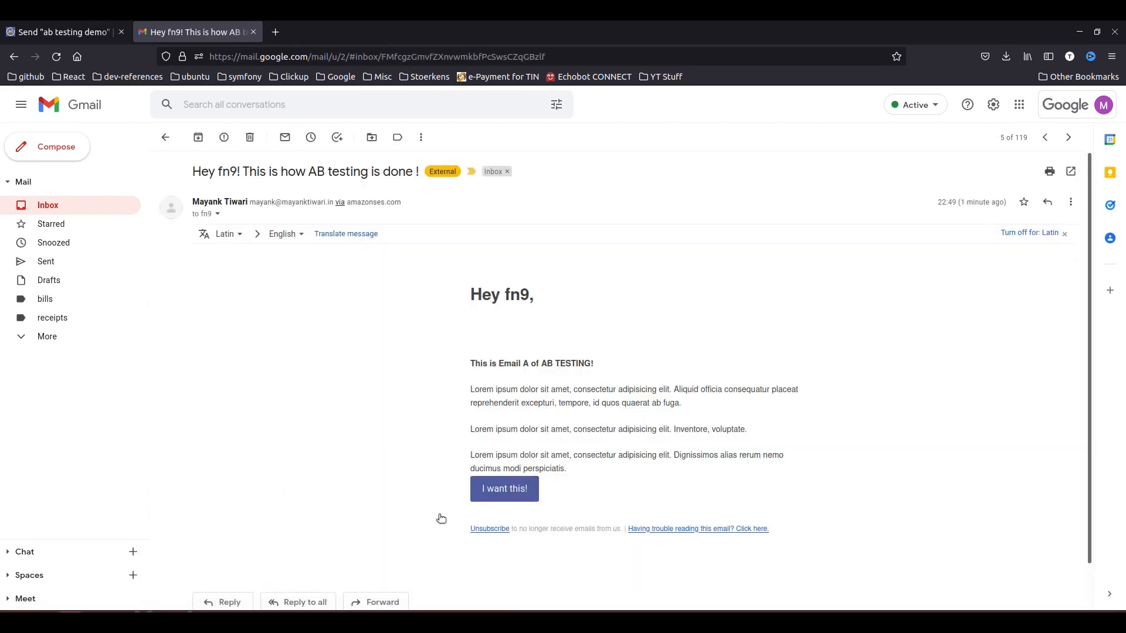
pyautogui.click(164, 137)
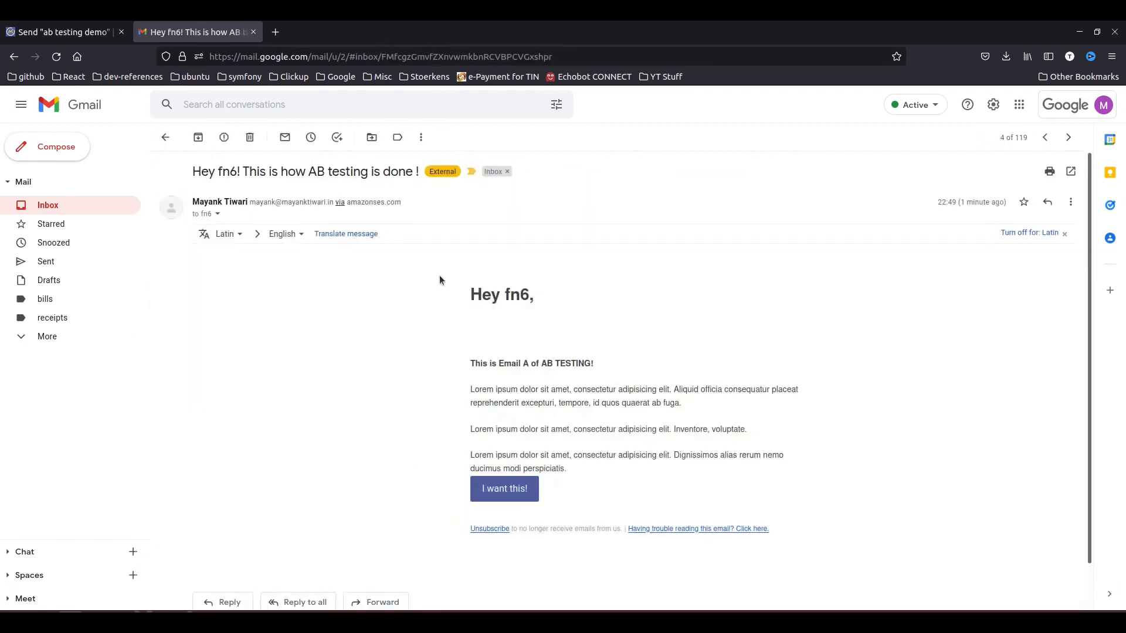
pyautogui.moveTo(165, 137)
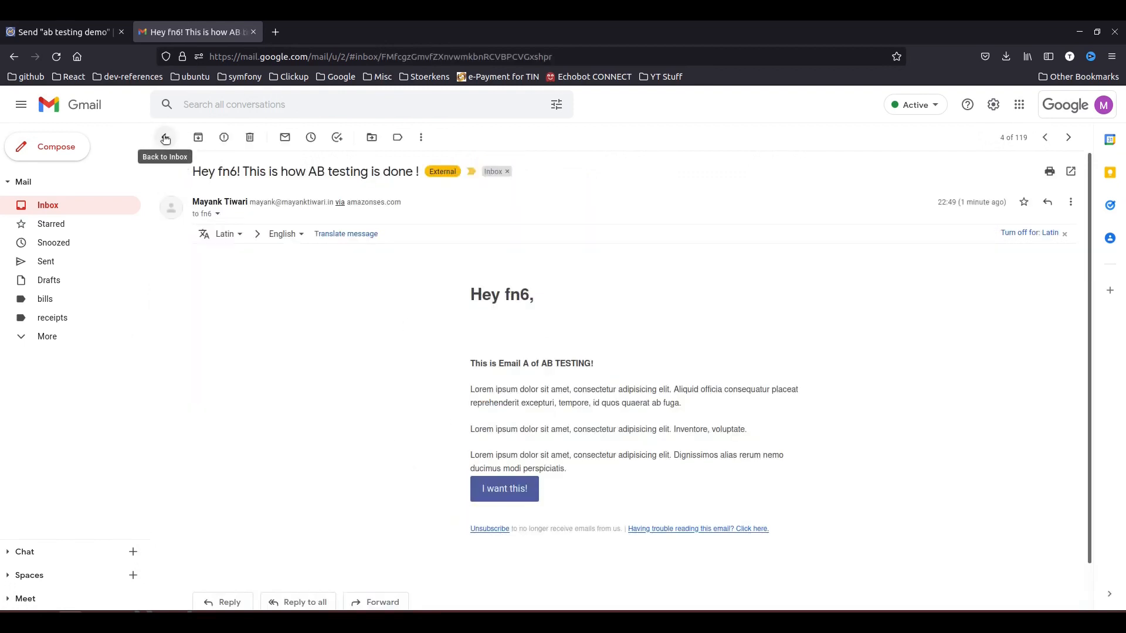
pyautogui.click(1044, 137)
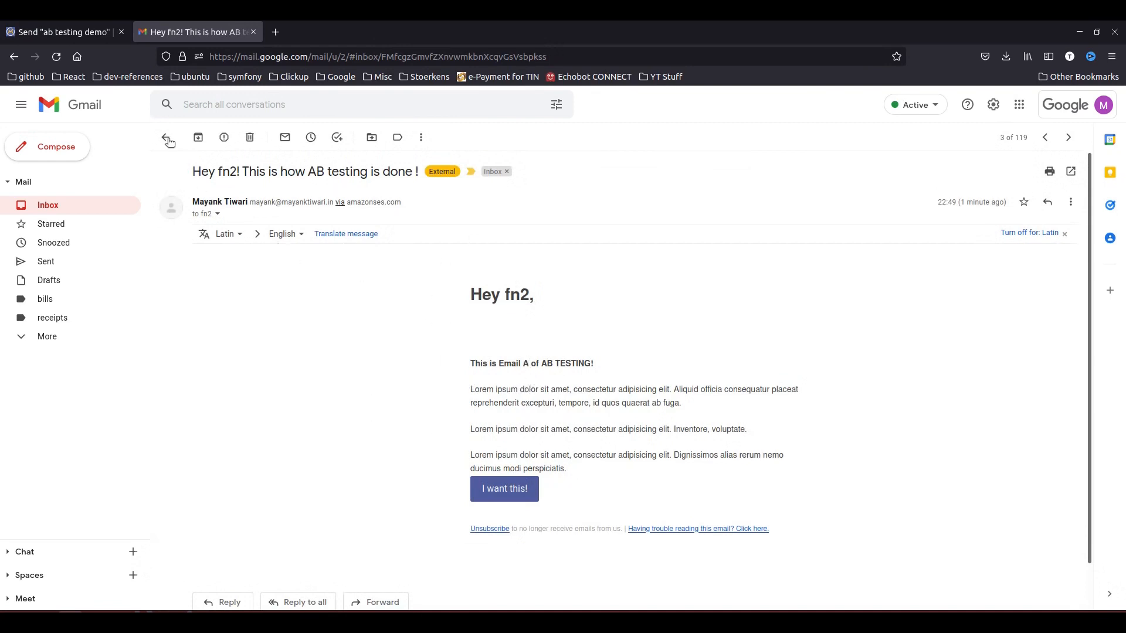
pyautogui.click(167, 138)
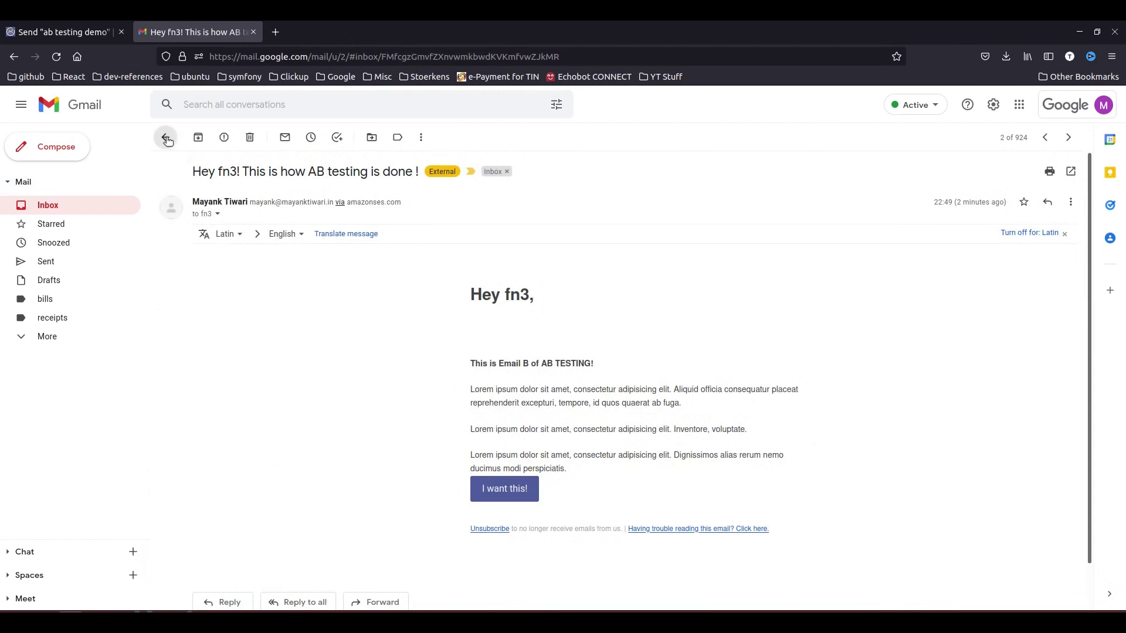
pyautogui.click(1067, 137)
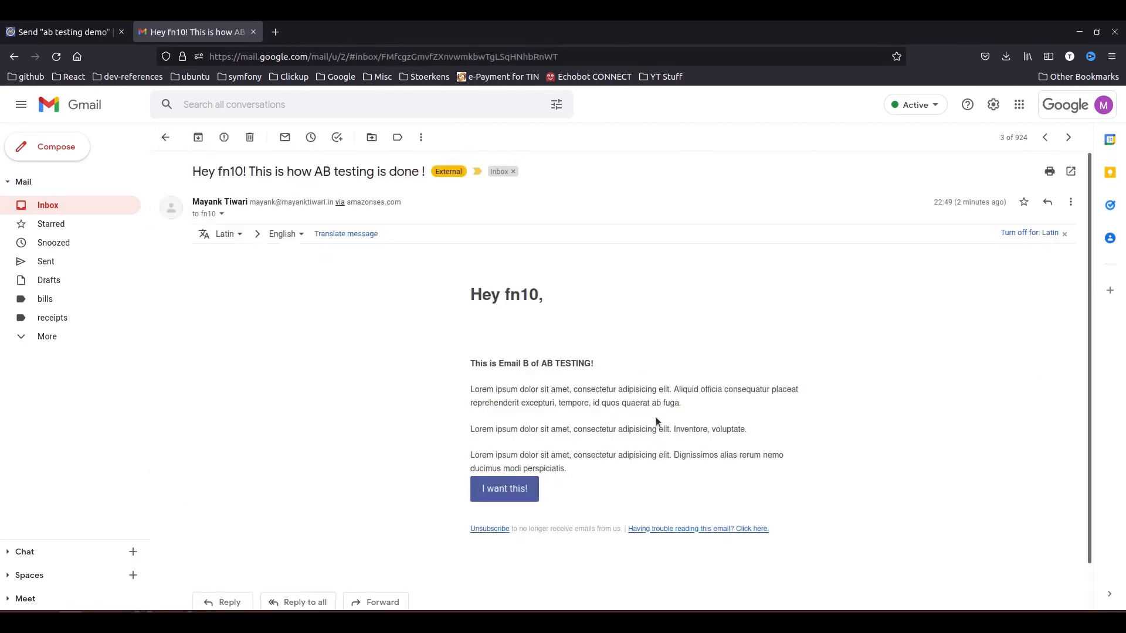
pyautogui.moveTo(371, 488)
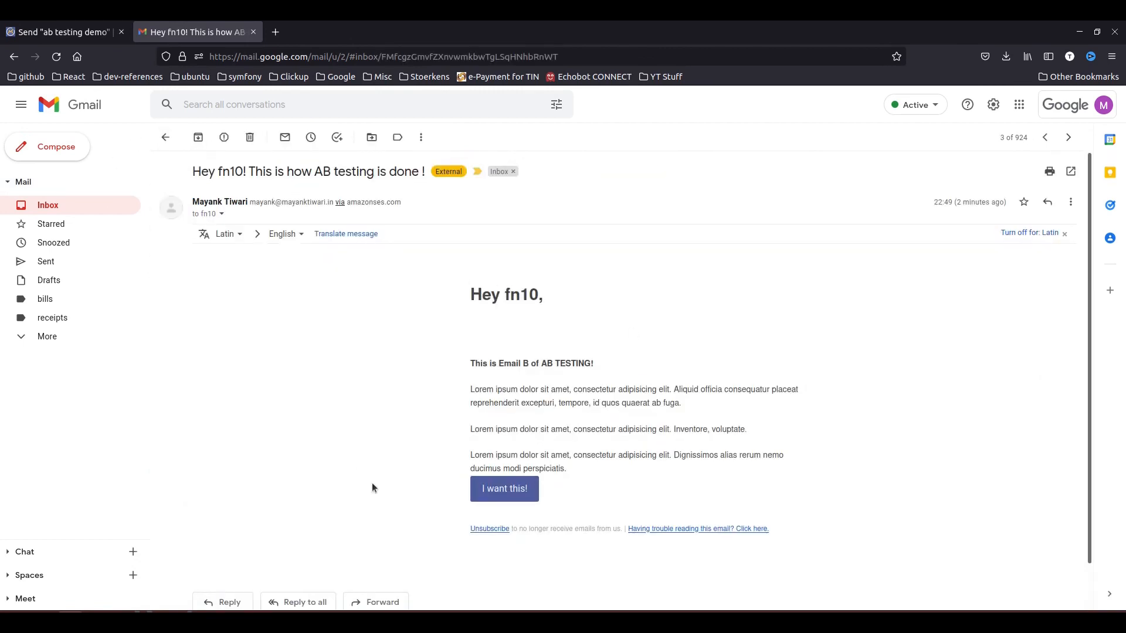
pyautogui.moveTo(331, 342)
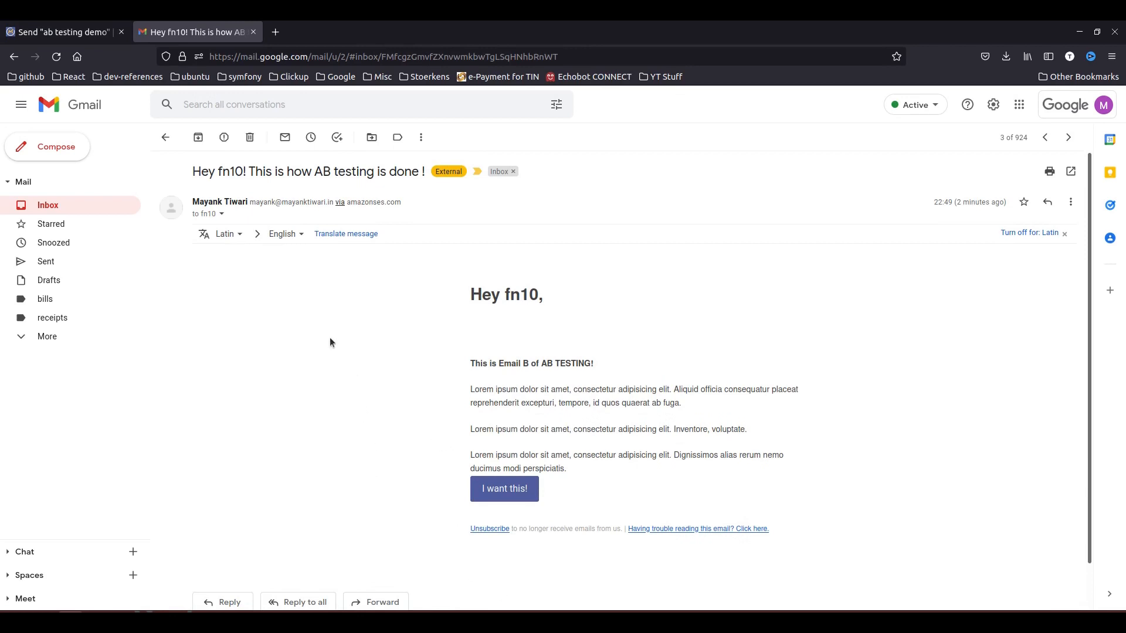
pyautogui.moveTo(479, 333)
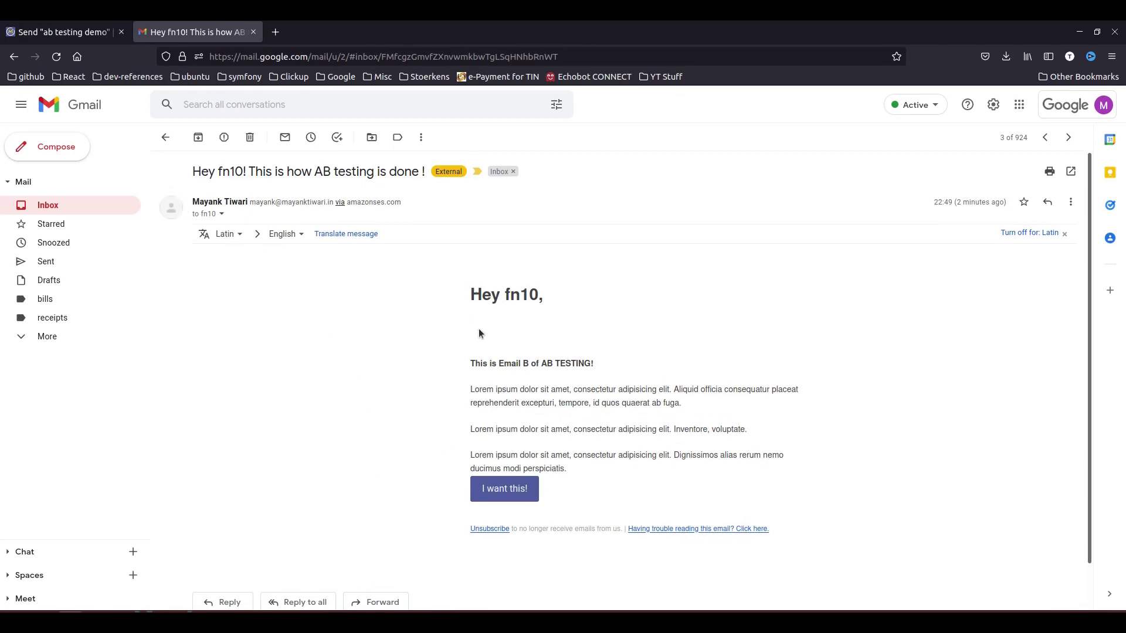
# Step: View the ab testing demo statistics in Mautic: 10 sent, 5 read for Dummy Contacts 10
pyautogui.click(61, 31)
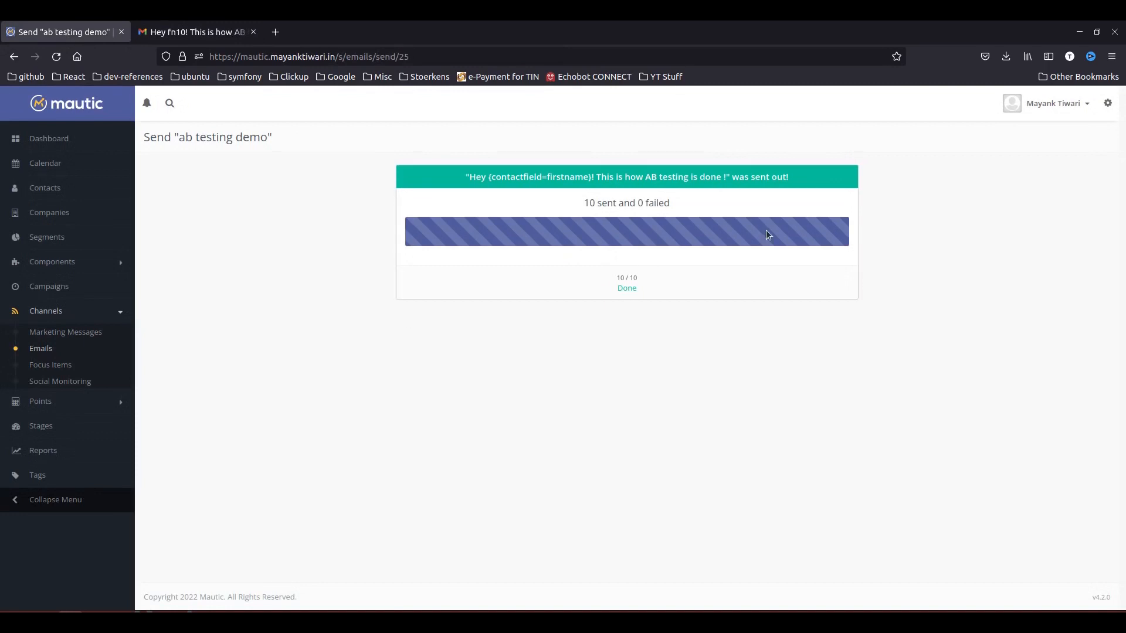
pyautogui.click(41, 348)
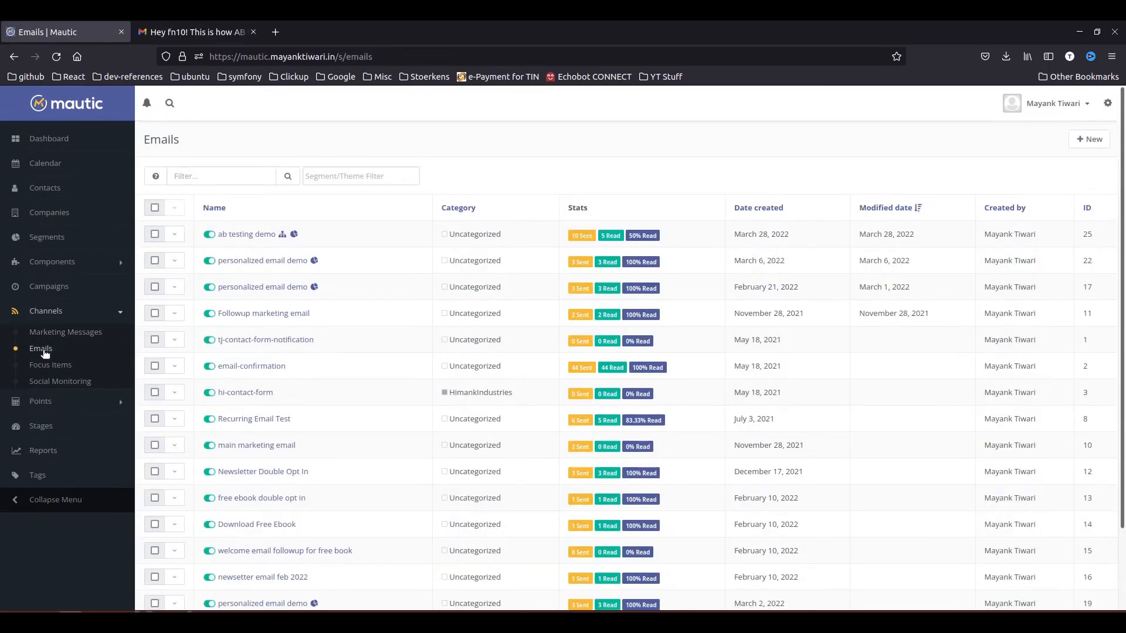
pyautogui.moveTo(156, 101)
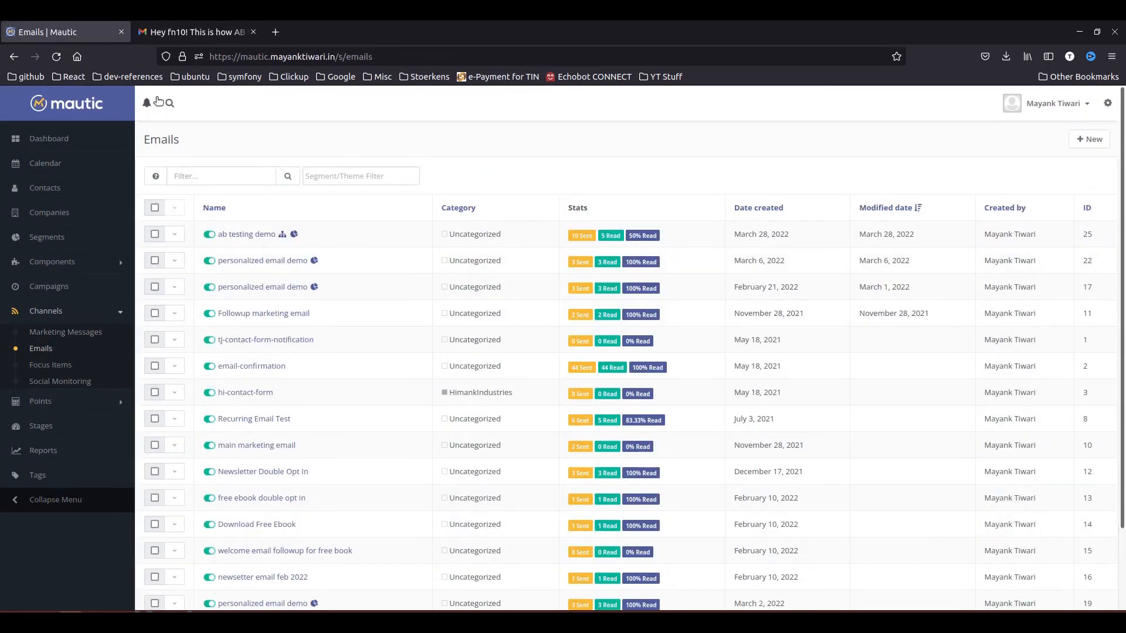
pyautogui.click(246, 233)
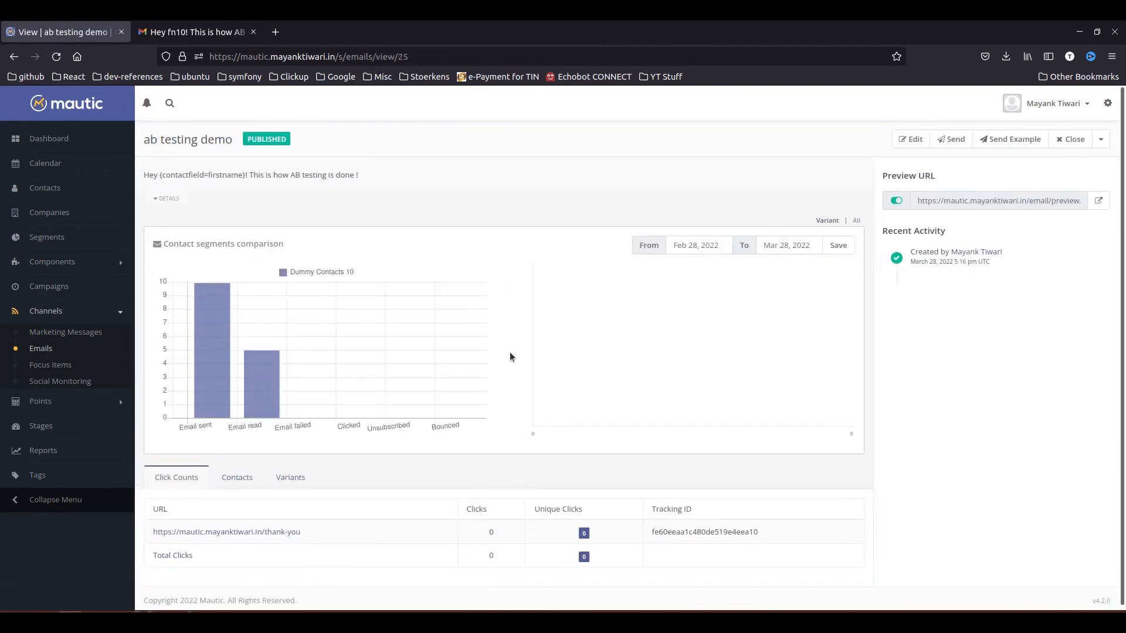
pyautogui.moveTo(193, 469)
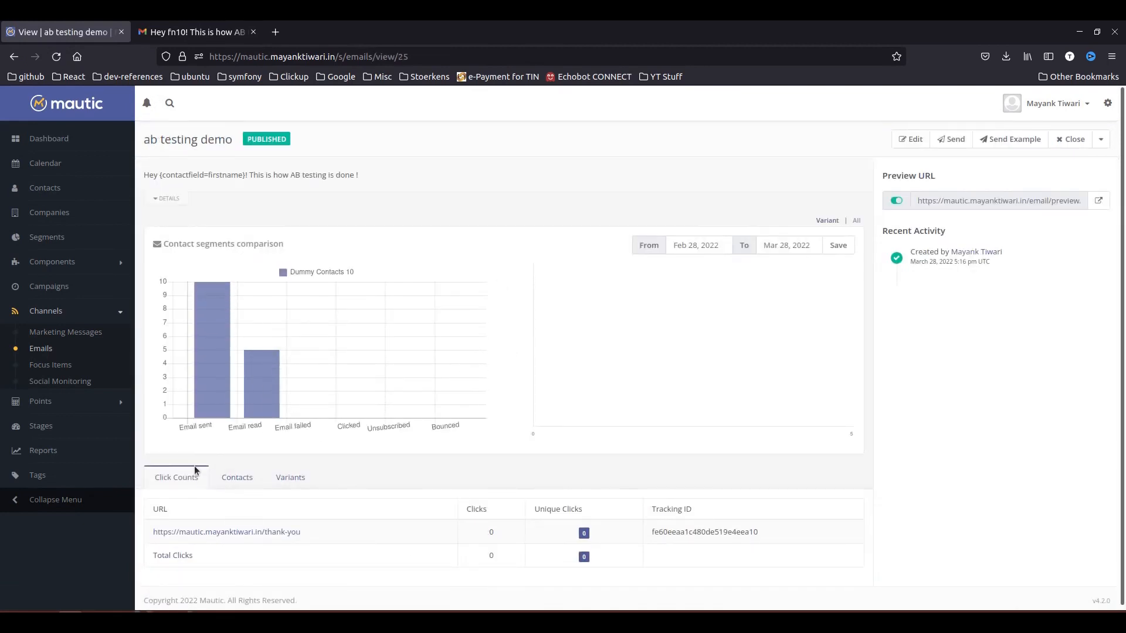
pyautogui.moveTo(220, 358)
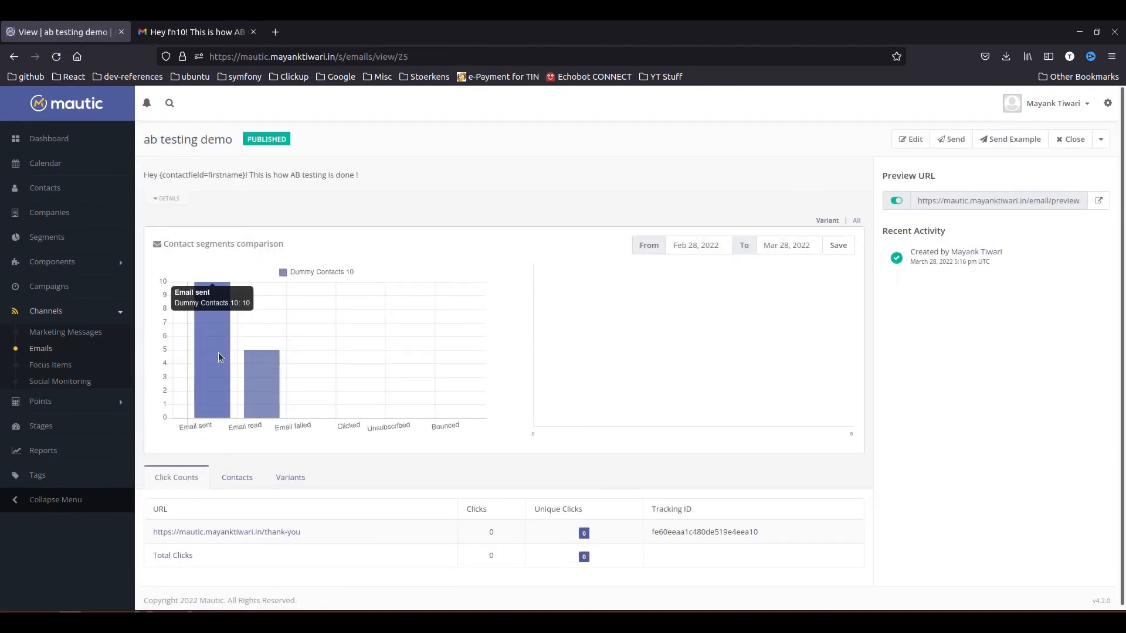
pyautogui.moveTo(258, 383)
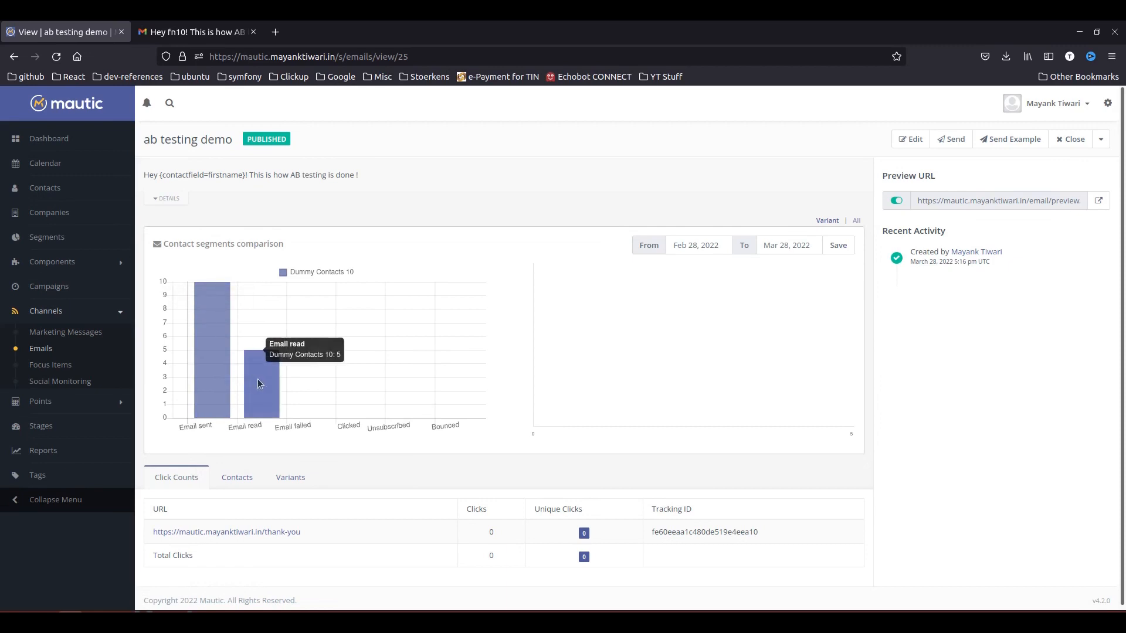
pyautogui.moveTo(248, 391)
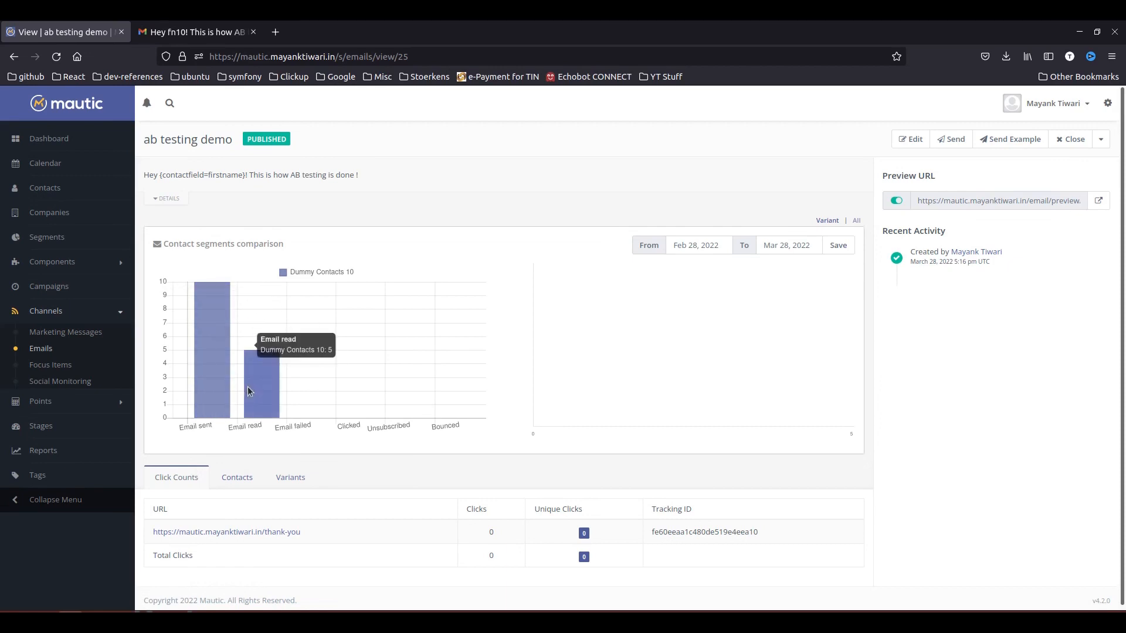
pyautogui.moveTo(257, 395)
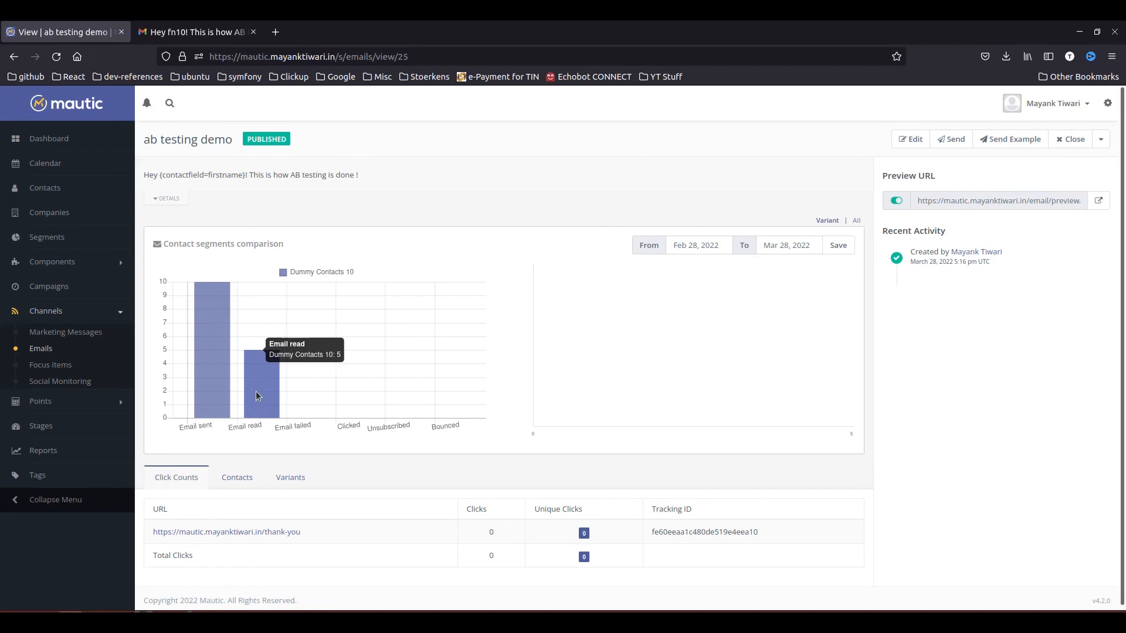
pyautogui.moveTo(362, 538)
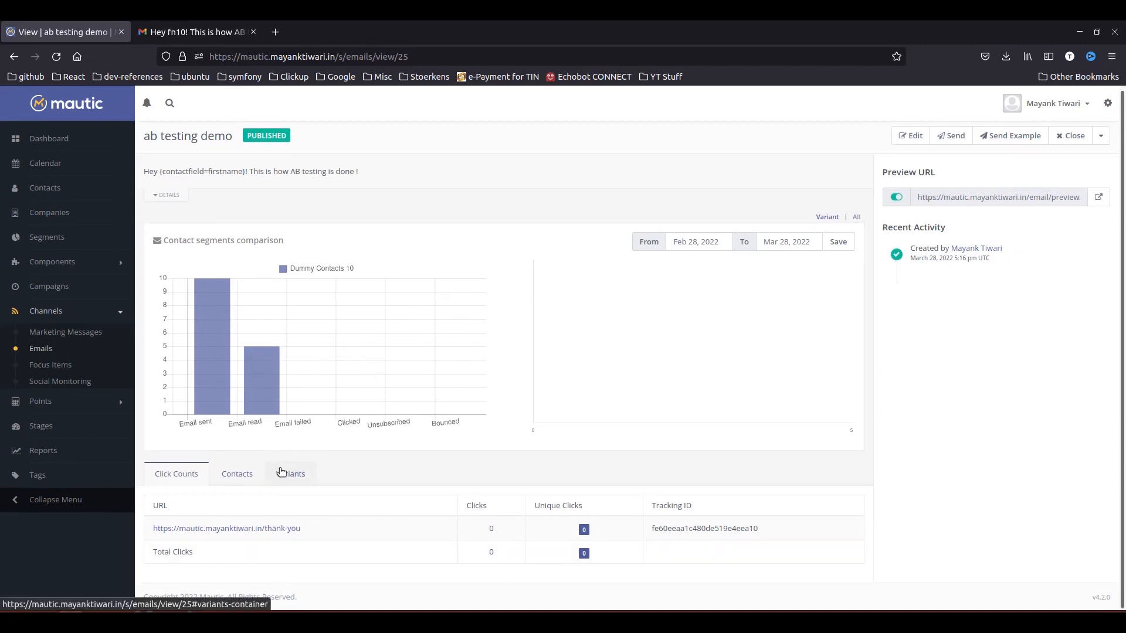
# Step: Show the variants' read-rate comparison: 60% variant 3 read of 5 sent, 40% variant none
pyautogui.click(289, 472)
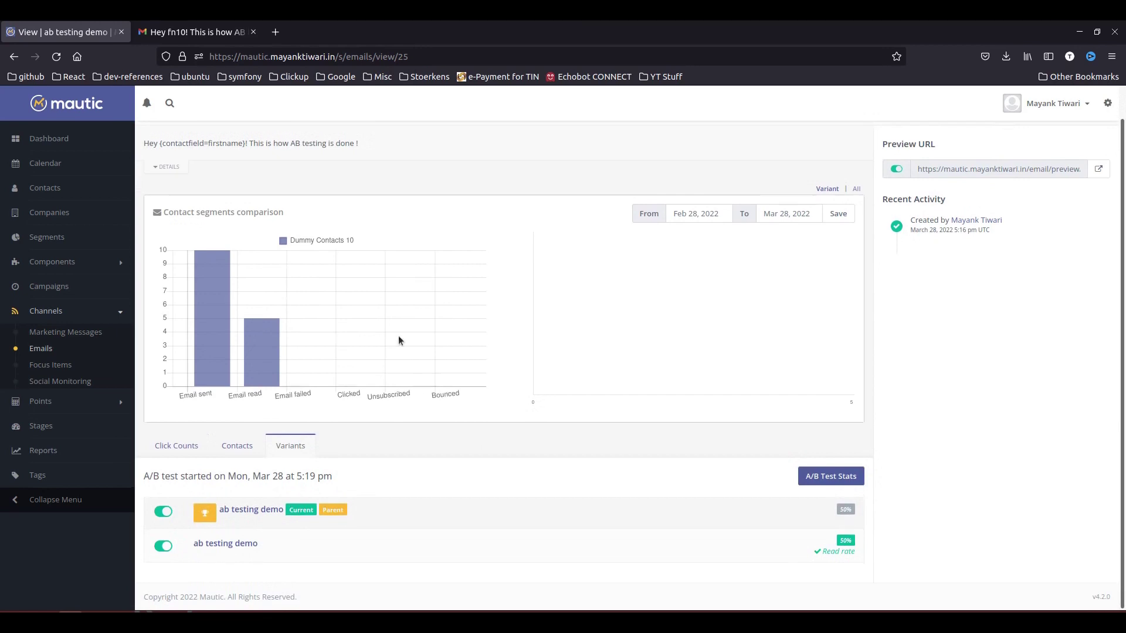
pyautogui.moveTo(830, 476)
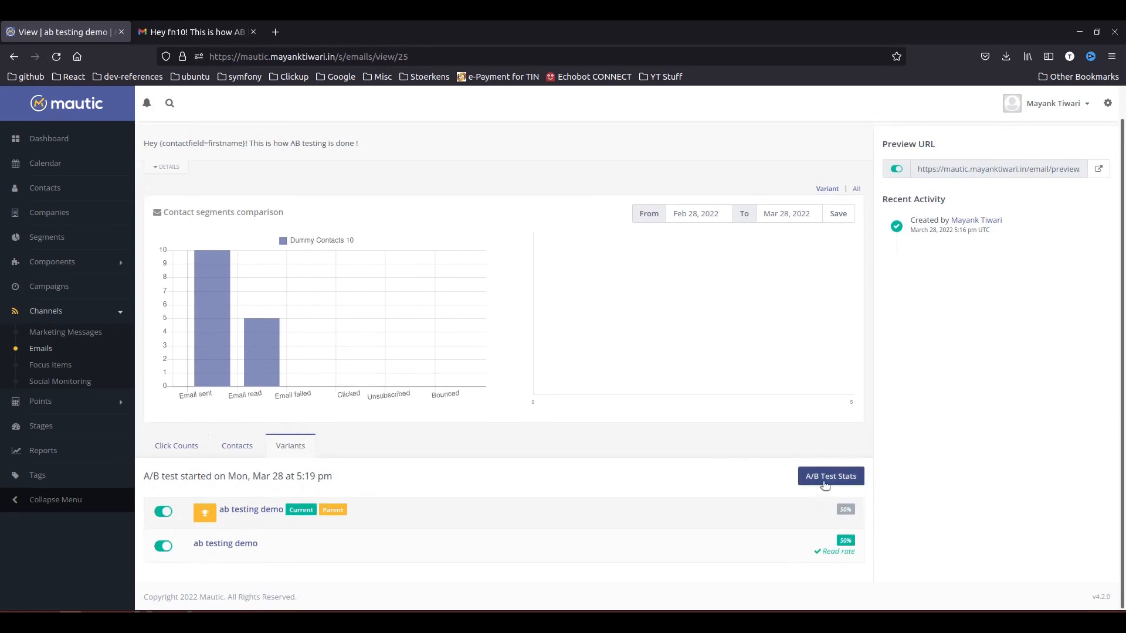
pyautogui.click(830, 476)
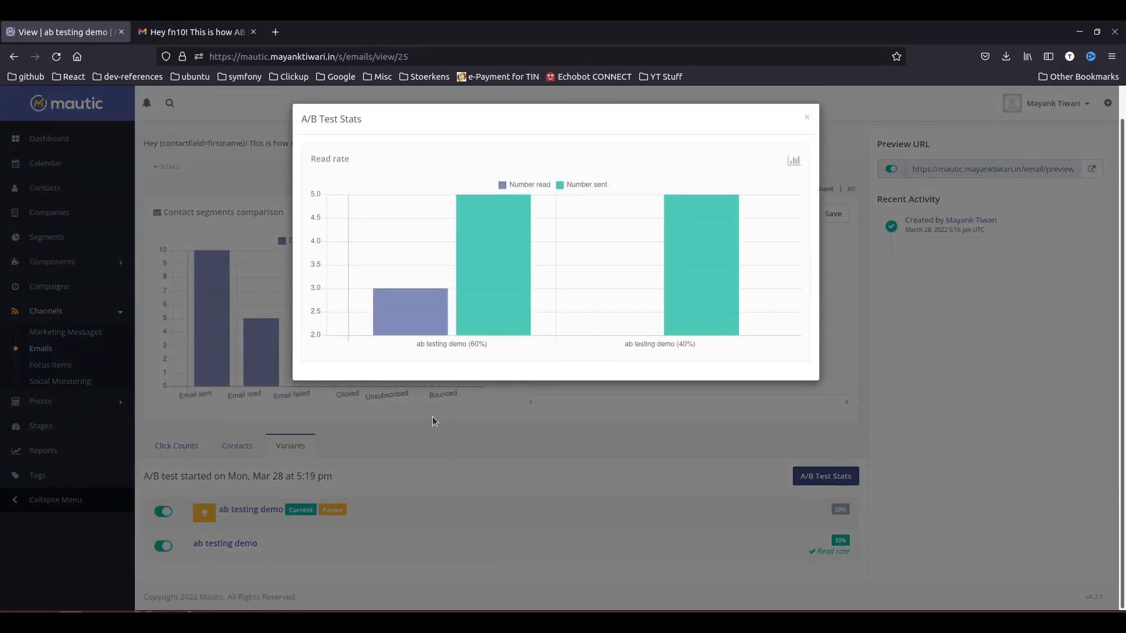
pyautogui.moveTo(392, 296)
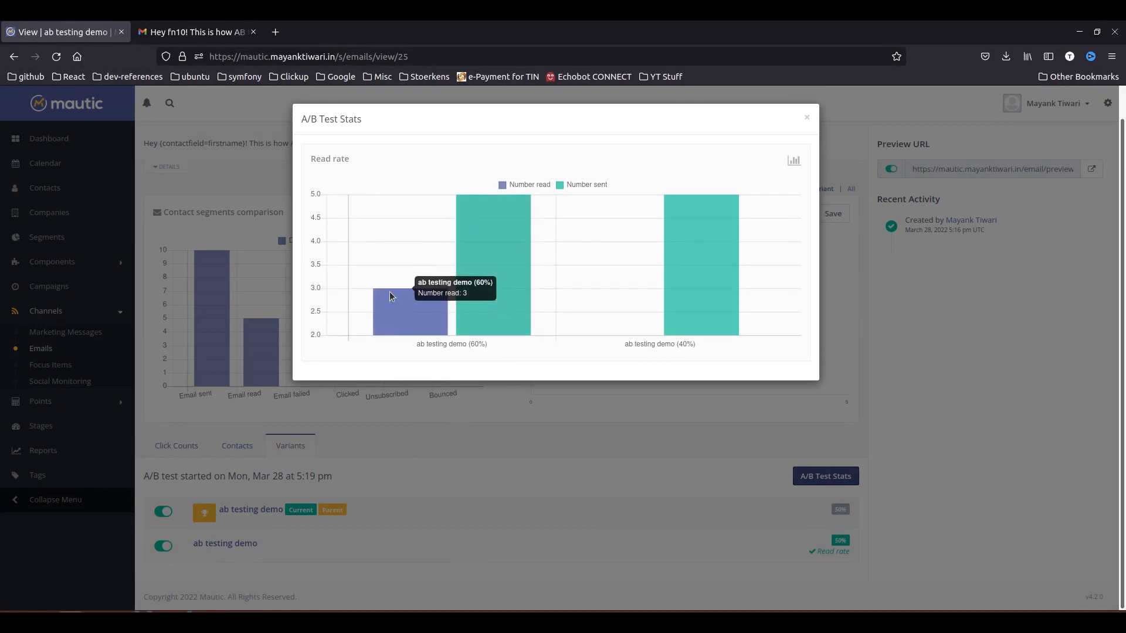
pyautogui.moveTo(427, 325)
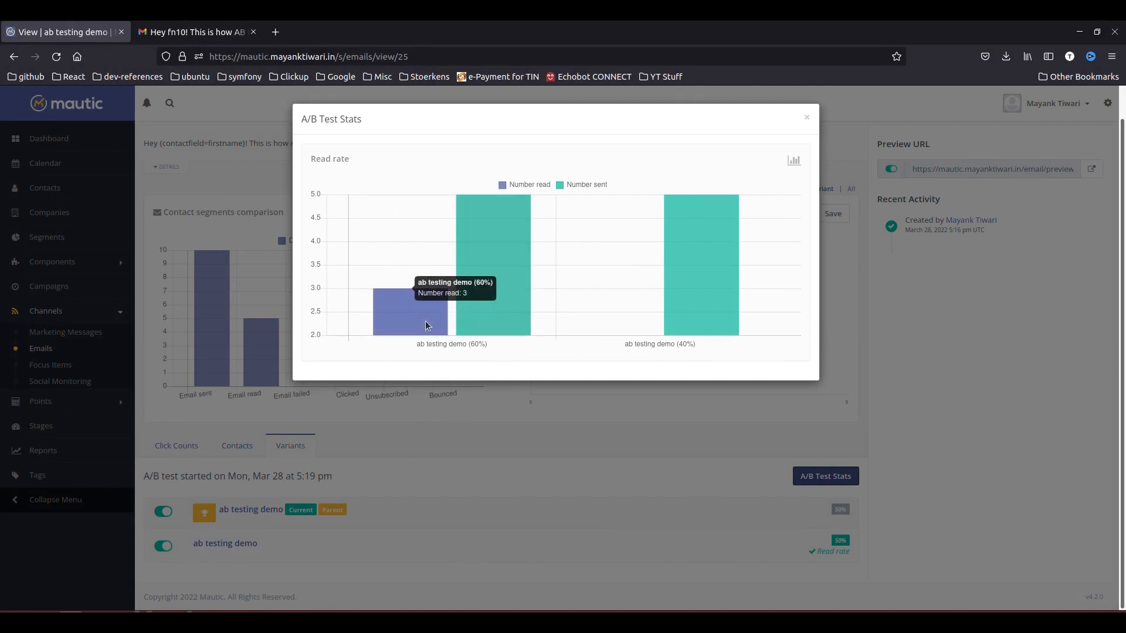
pyautogui.moveTo(486, 305)
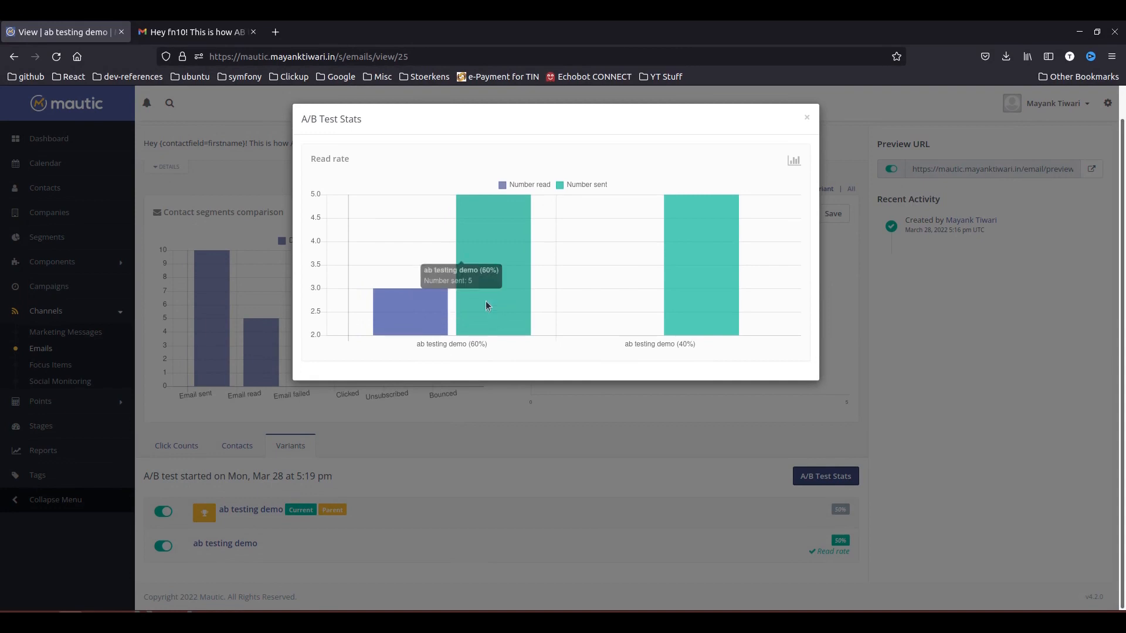
pyautogui.moveTo(494, 307)
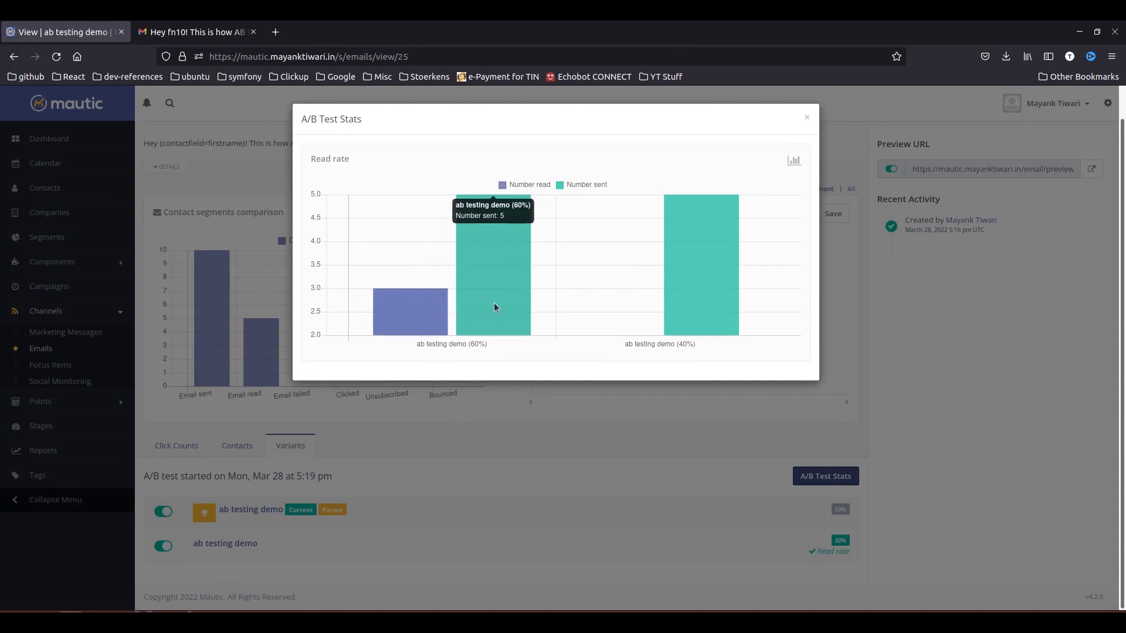
pyautogui.moveTo(706, 305)
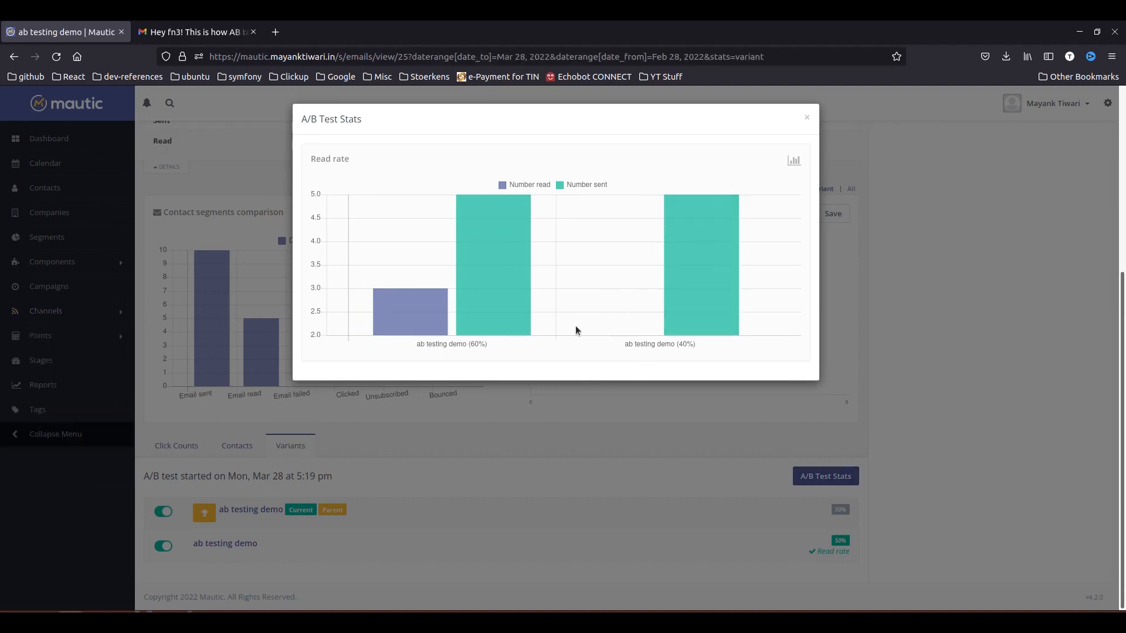
pyautogui.moveTo(623, 336)
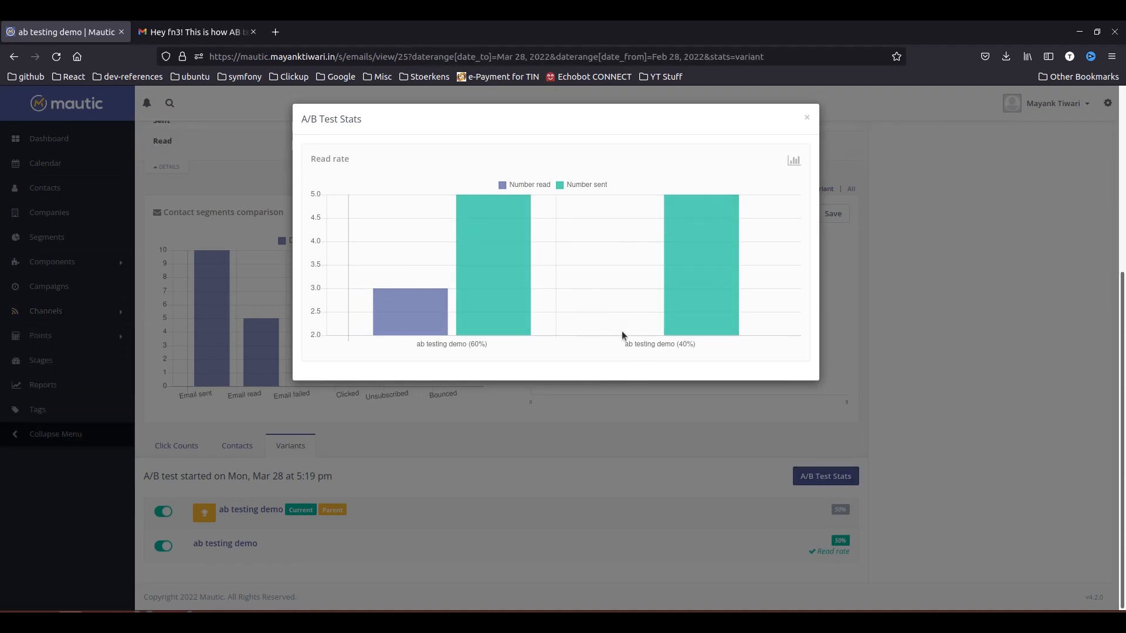
pyautogui.moveTo(473, 350)
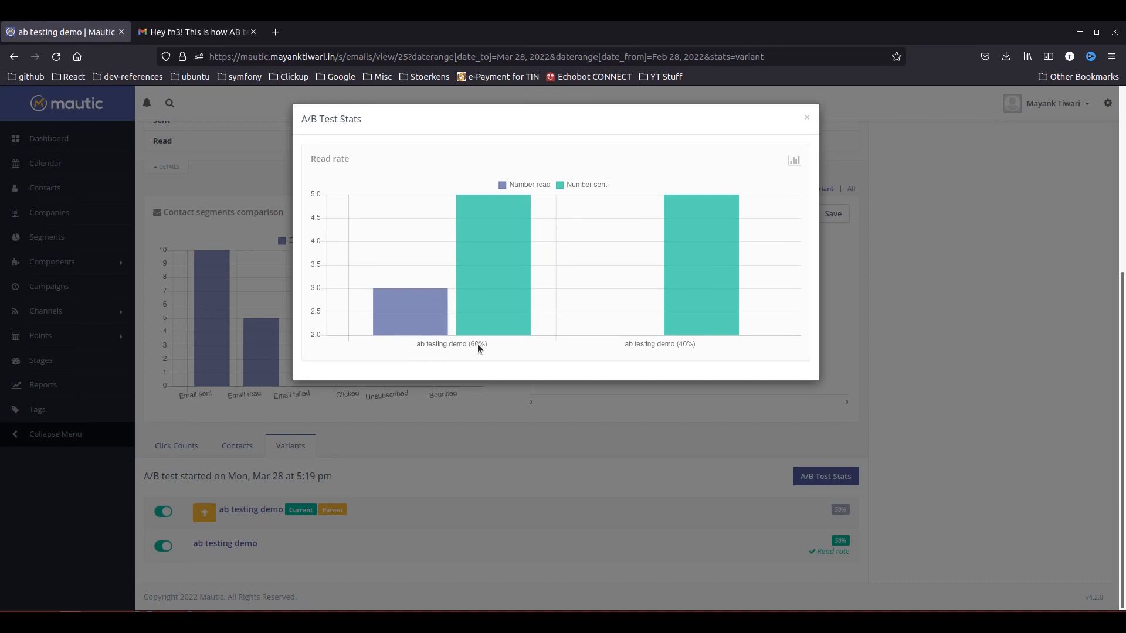
pyautogui.moveTo(446, 294)
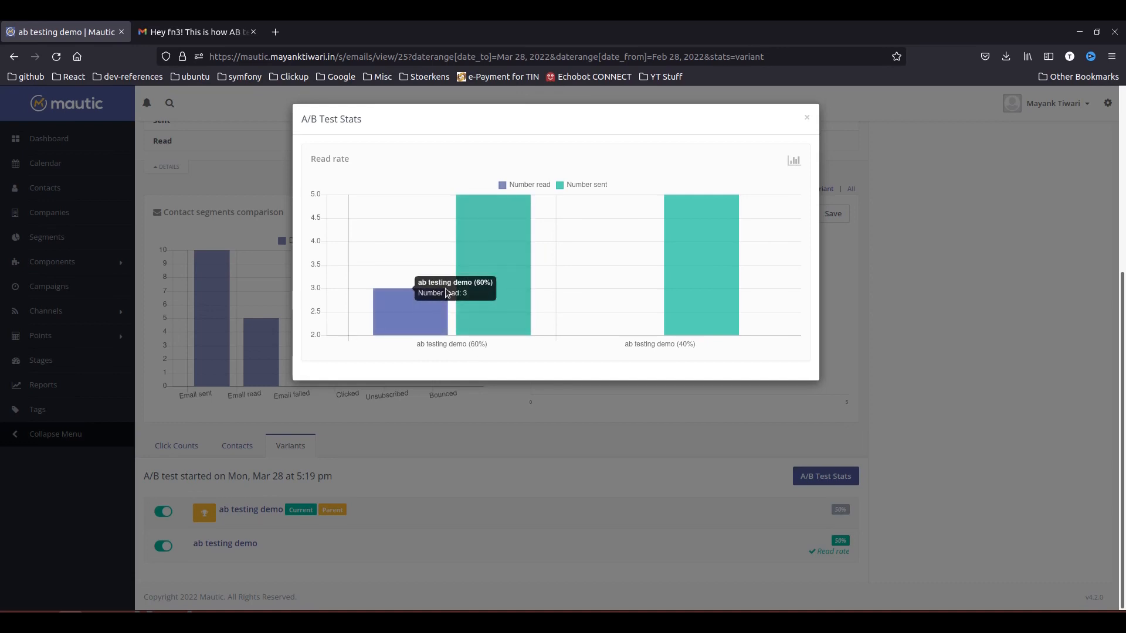
pyautogui.moveTo(682, 349)
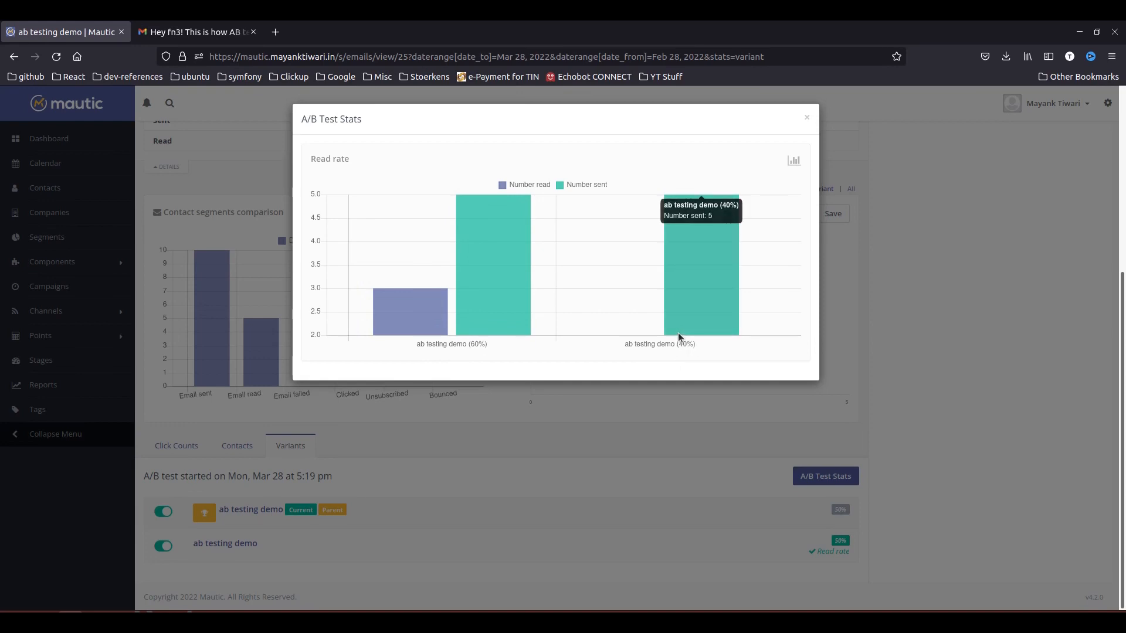
pyautogui.moveTo(635, 277)
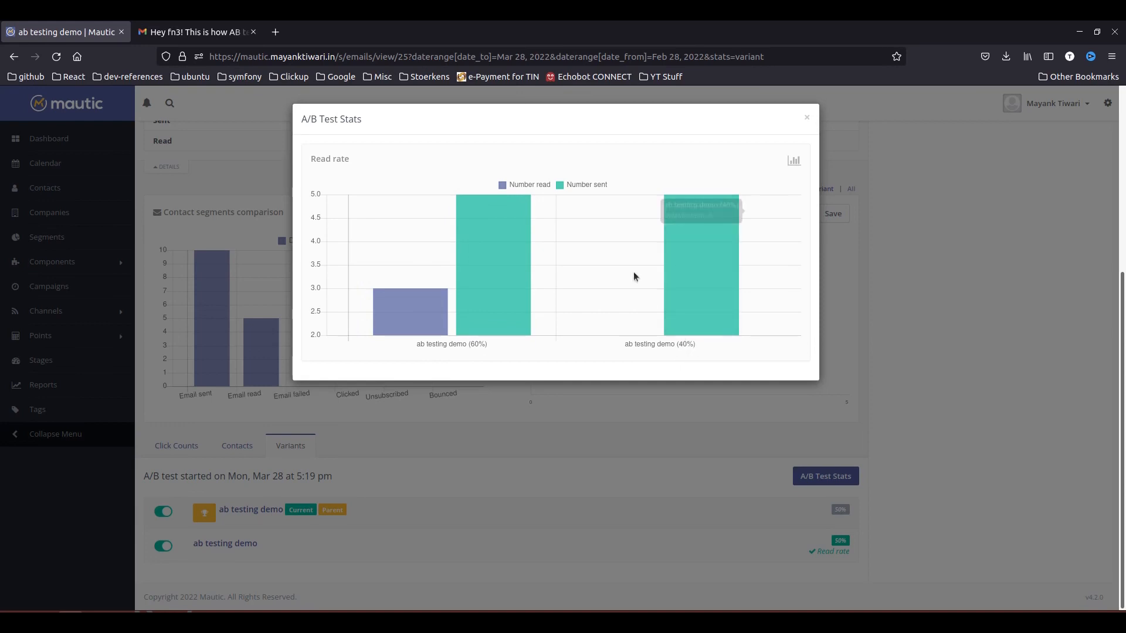
pyautogui.moveTo(397, 430)
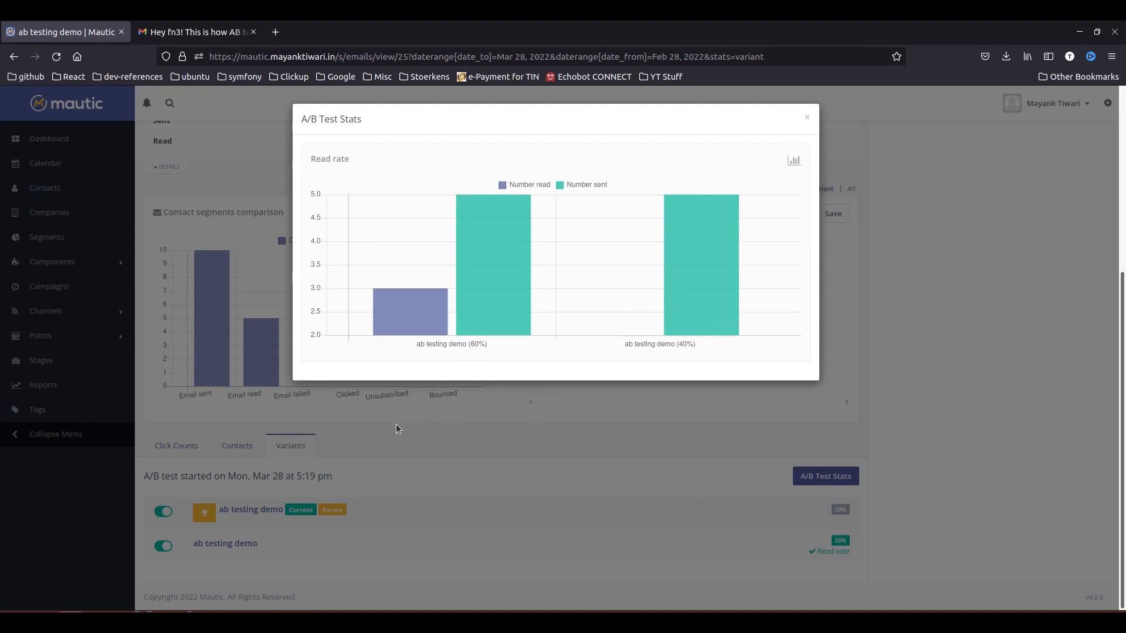
pyautogui.moveTo(460, 496)
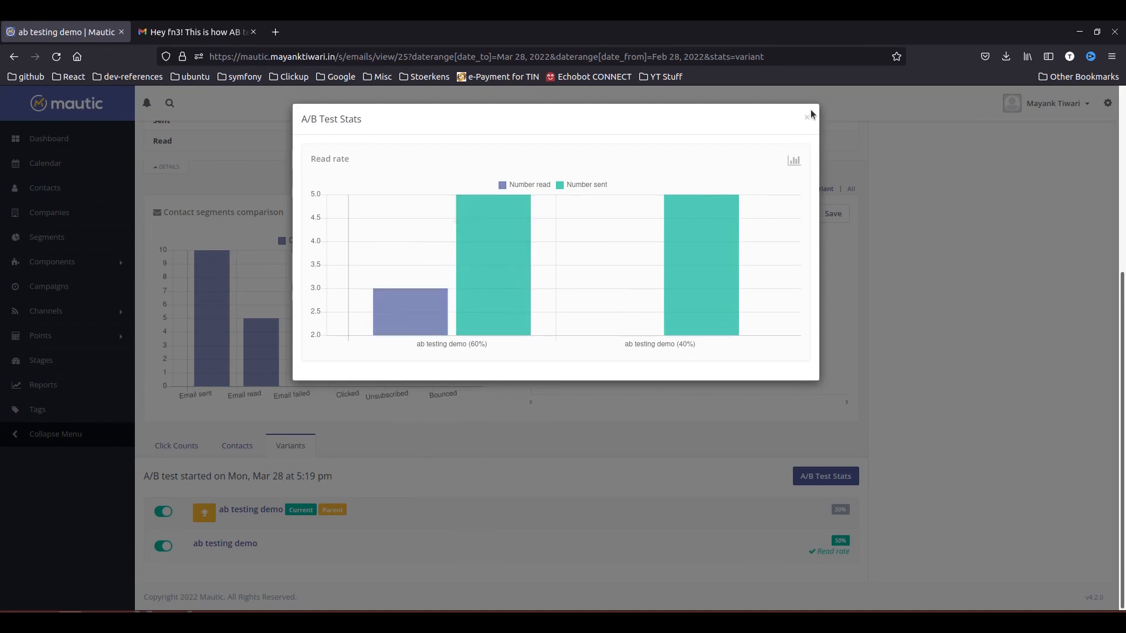
# Step: Dismiss the stats popup and request making the parent variant the winner
pyautogui.click(808, 116)
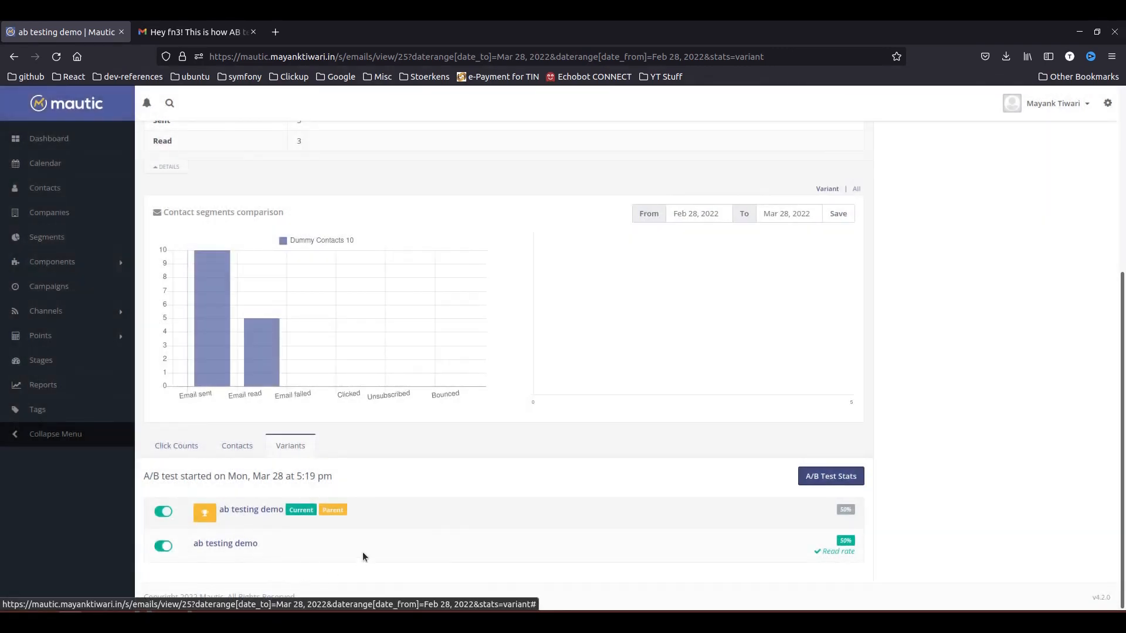
pyautogui.moveTo(204, 511)
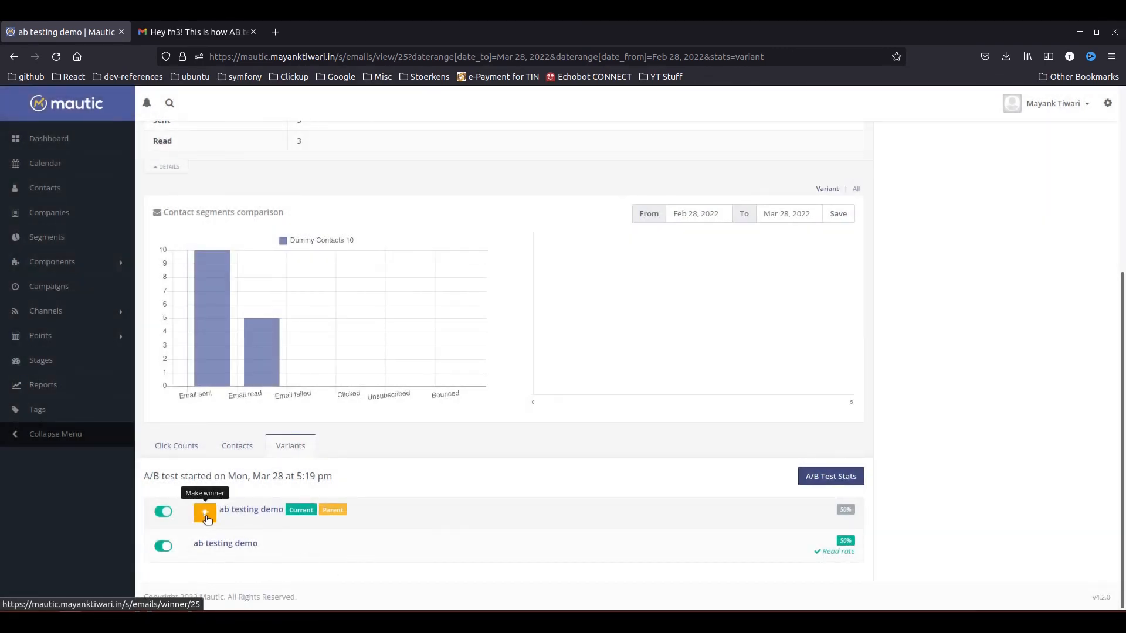
pyautogui.click(204, 512)
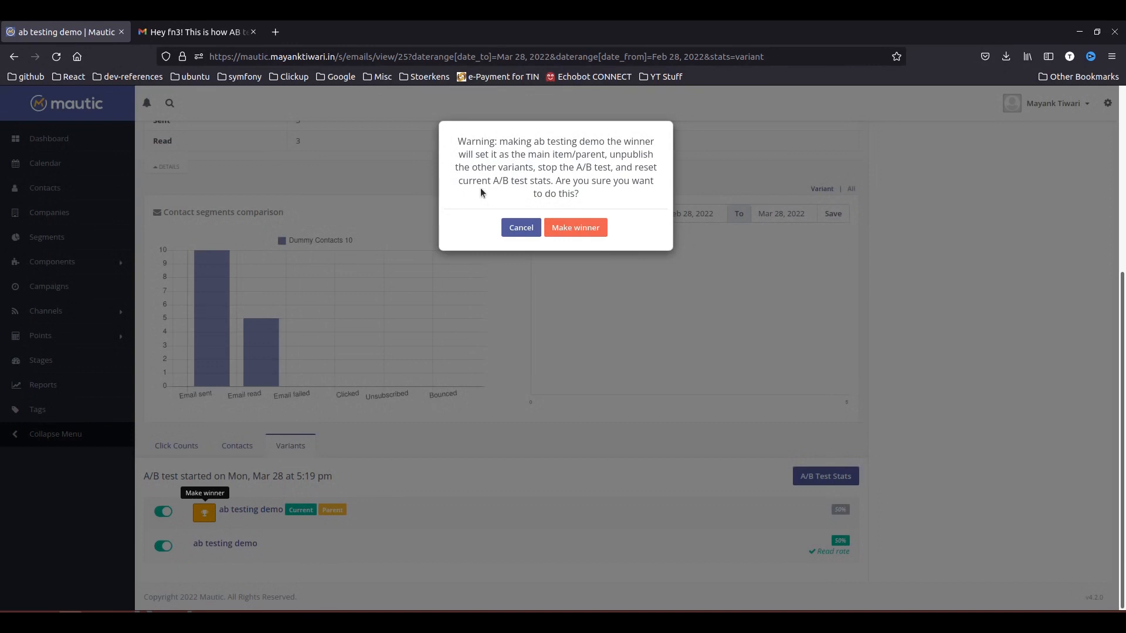
pyautogui.moveTo(535, 188)
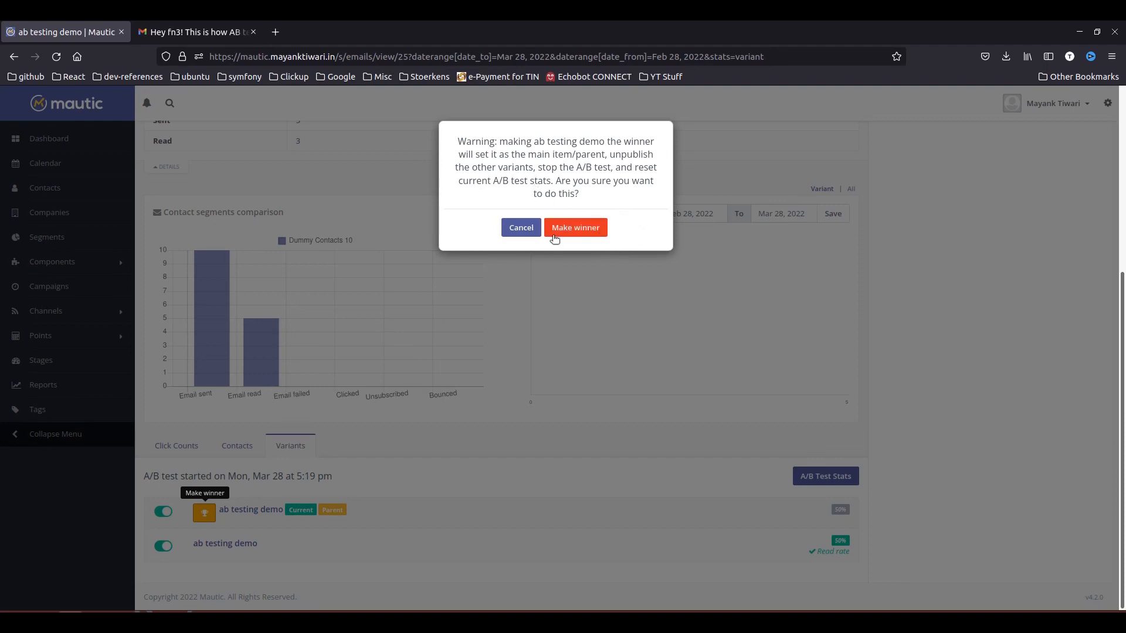
pyautogui.moveTo(584, 237)
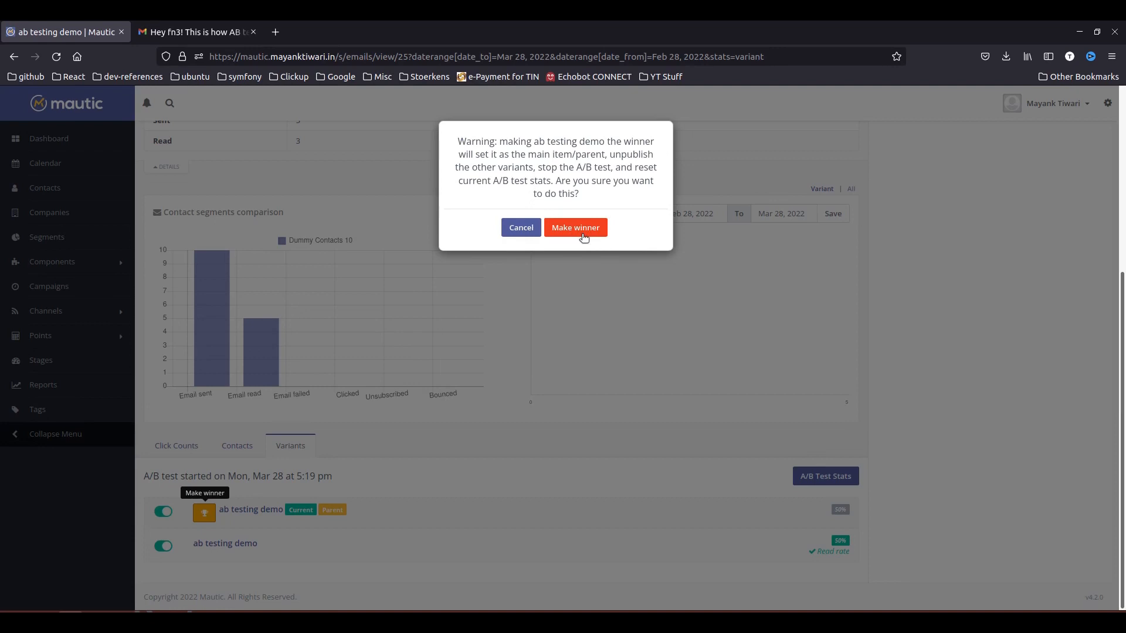
pyautogui.moveTo(635, 184)
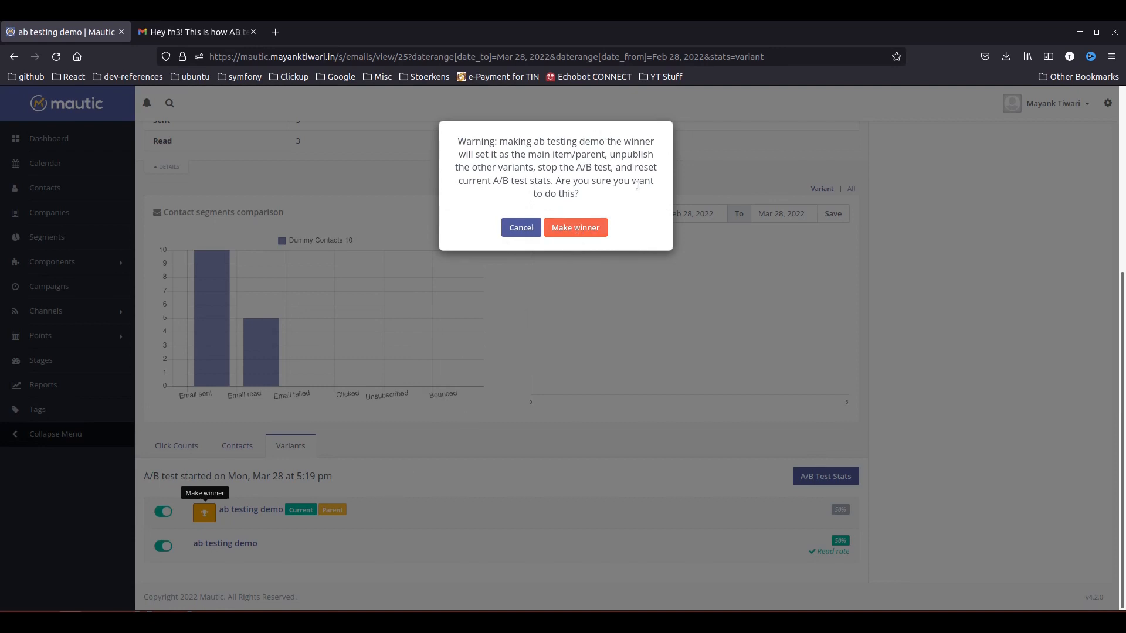
pyautogui.moveTo(574, 228)
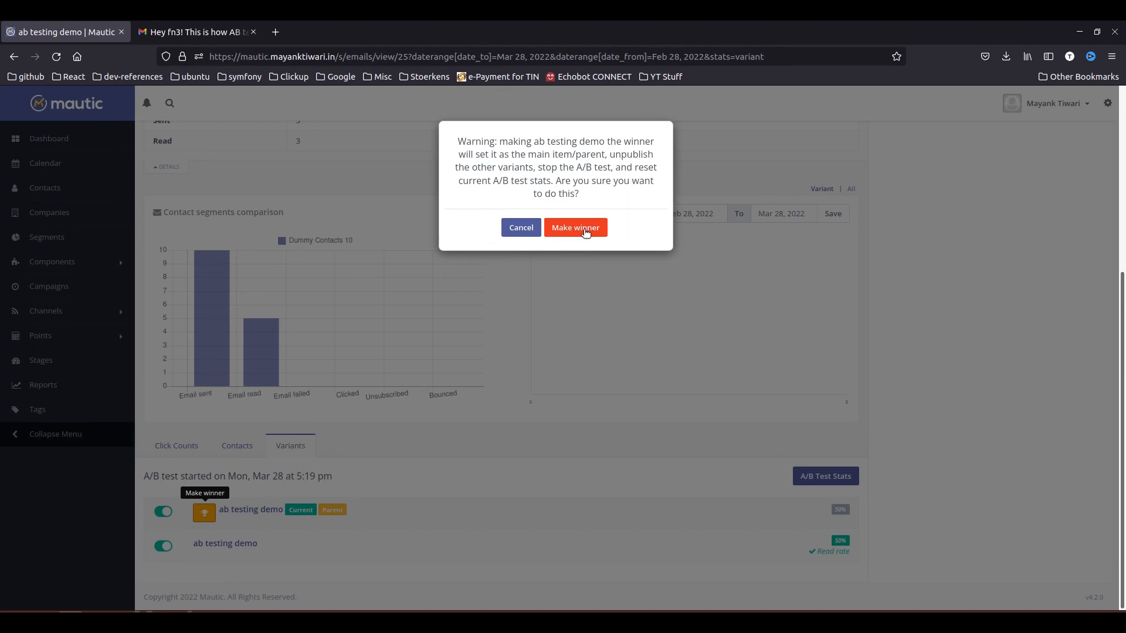
# Step: Confirm the parent variant as winner at 100%, verify the other is unpublished, and view link click counts
pyautogui.click(574, 228)
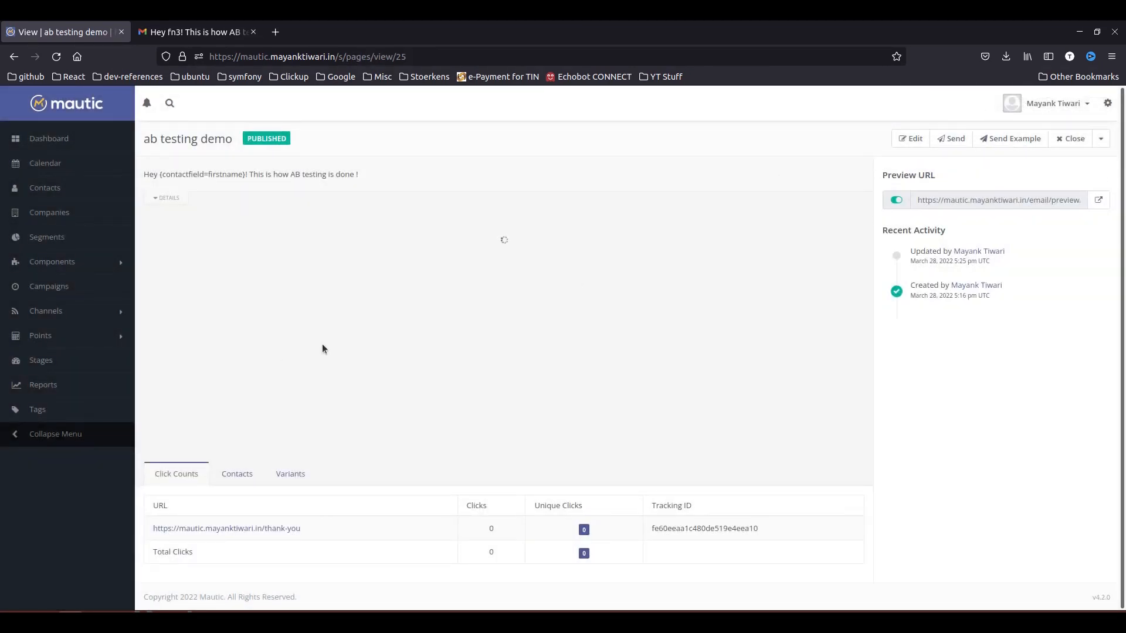
pyautogui.moveTo(49, 286)
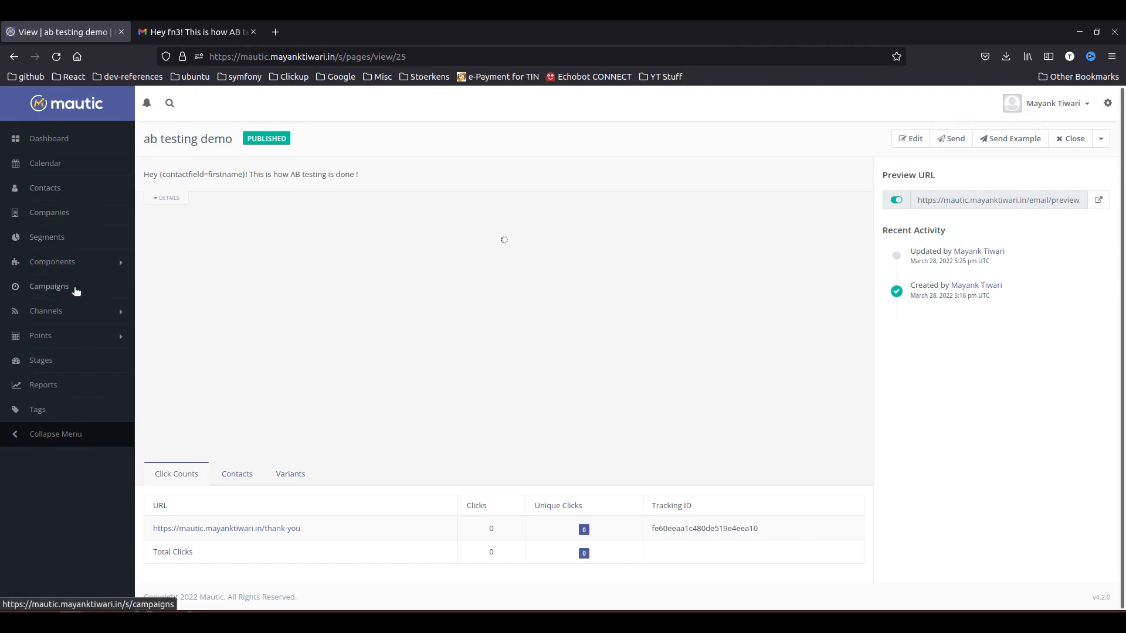
pyautogui.click(290, 474)
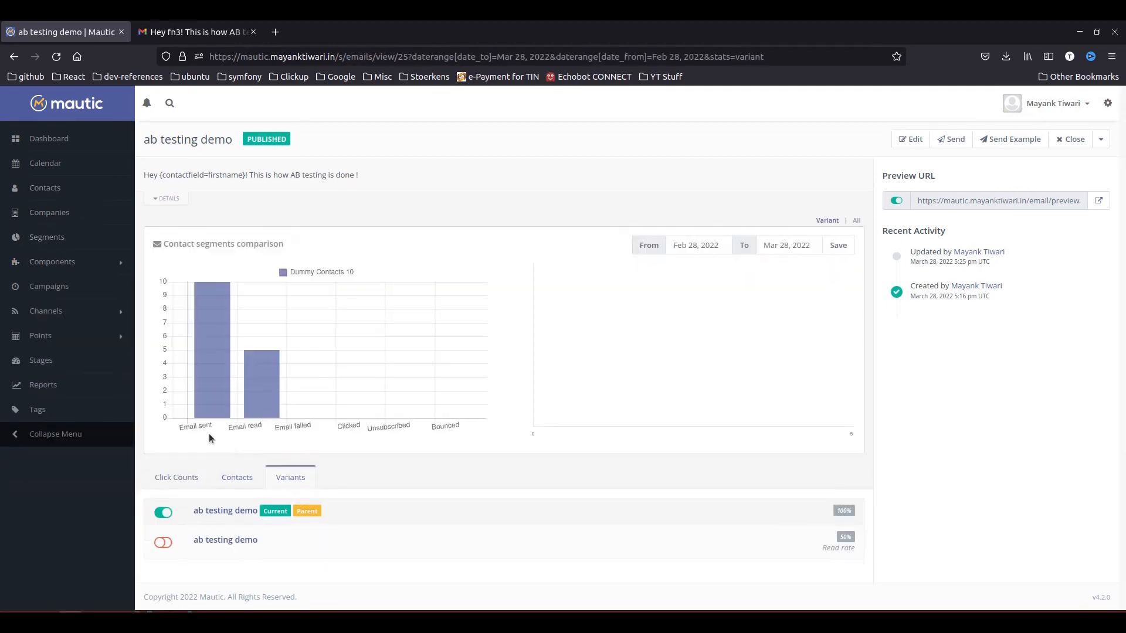
pyautogui.moveTo(187, 551)
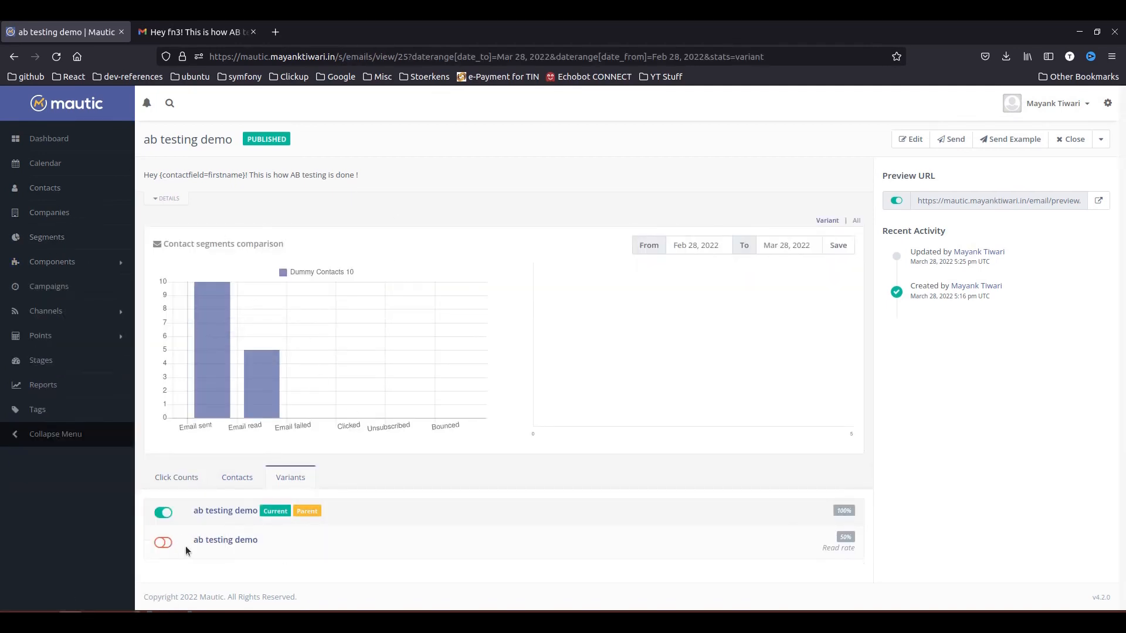
pyautogui.moveTo(242, 564)
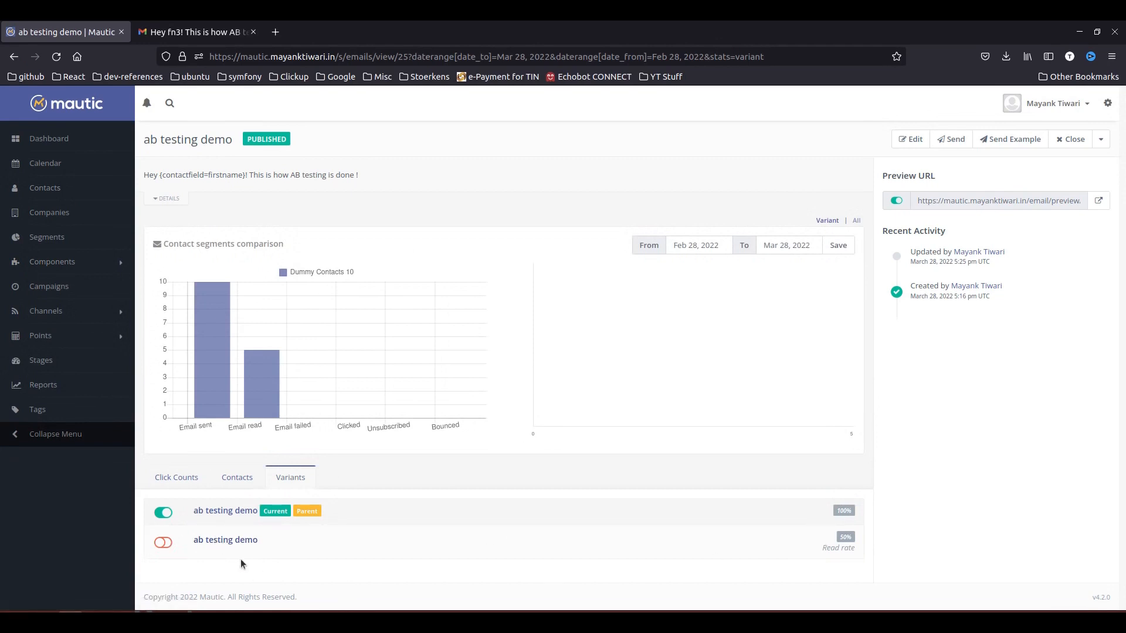
pyautogui.moveTo(782, 516)
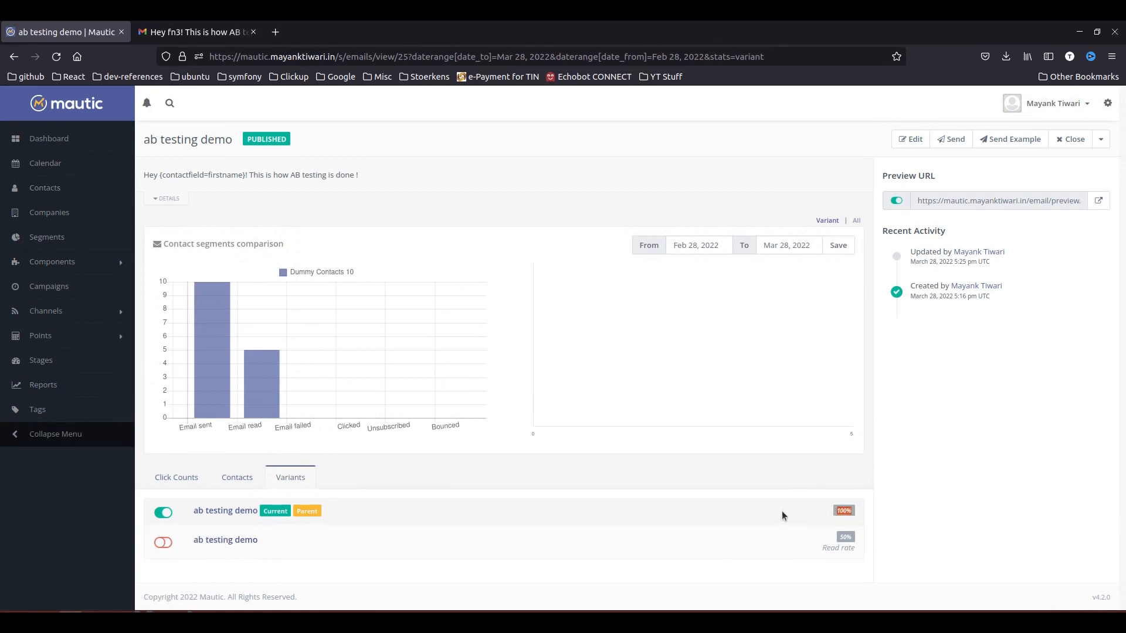
pyautogui.moveTo(416, 502)
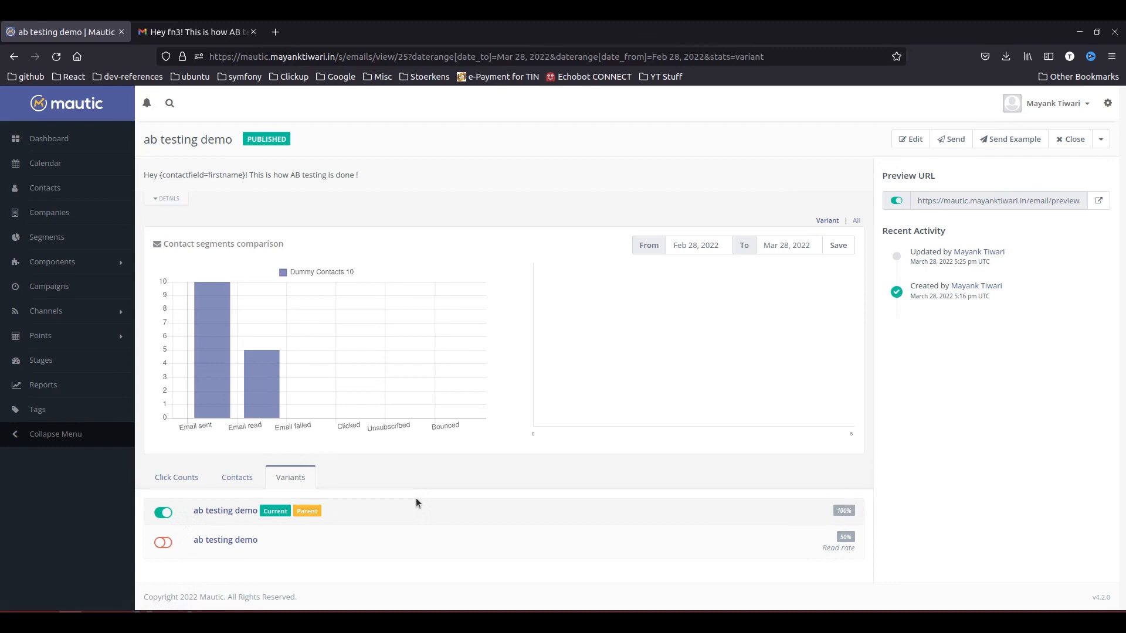
pyautogui.click(176, 477)
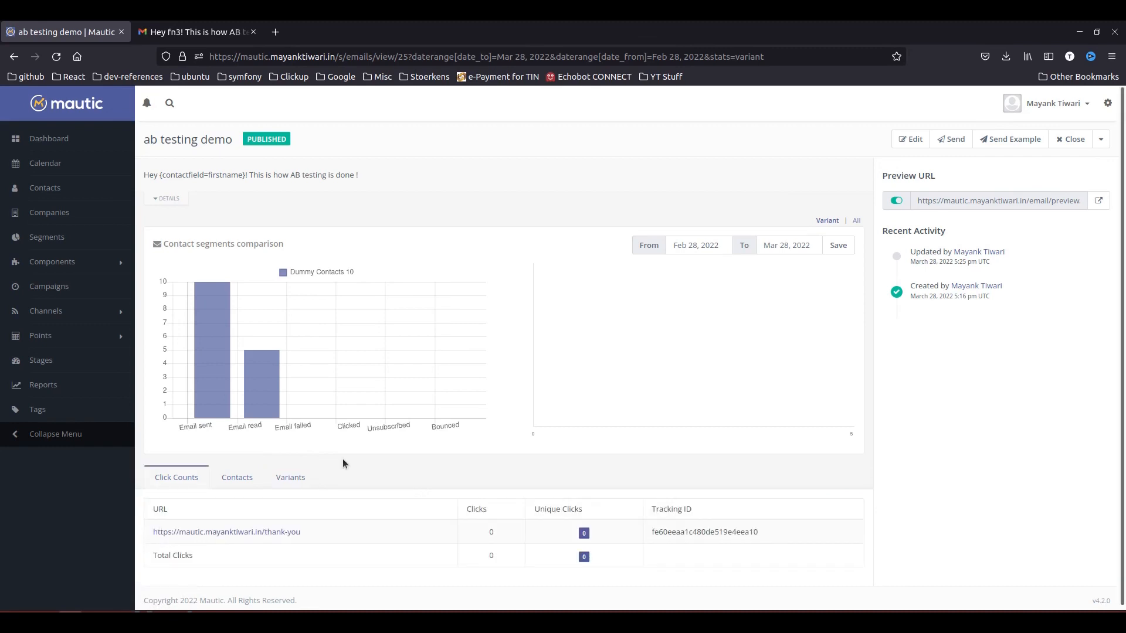